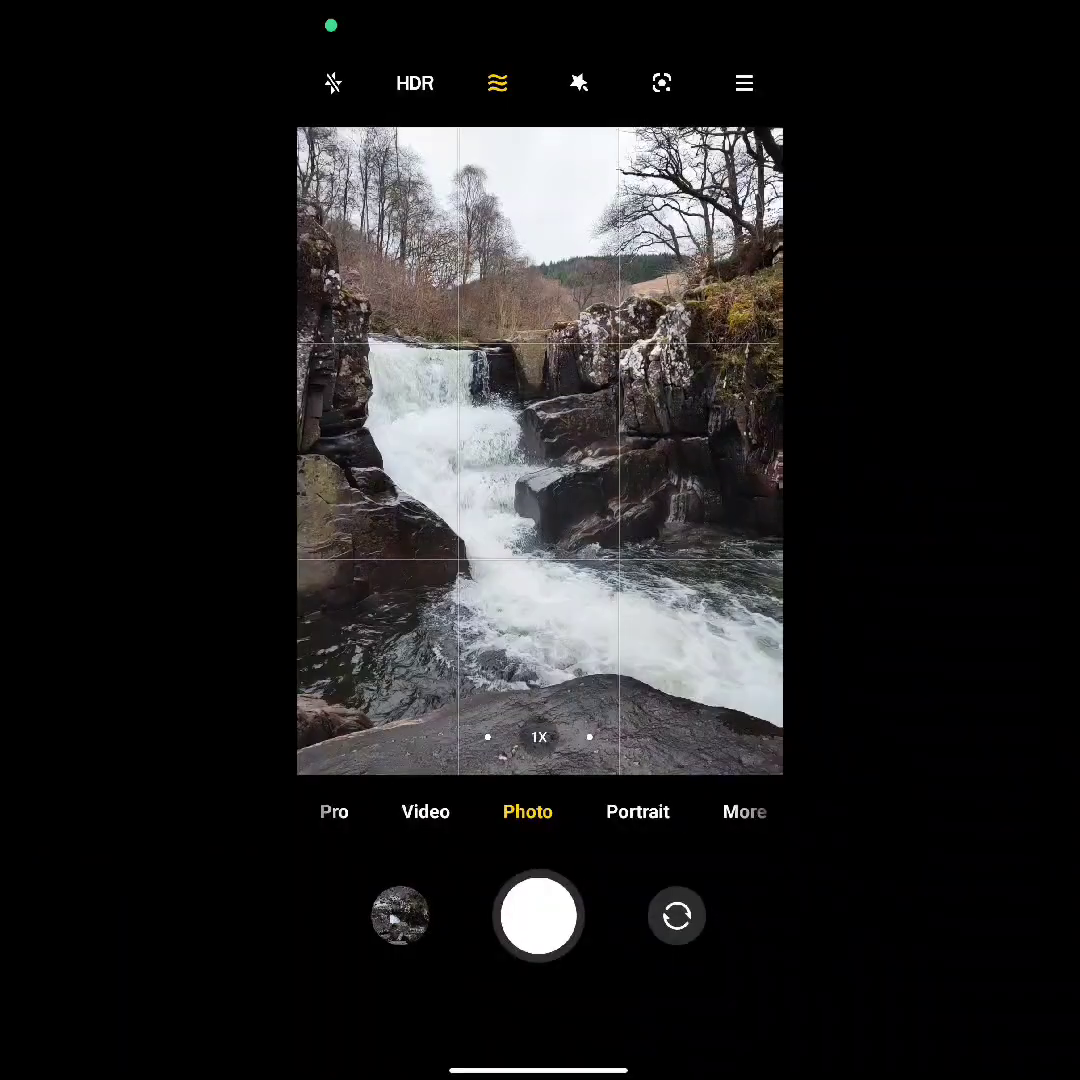
Step: Switch the camera from Photo to Long exposure mode via the More modes list
left_click(744, 812)
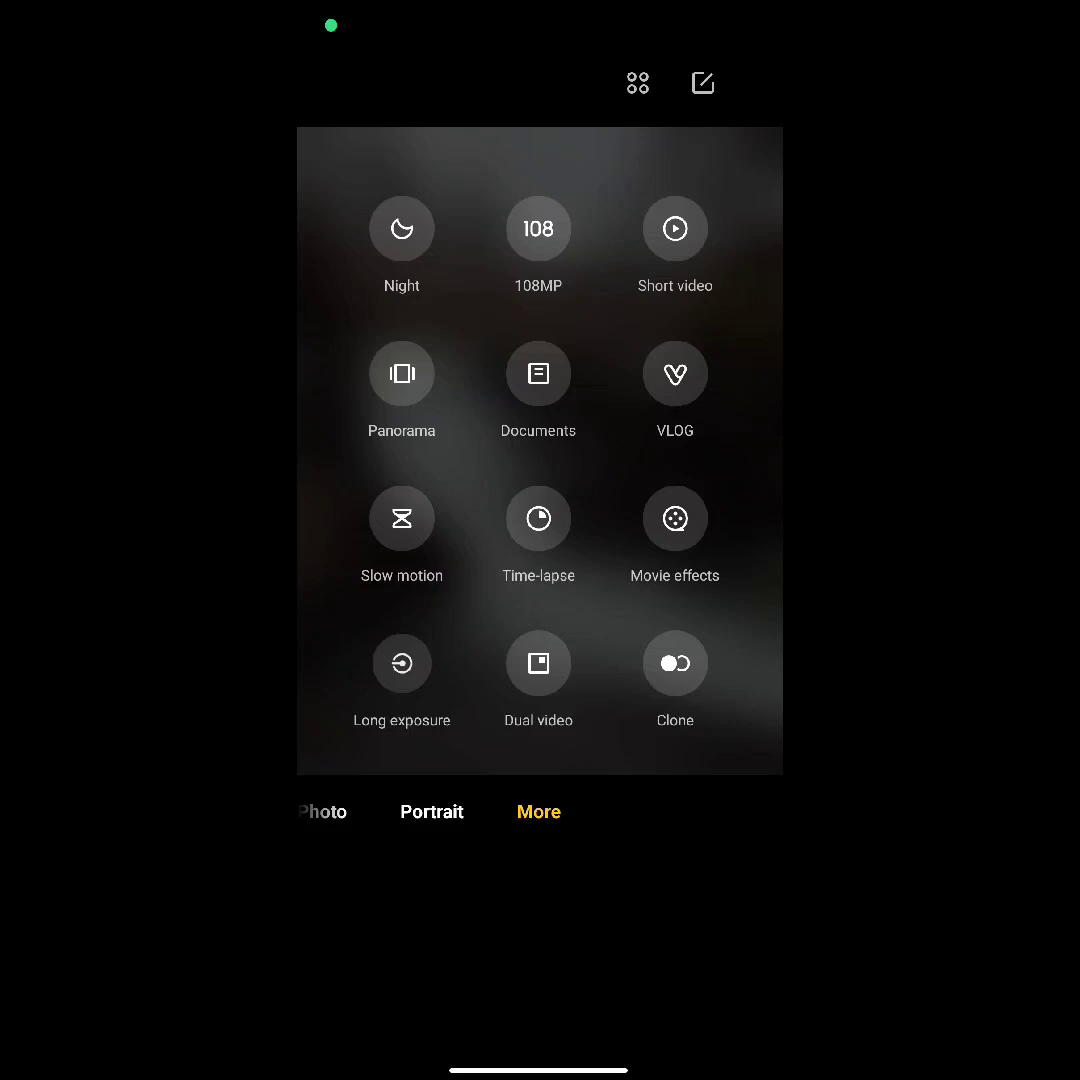
left_click(402, 680)
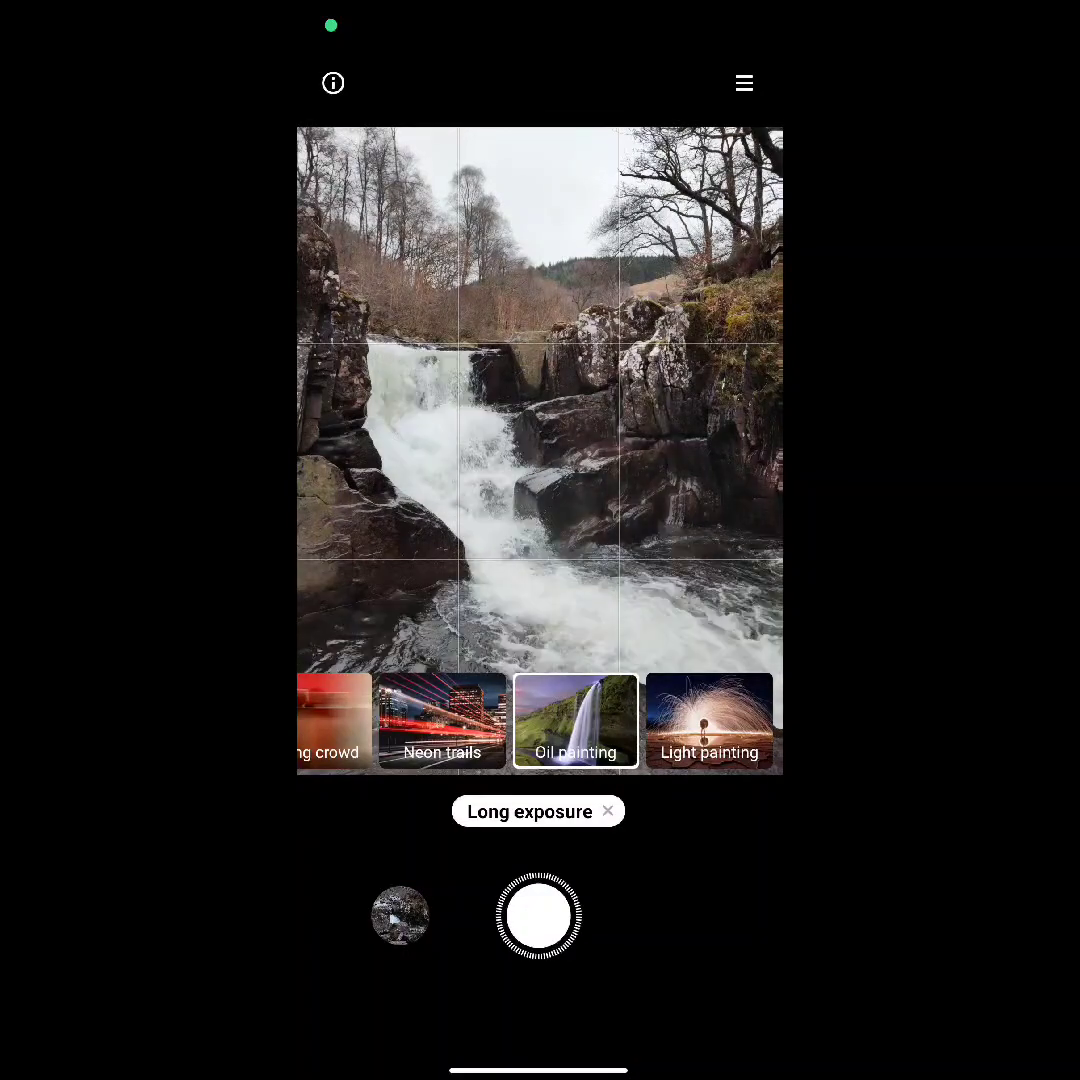
Step: Focus on the rushing water and capture an oil-painting long exposure of the river
left_click(640, 576)
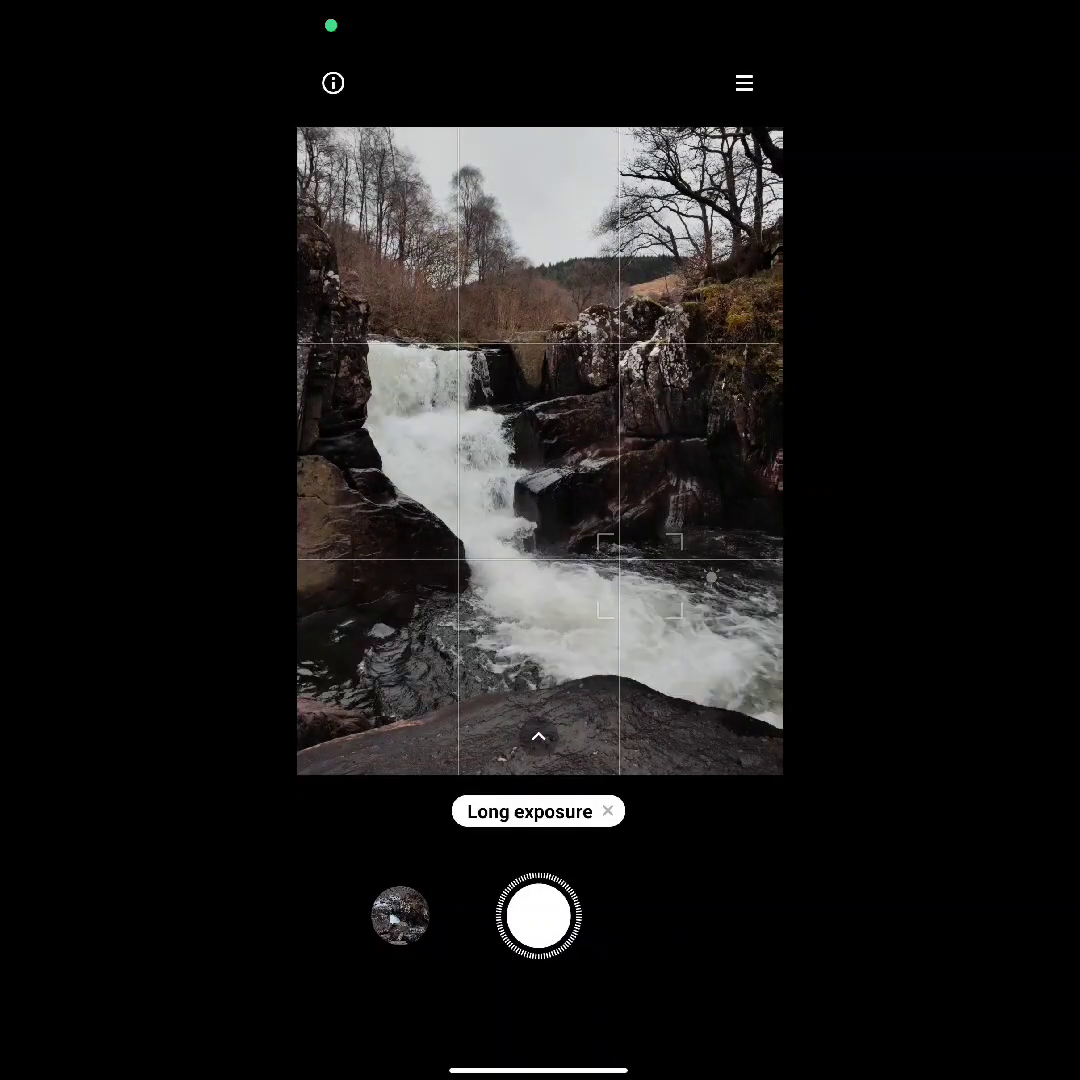
left_click(538, 916)
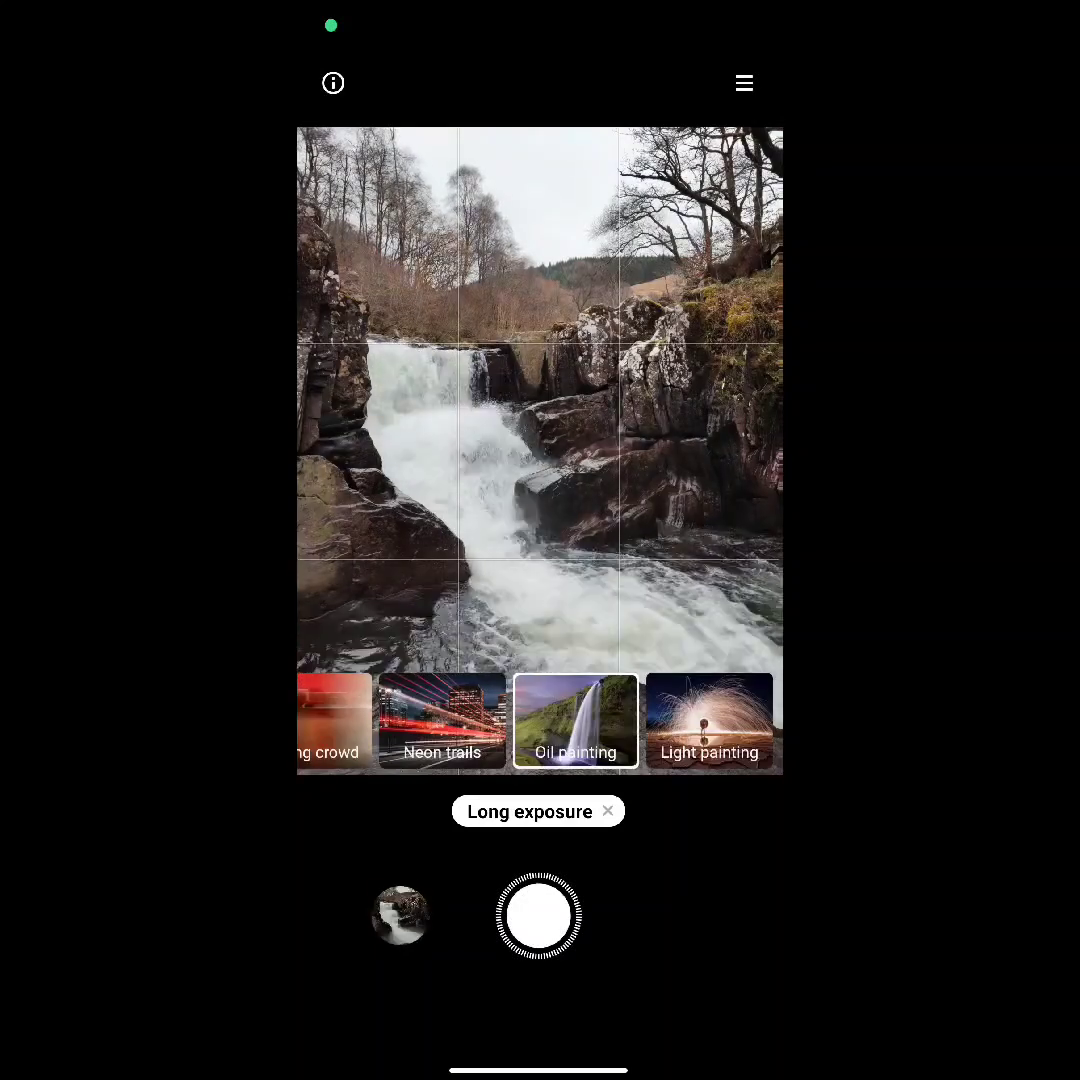
left_click(536, 916)
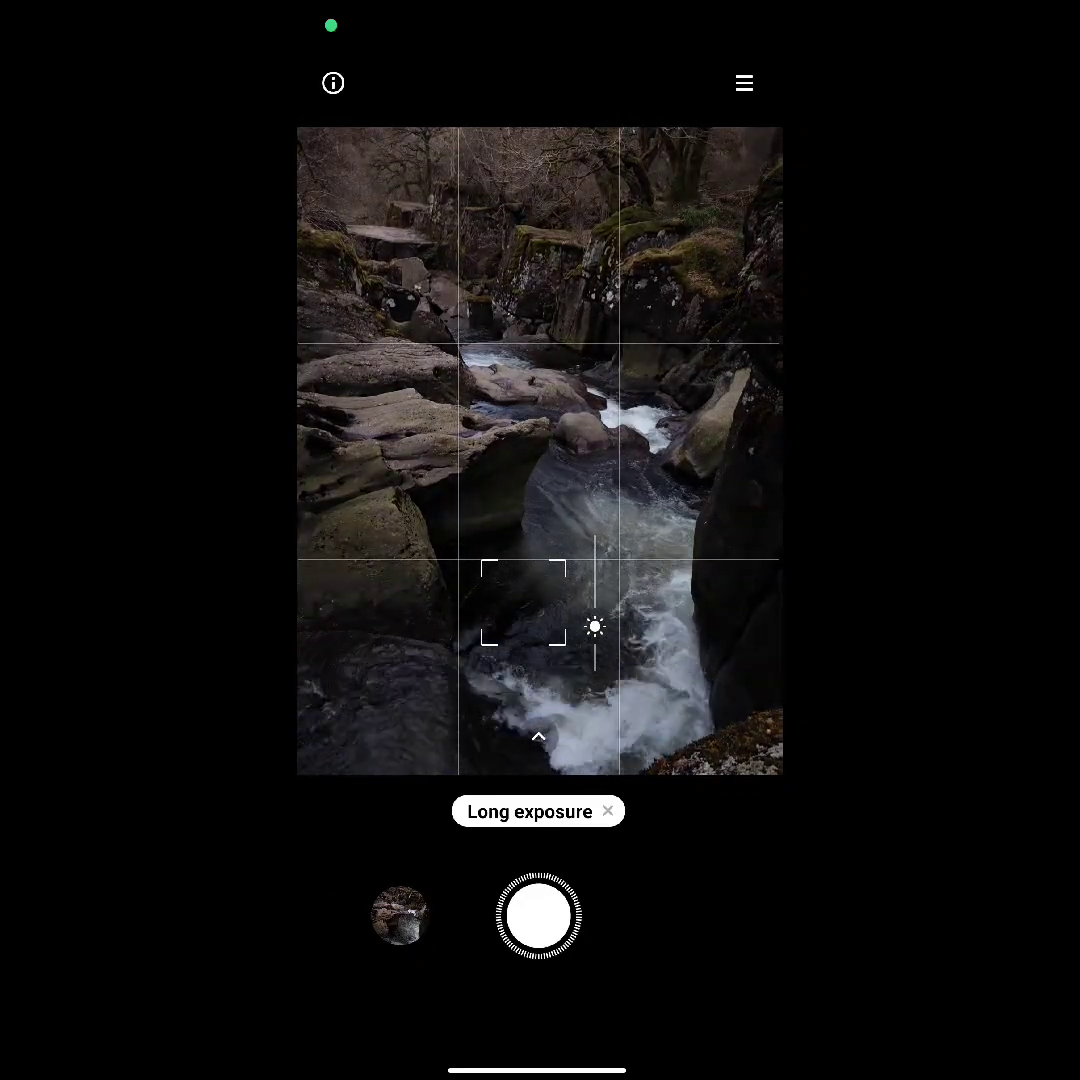
left_click(538, 916)
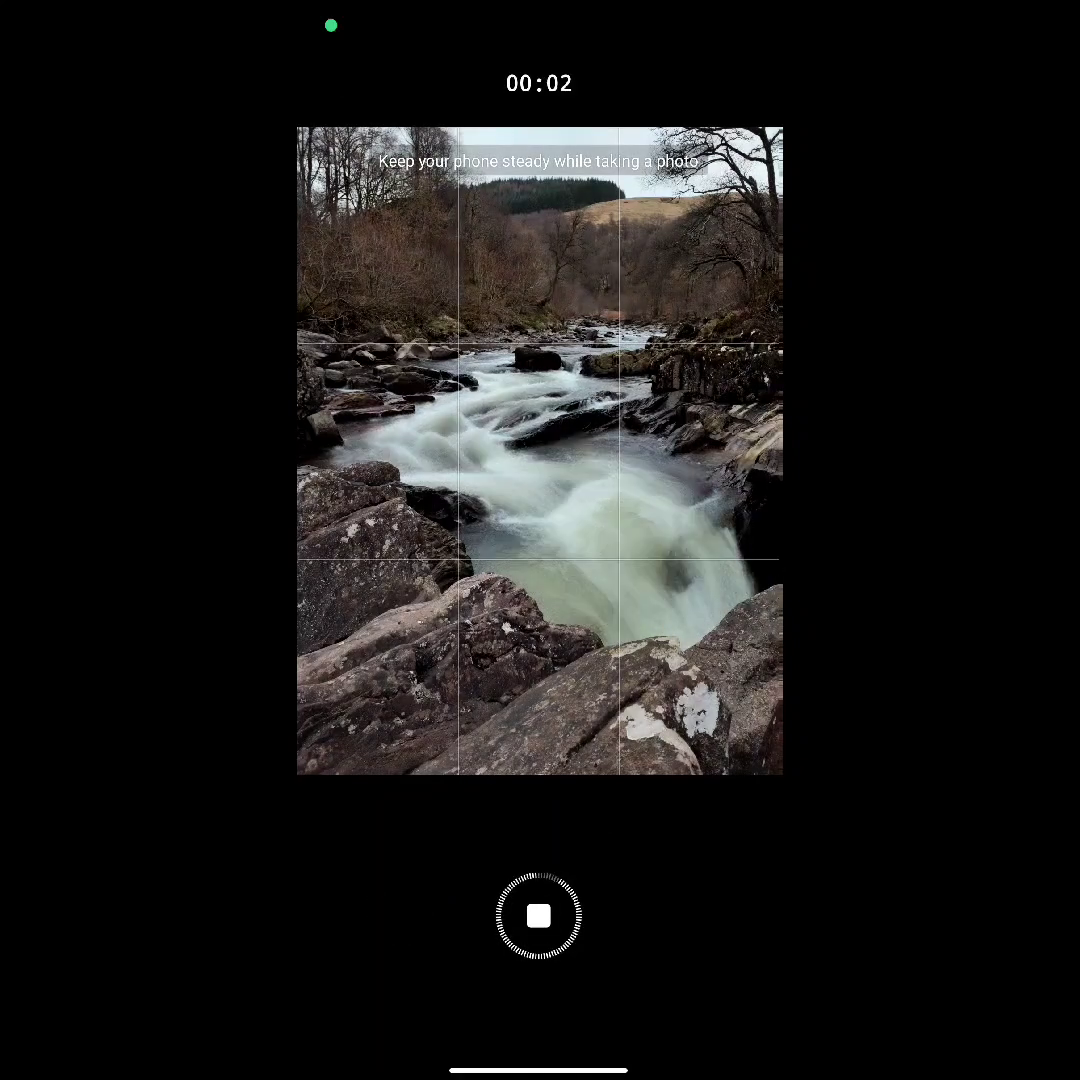
left_click(538, 916)
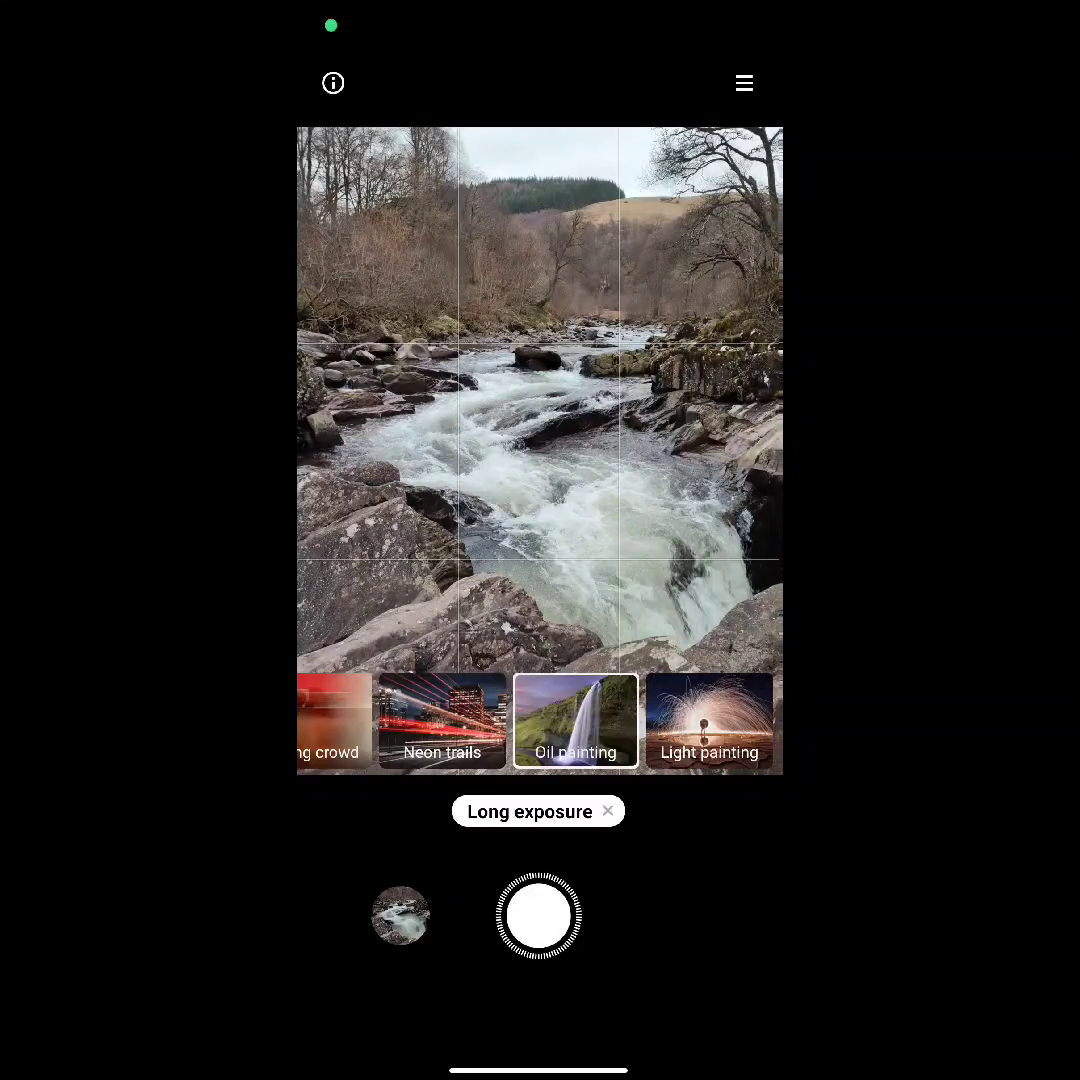
Step: Focus on the tiered waterfall, then move the camera into manual Pro mode
left_click(538, 916)
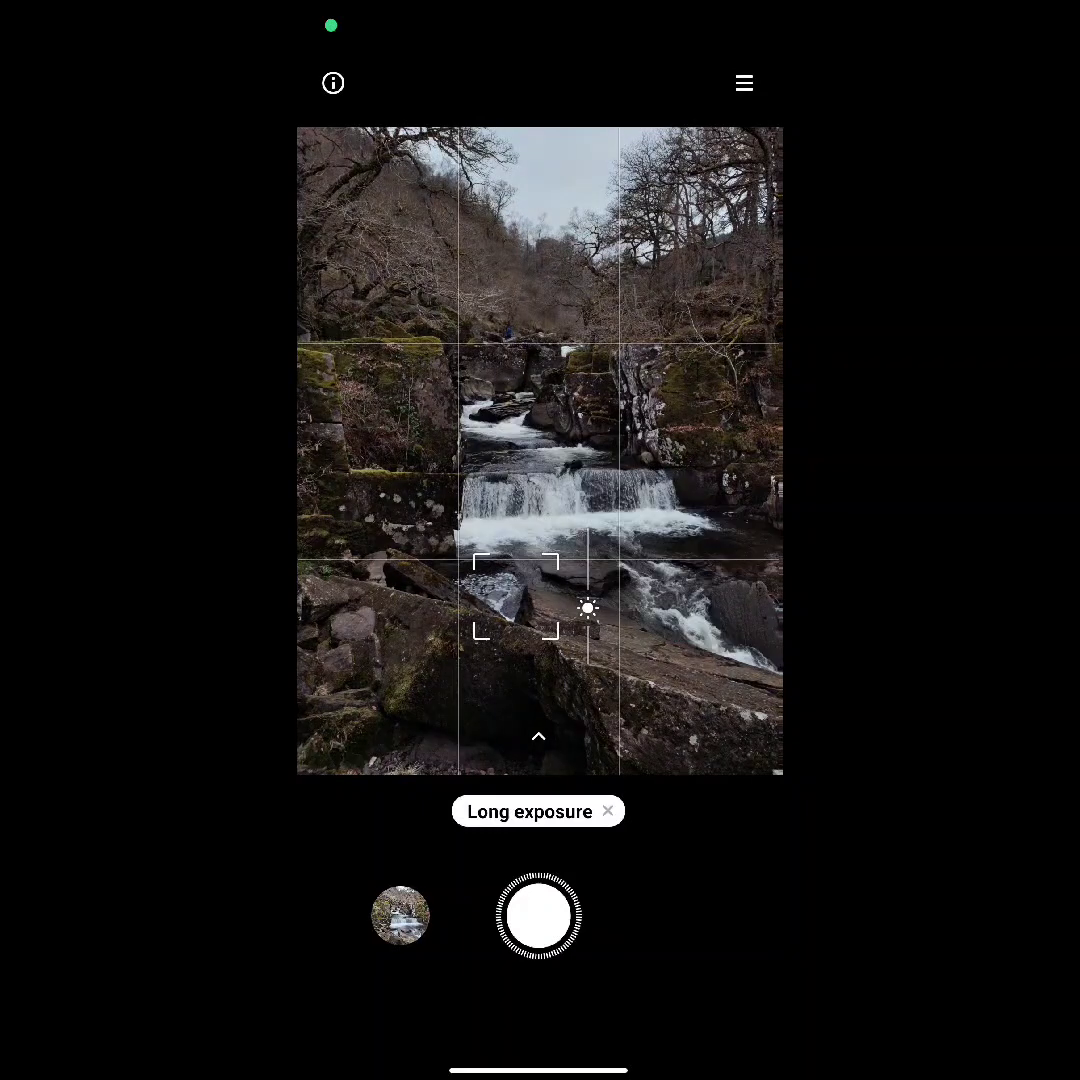
left_click(538, 812)
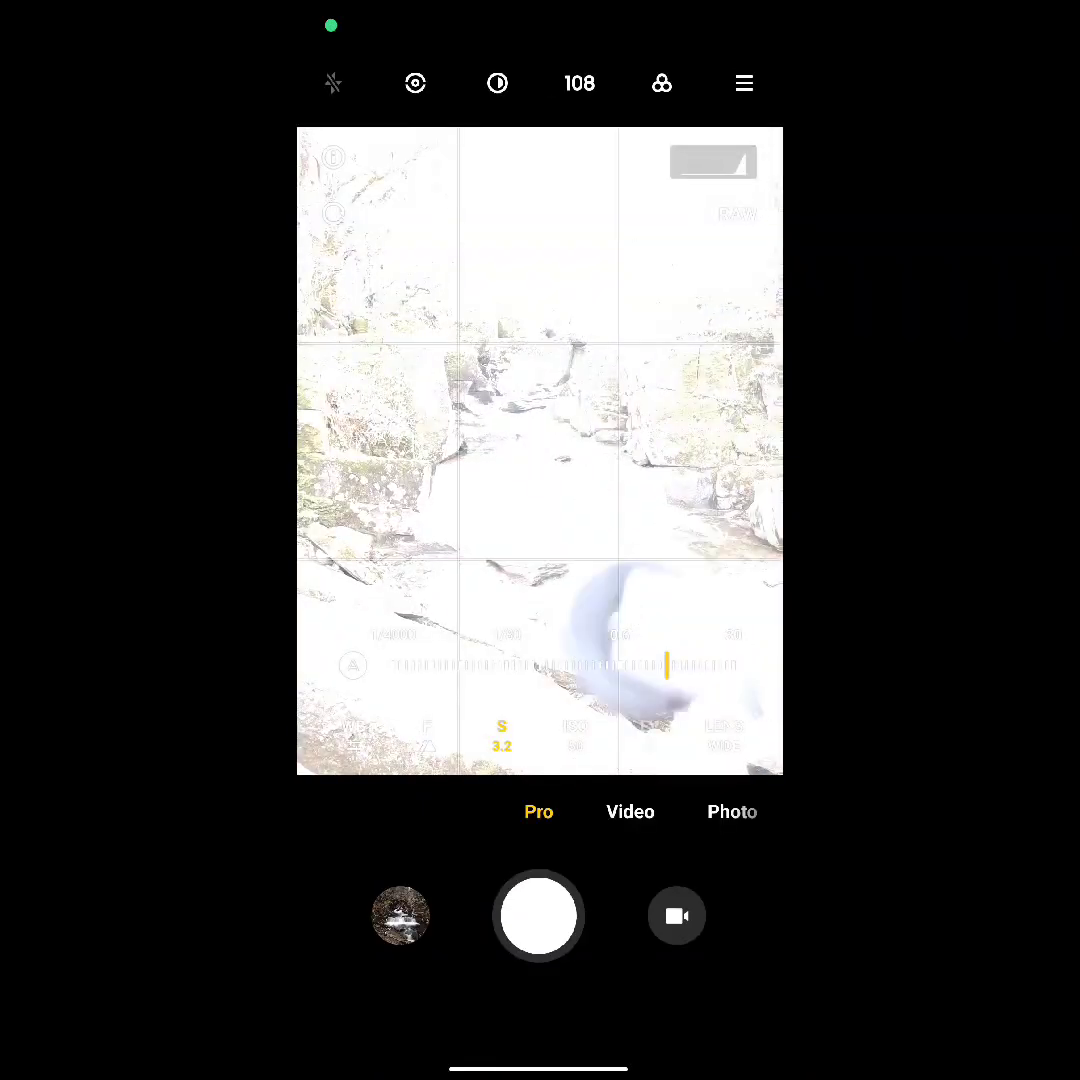
Step: In Pro mode set the shutter speed to 3.2 s and shoot the tiered waterfall
left_click(630, 812)
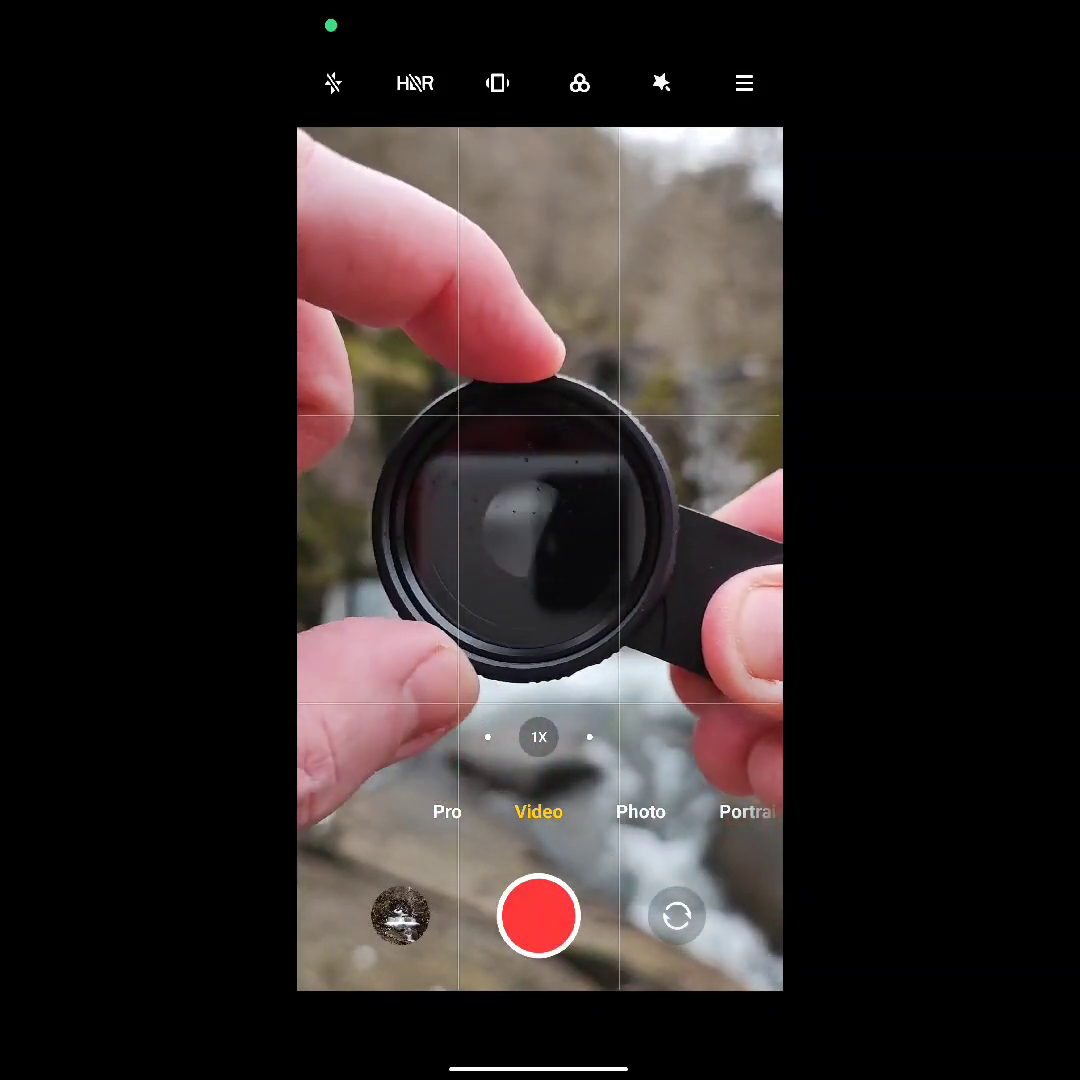
left_click(446, 812)
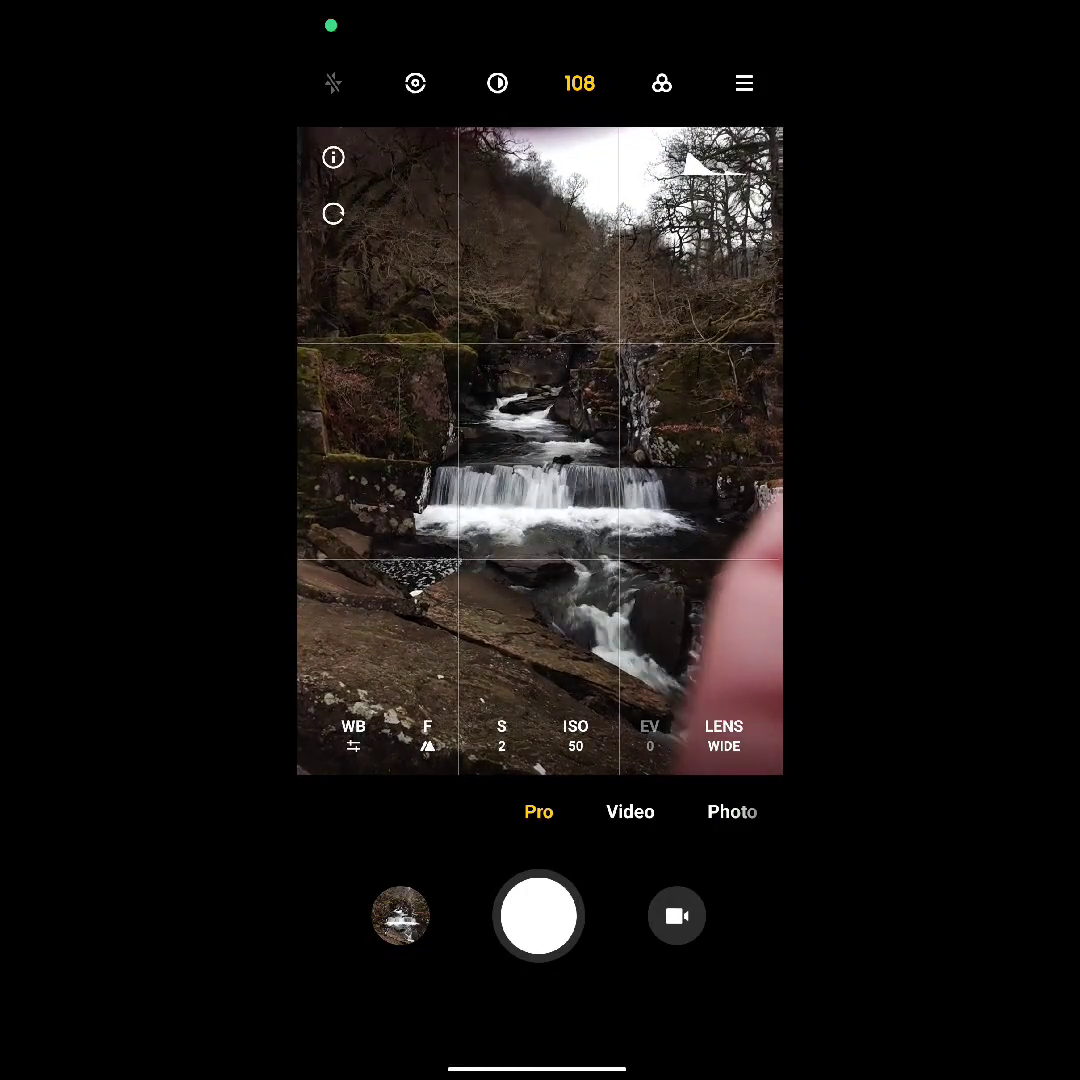
left_click(500, 736)
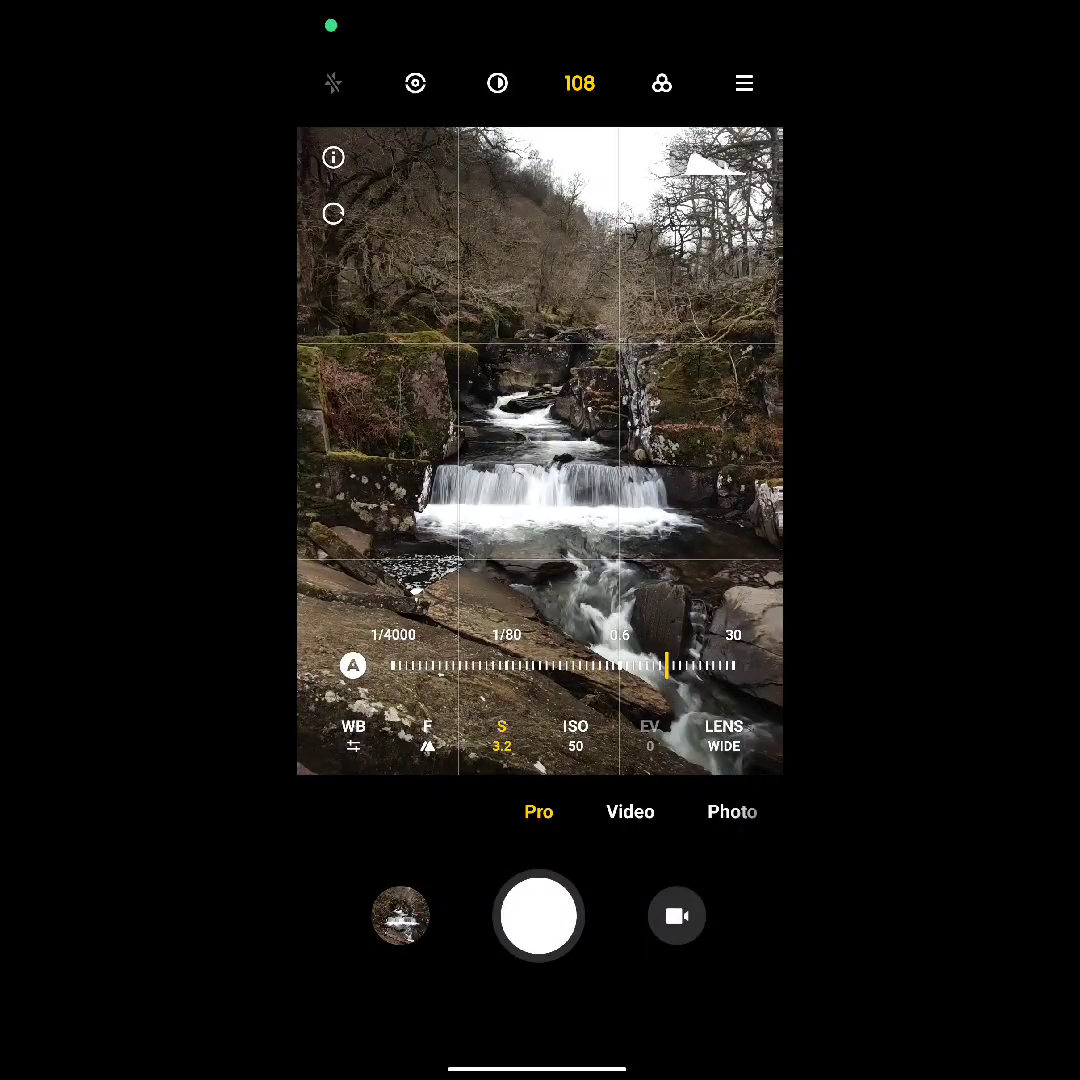
left_click(538, 916)
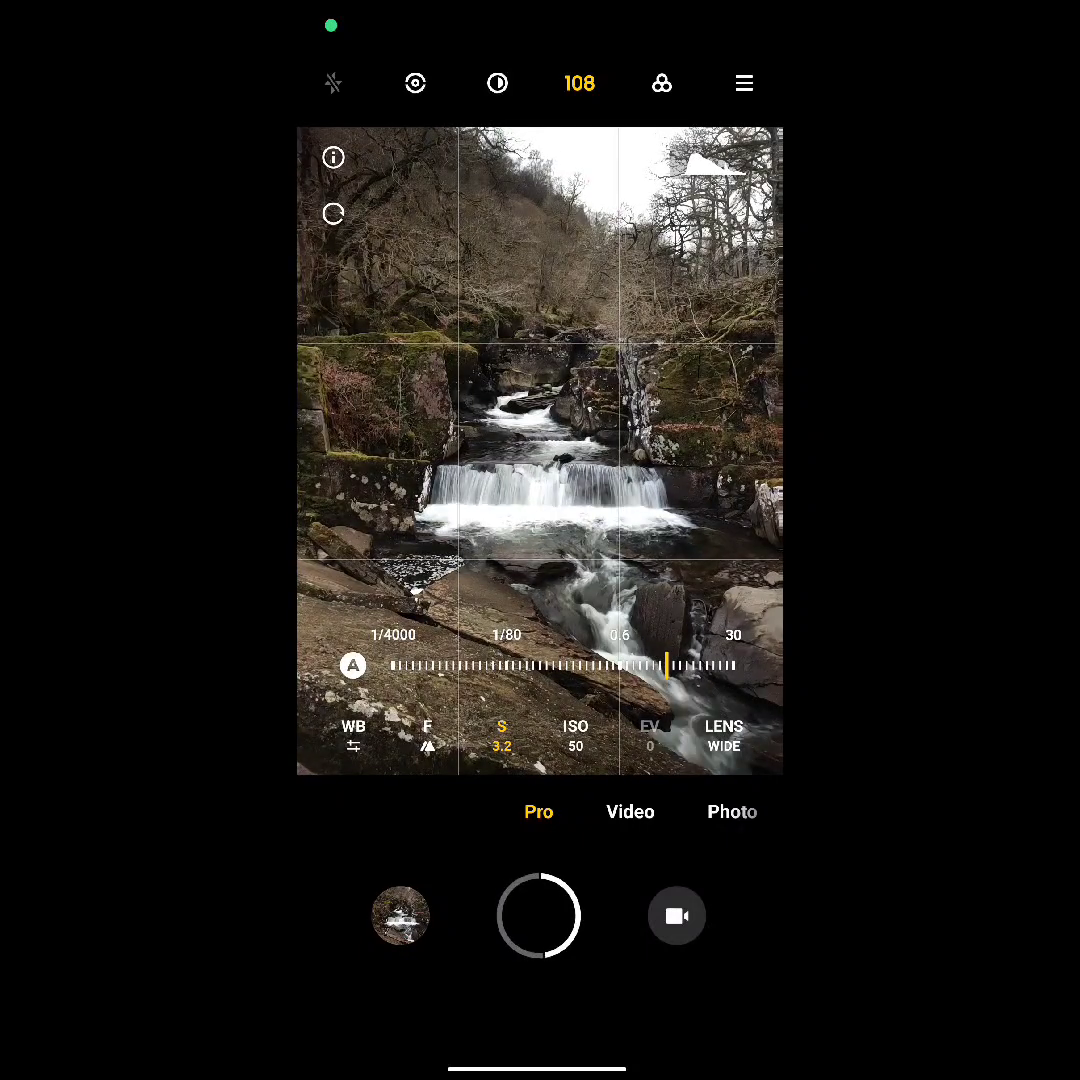
left_click(538, 916)
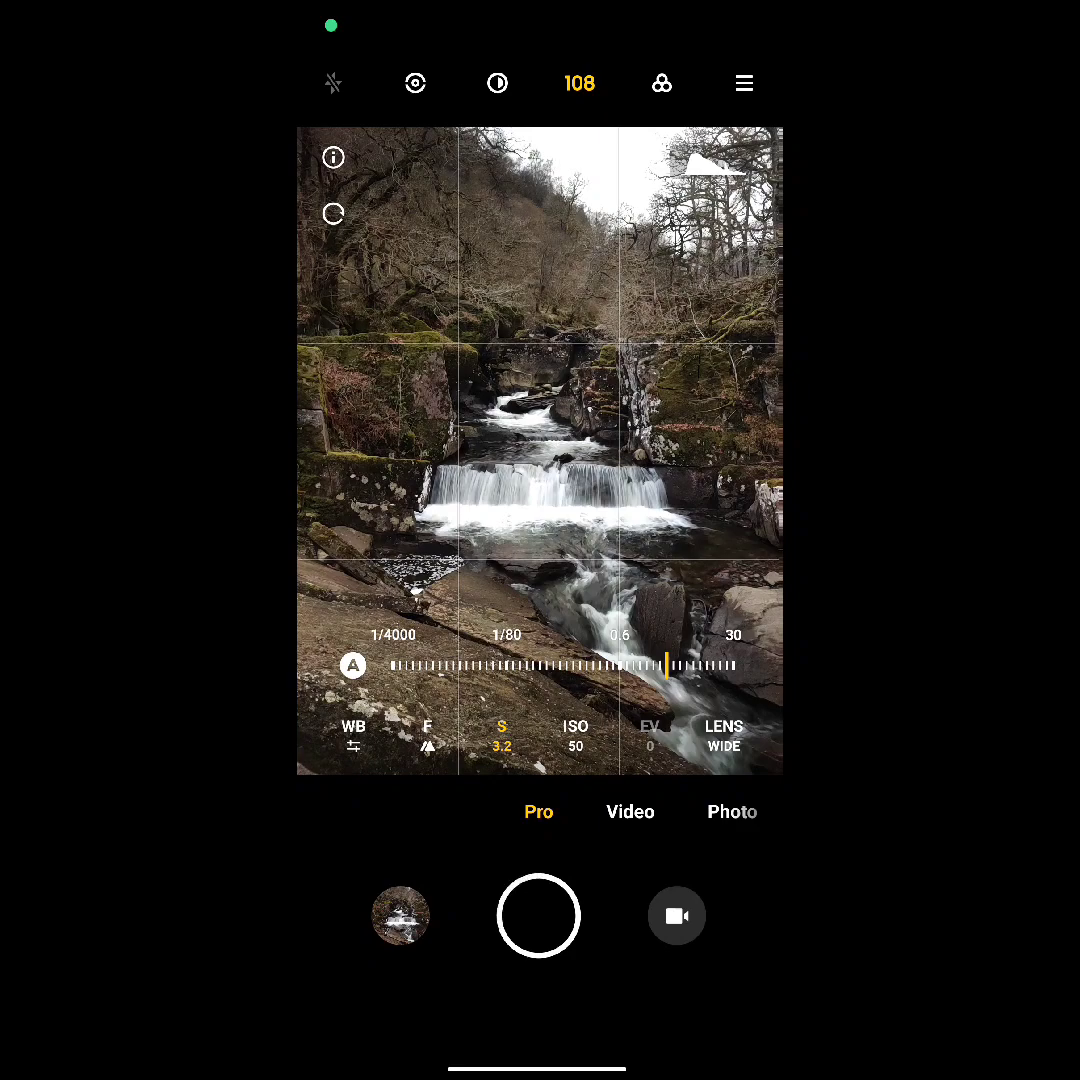
Step: Bring the captured waterfall photo into the editor
left_click(400, 916)
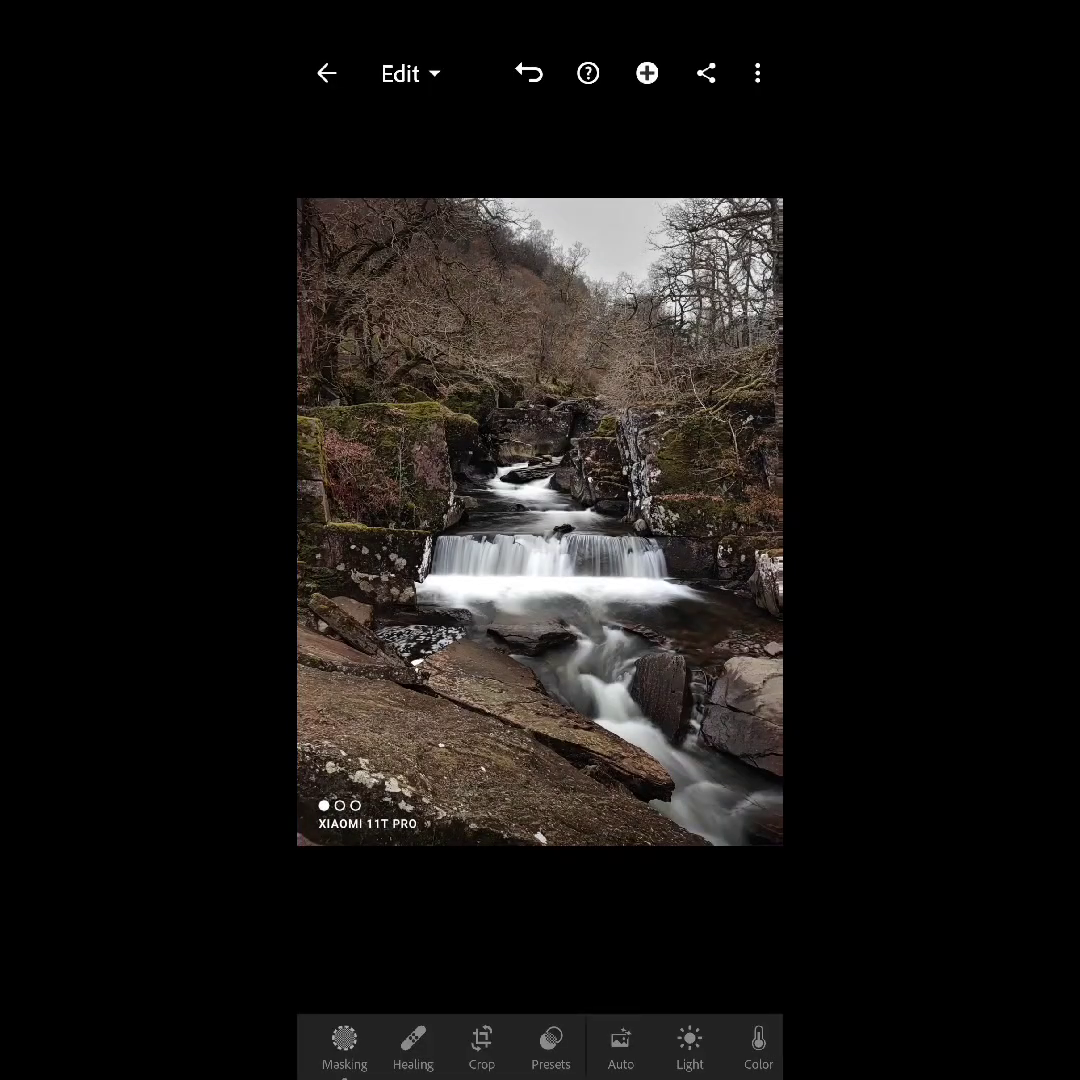
Step: Crop the waterfall photo to a 1:1 square and move on to the Light adjustments
left_click(480, 1040)
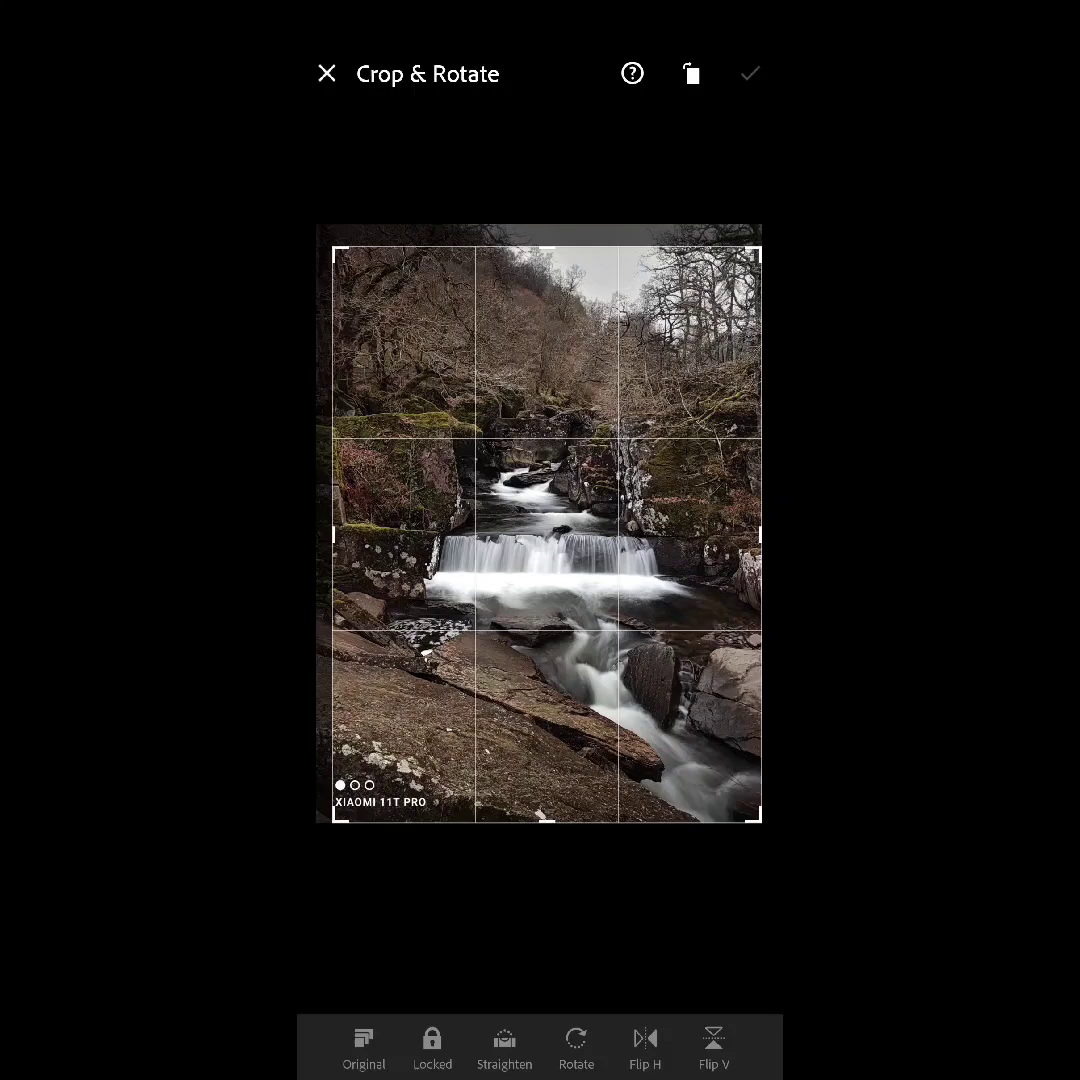
left_click(504, 1048)
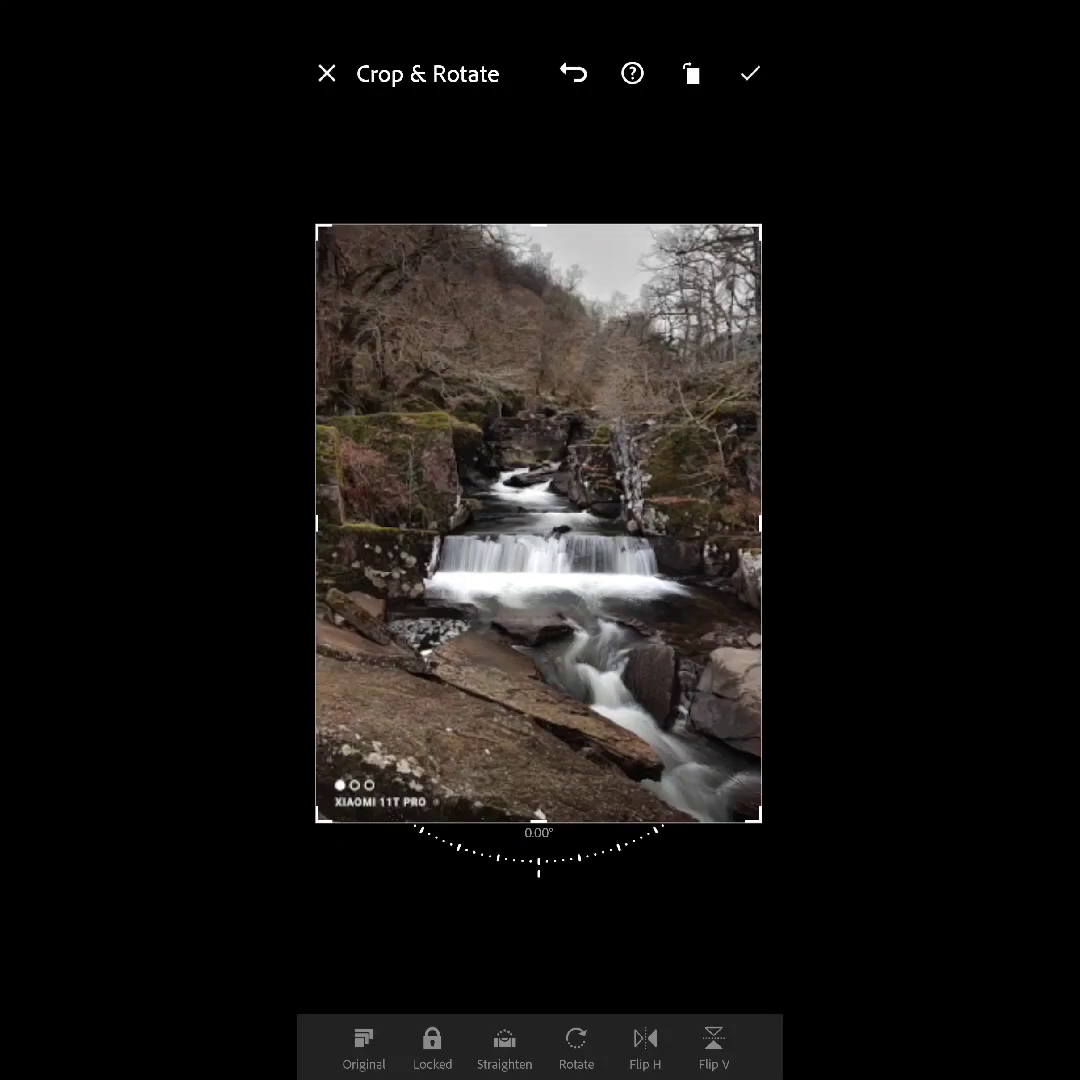
left_click(364, 1048)
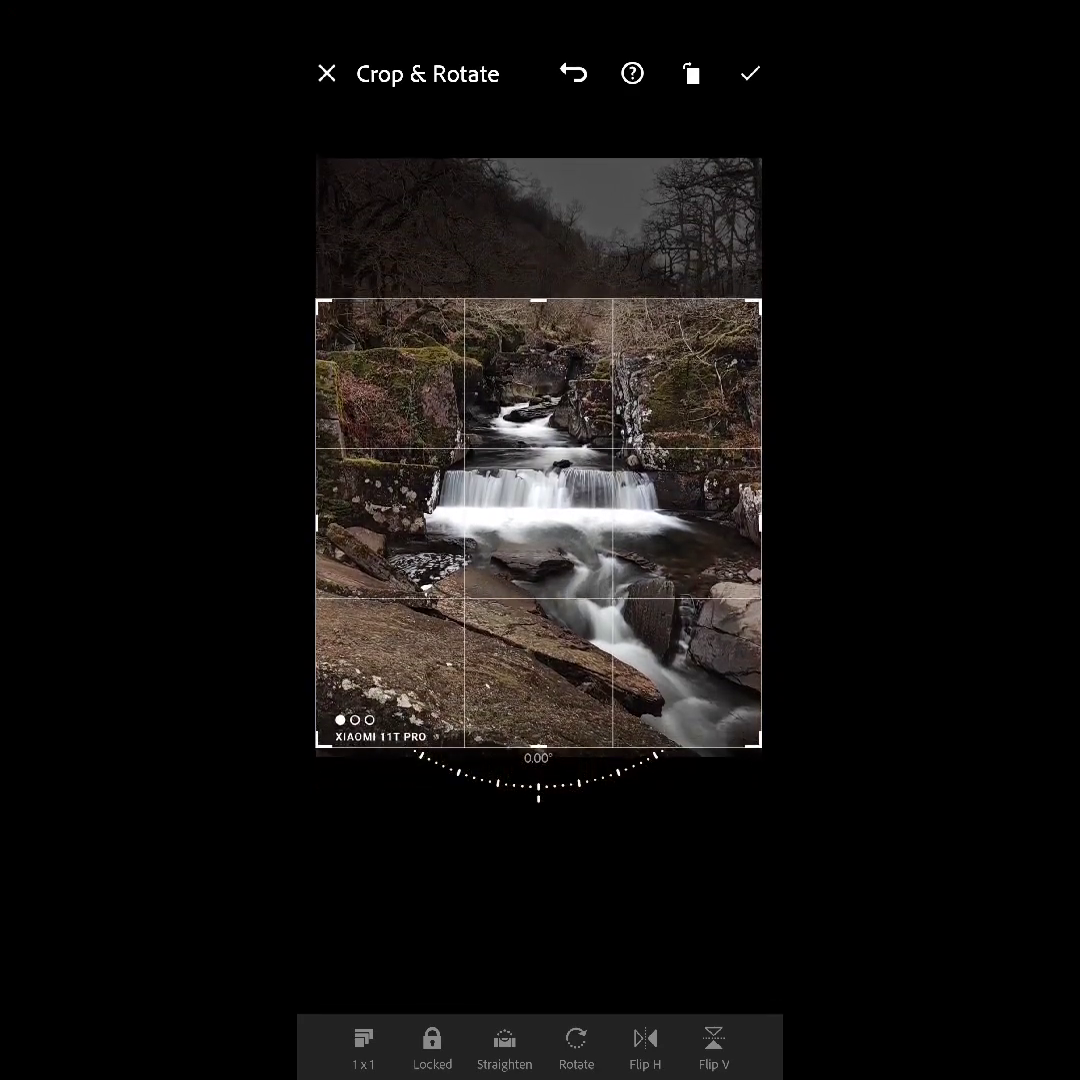
left_click(750, 72)
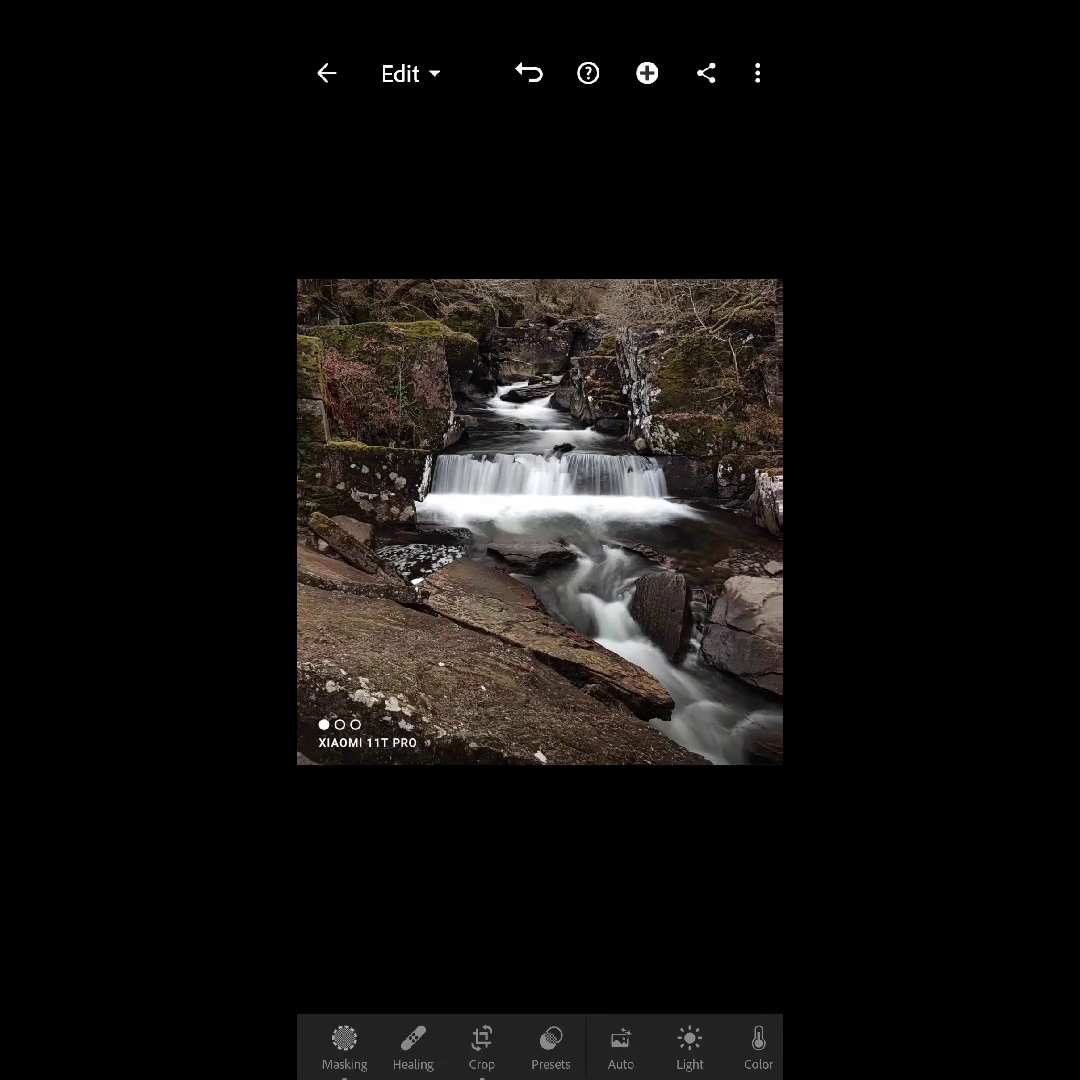
left_click(688, 1044)
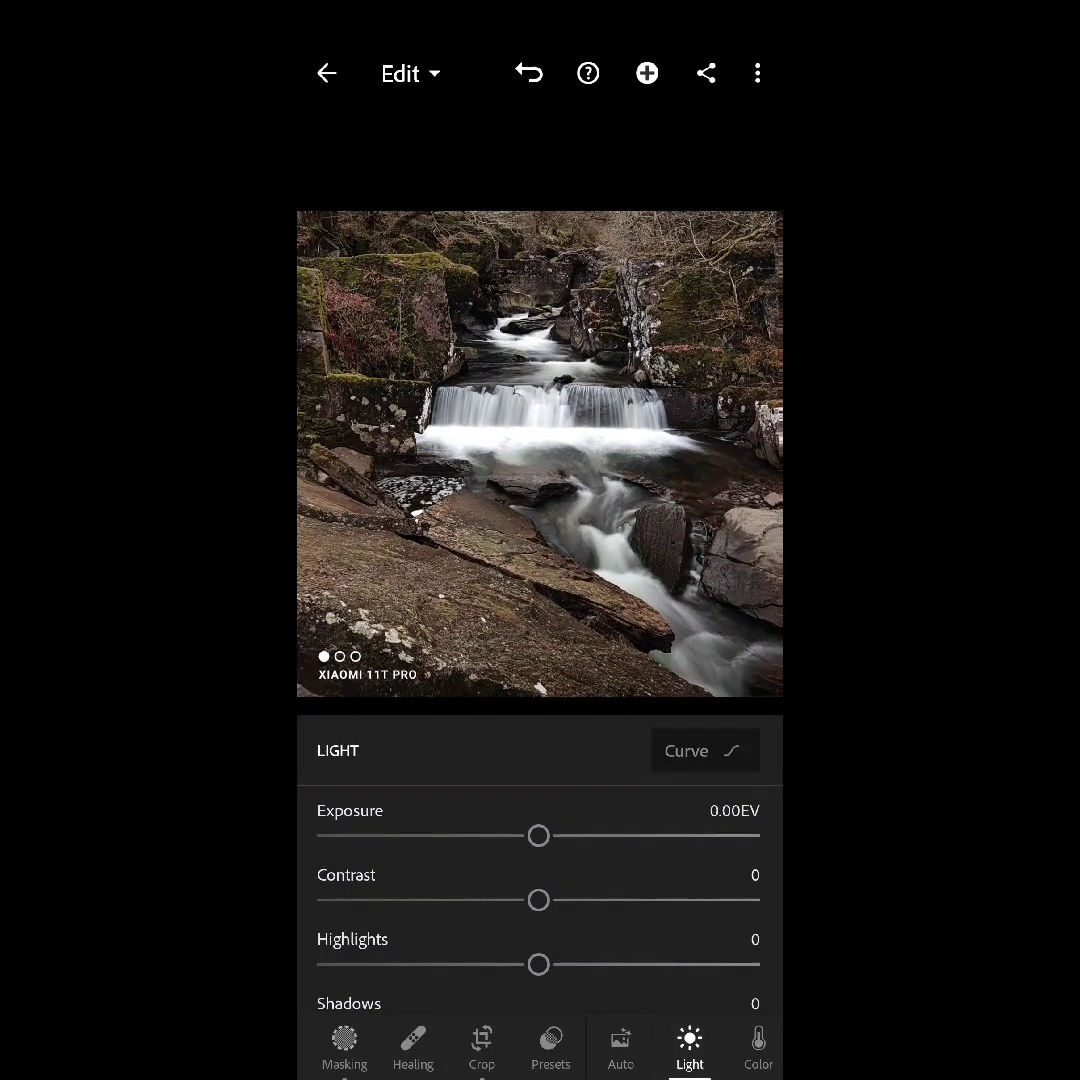
Step: Lower contrast to -20 and pull highlights down to -56
left_click_drag(538, 836, 540, 836)
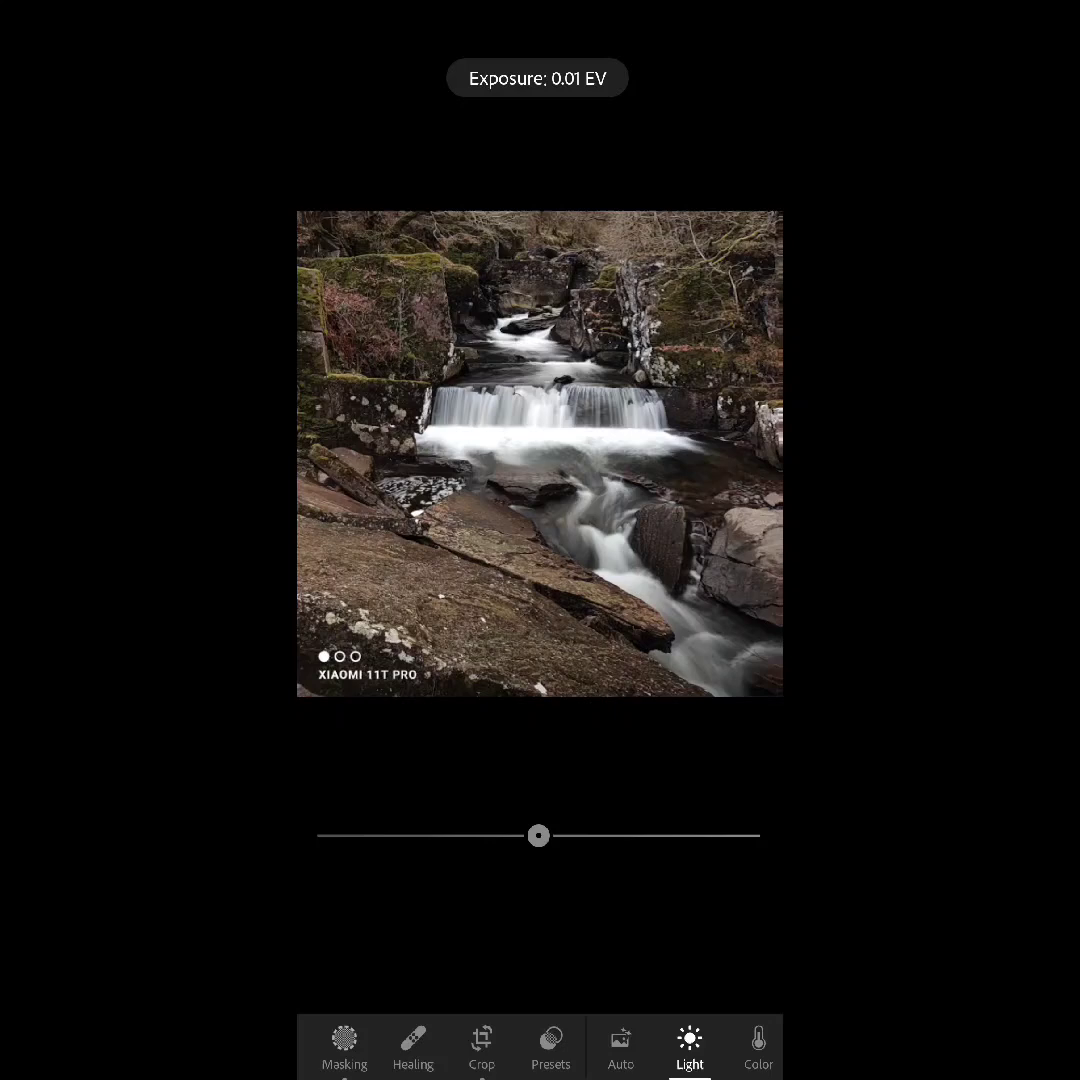
left_click_drag(538, 836, 588, 900)
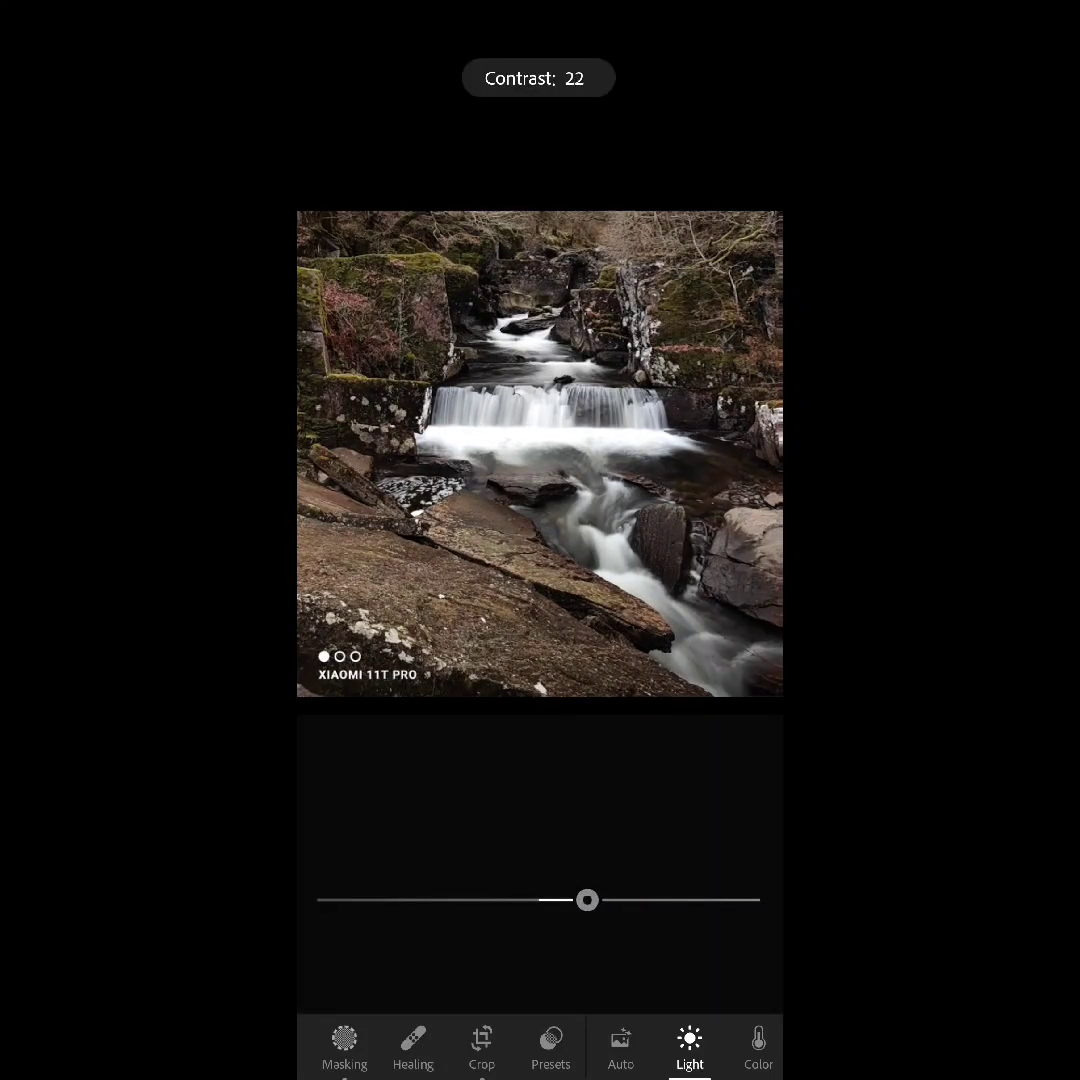
left_click_drag(588, 900, 468, 900)
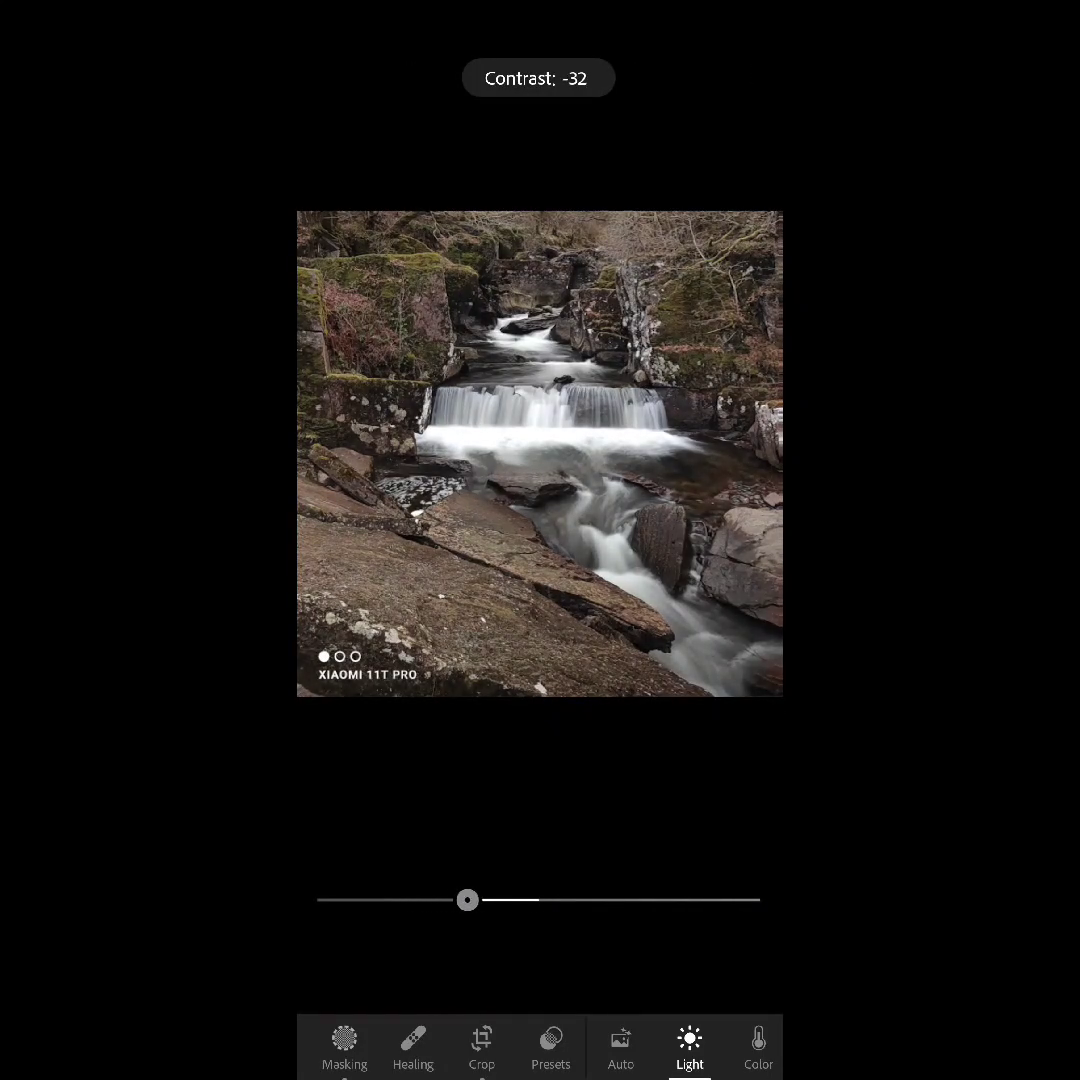
left_click_drag(466, 900, 492, 900)
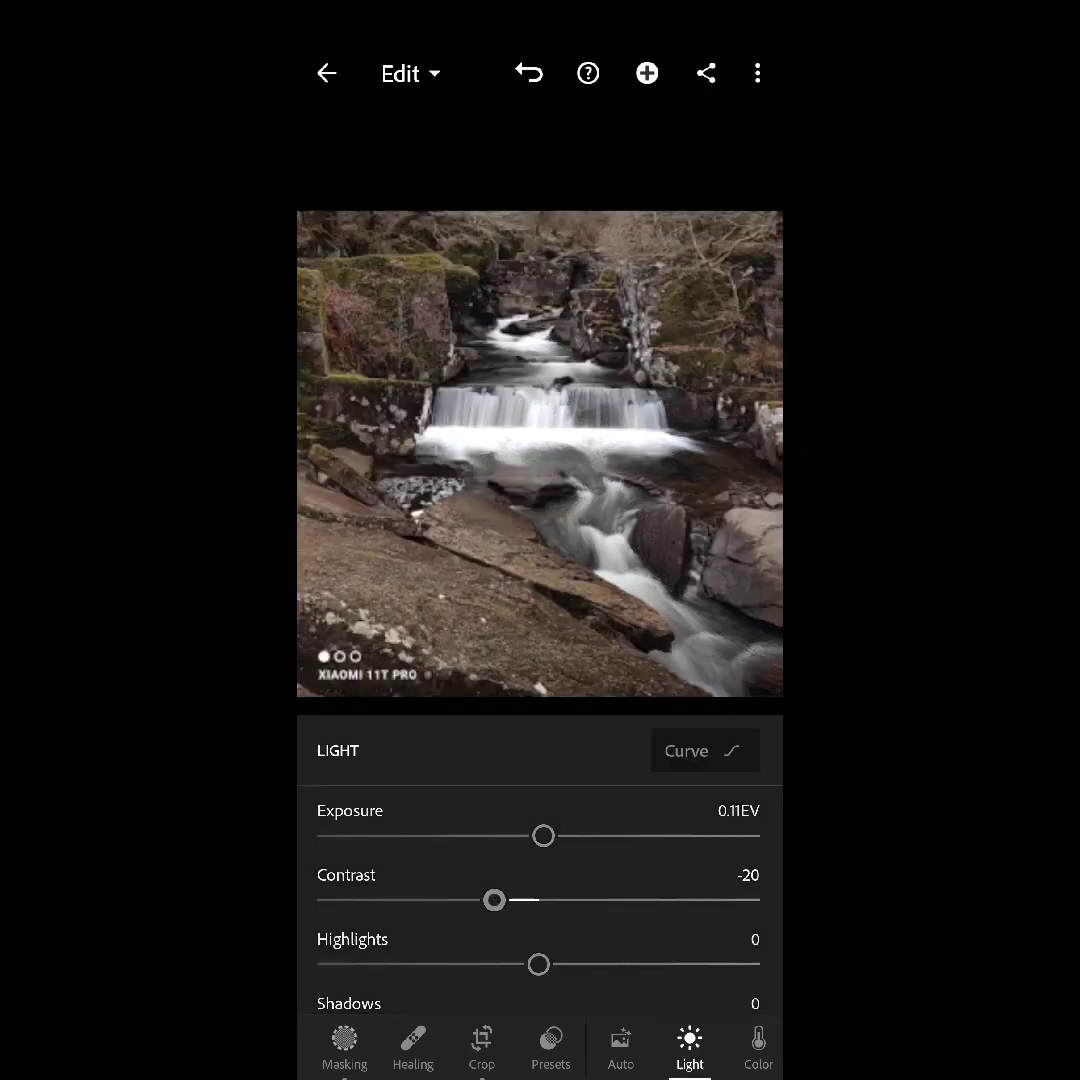
left_click_drag(540, 964, 512, 906)
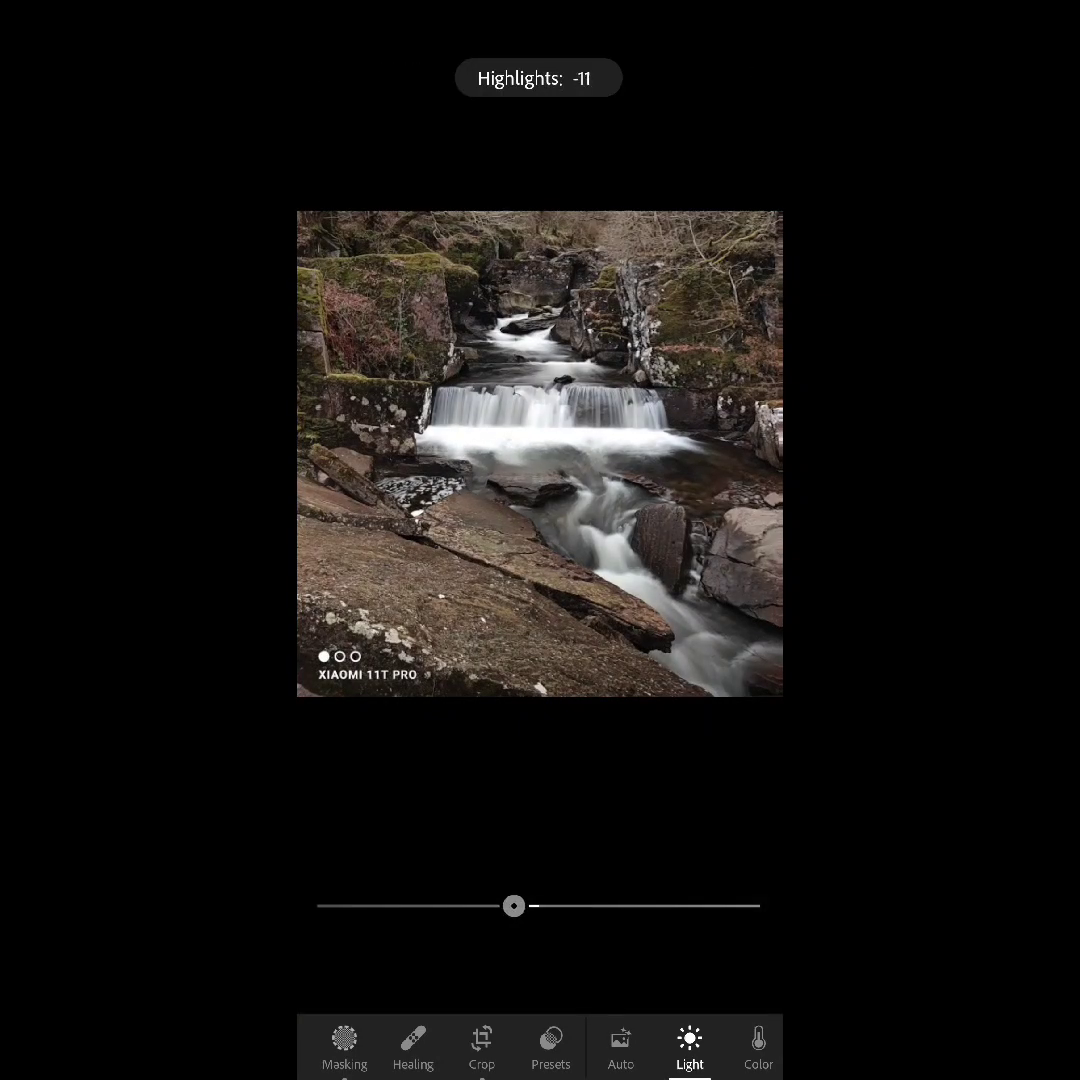
left_click_drag(514, 904, 440, 904)
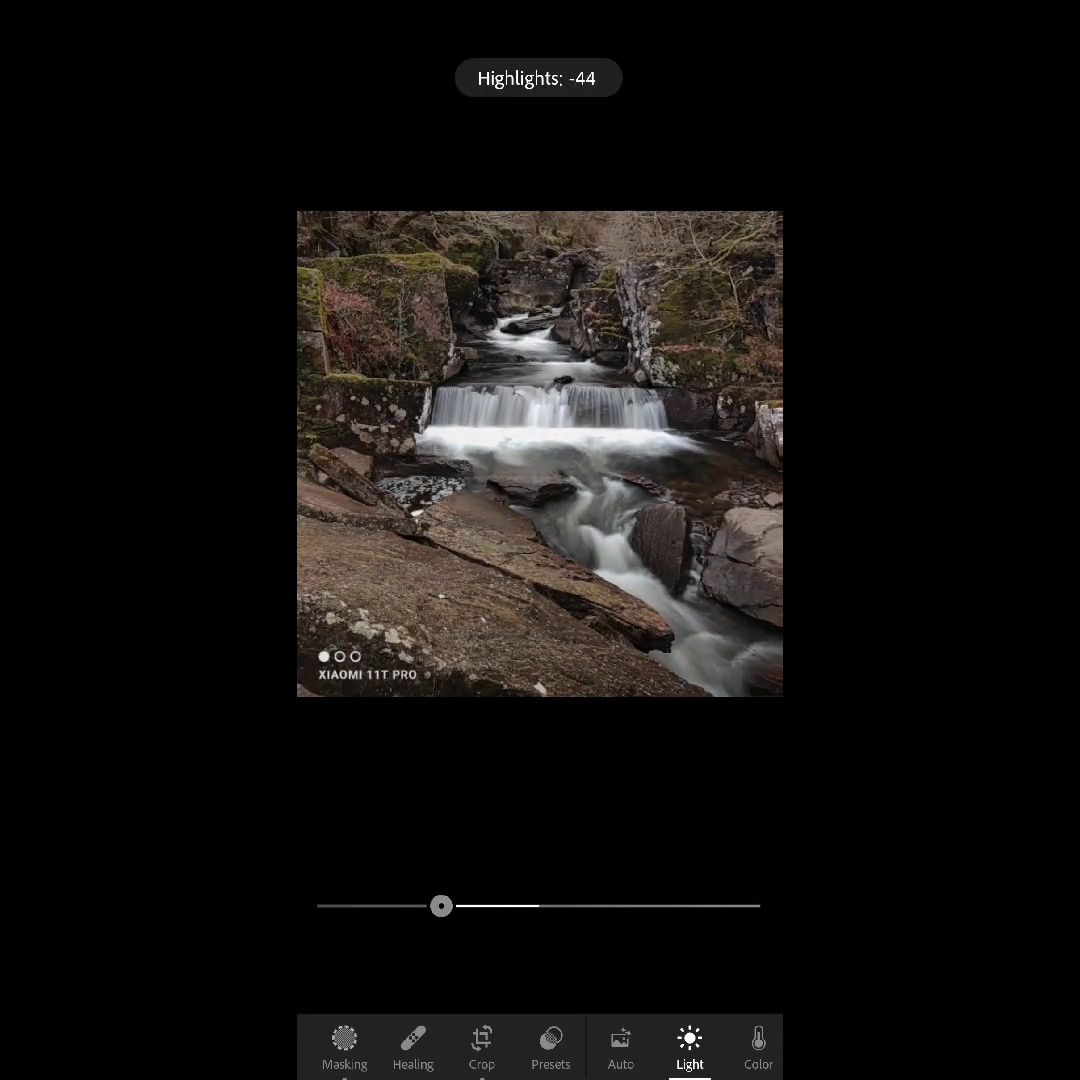
left_click_drag(440, 906, 422, 906)
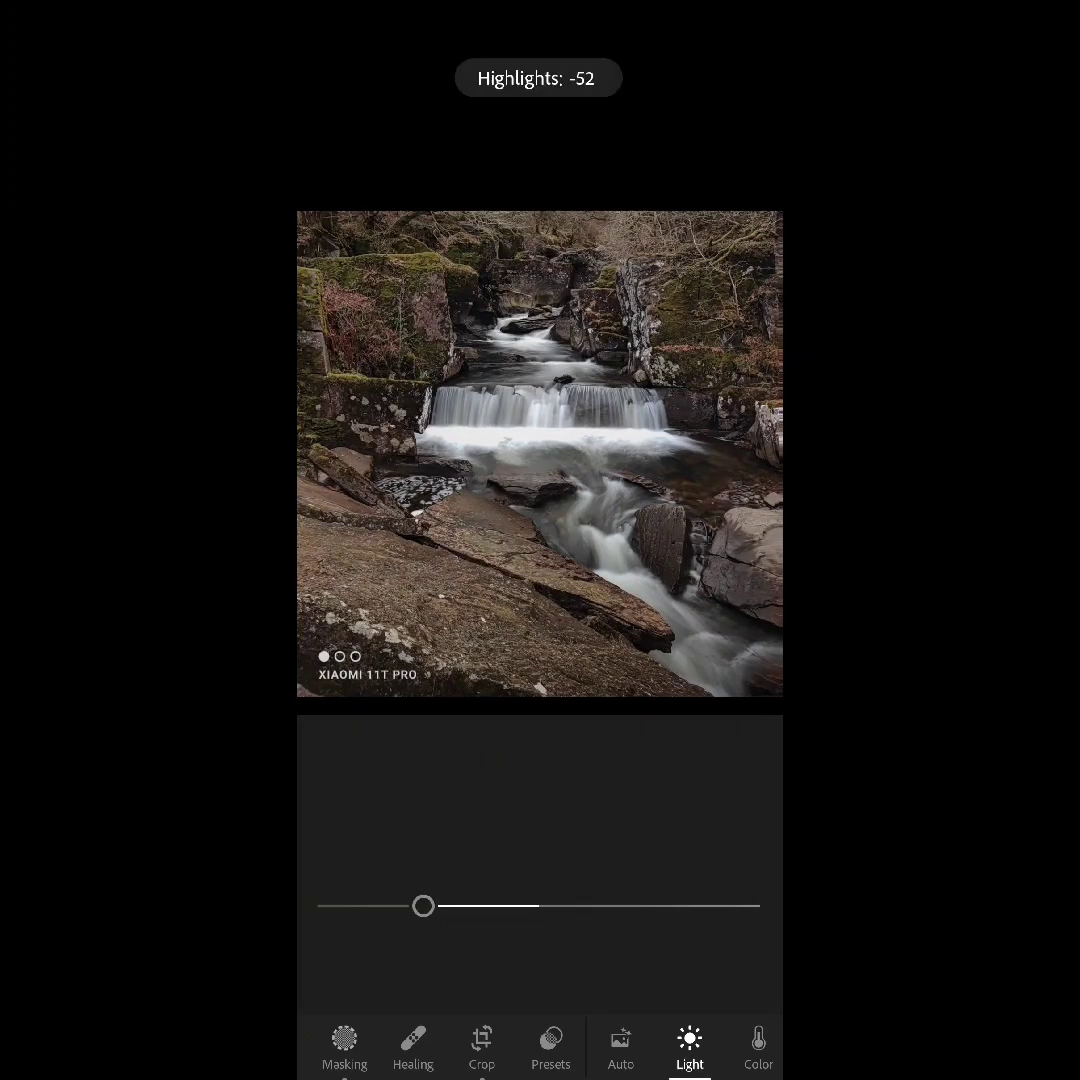
left_click_drag(424, 906, 418, 906)
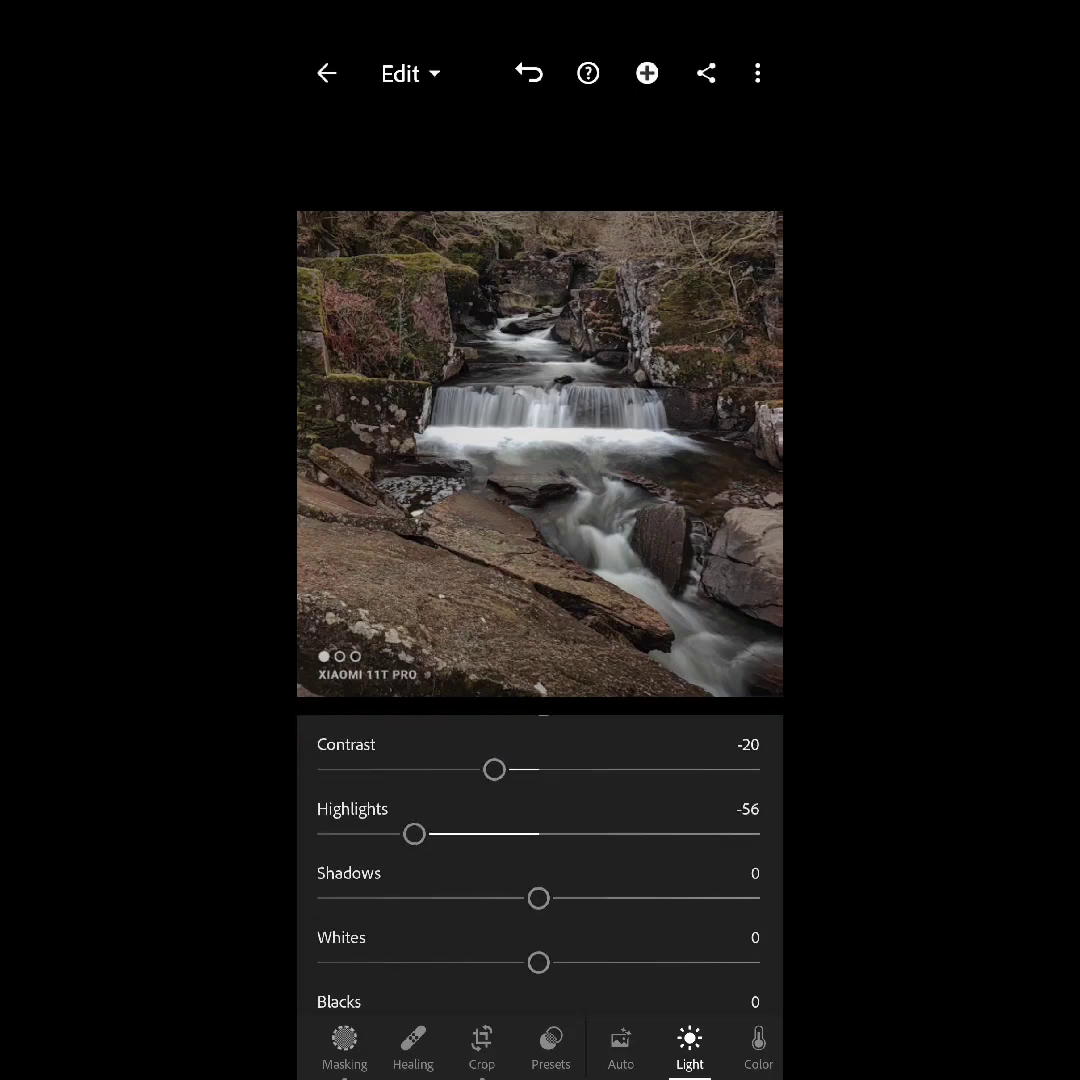
Step: Raise the shadows, reduce whites to about -18 and lift blacks to about 28
left_click_drag(538, 898, 622, 896)
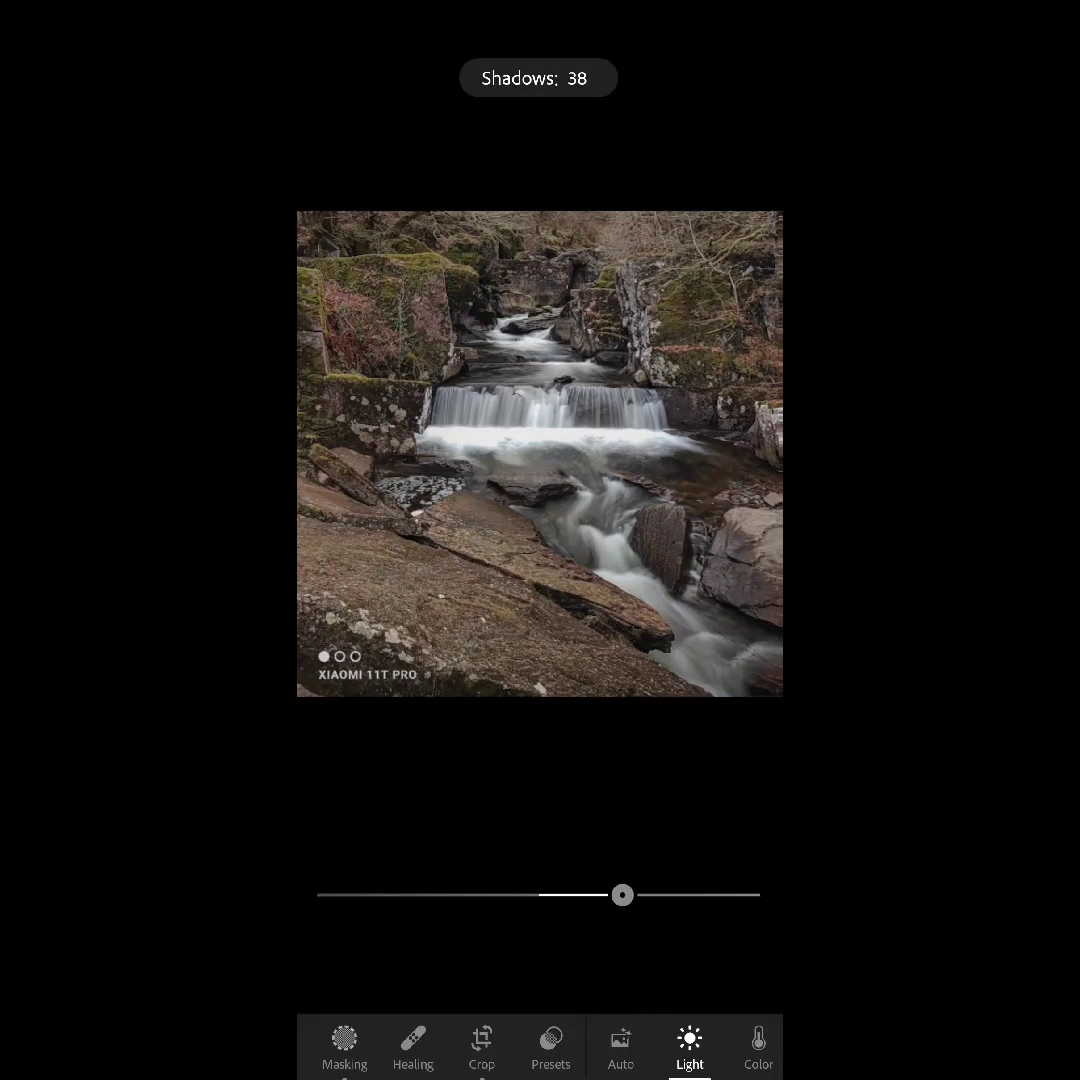
left_click_drag(622, 896, 528, 896)
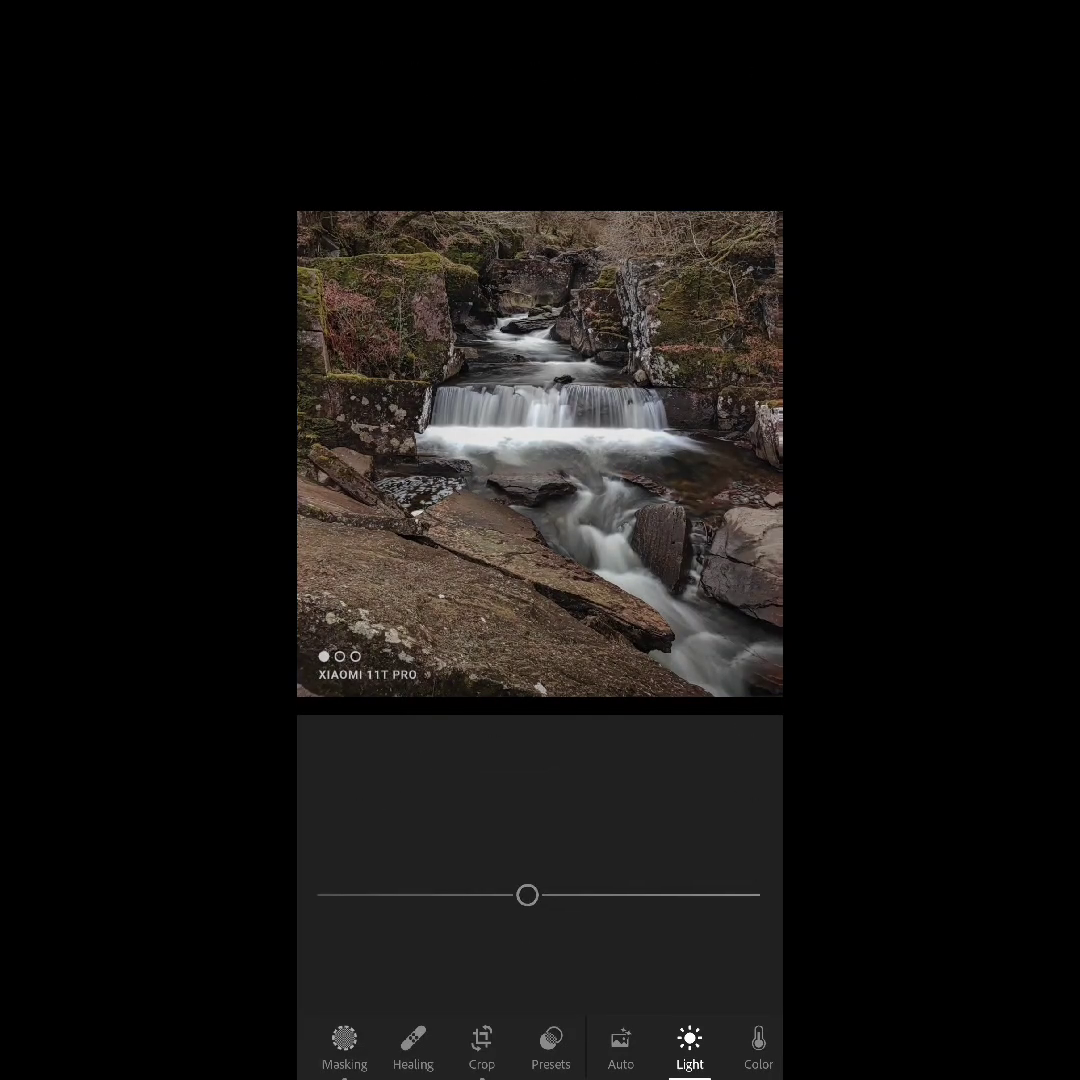
left_click_drag(528, 894, 408, 894)
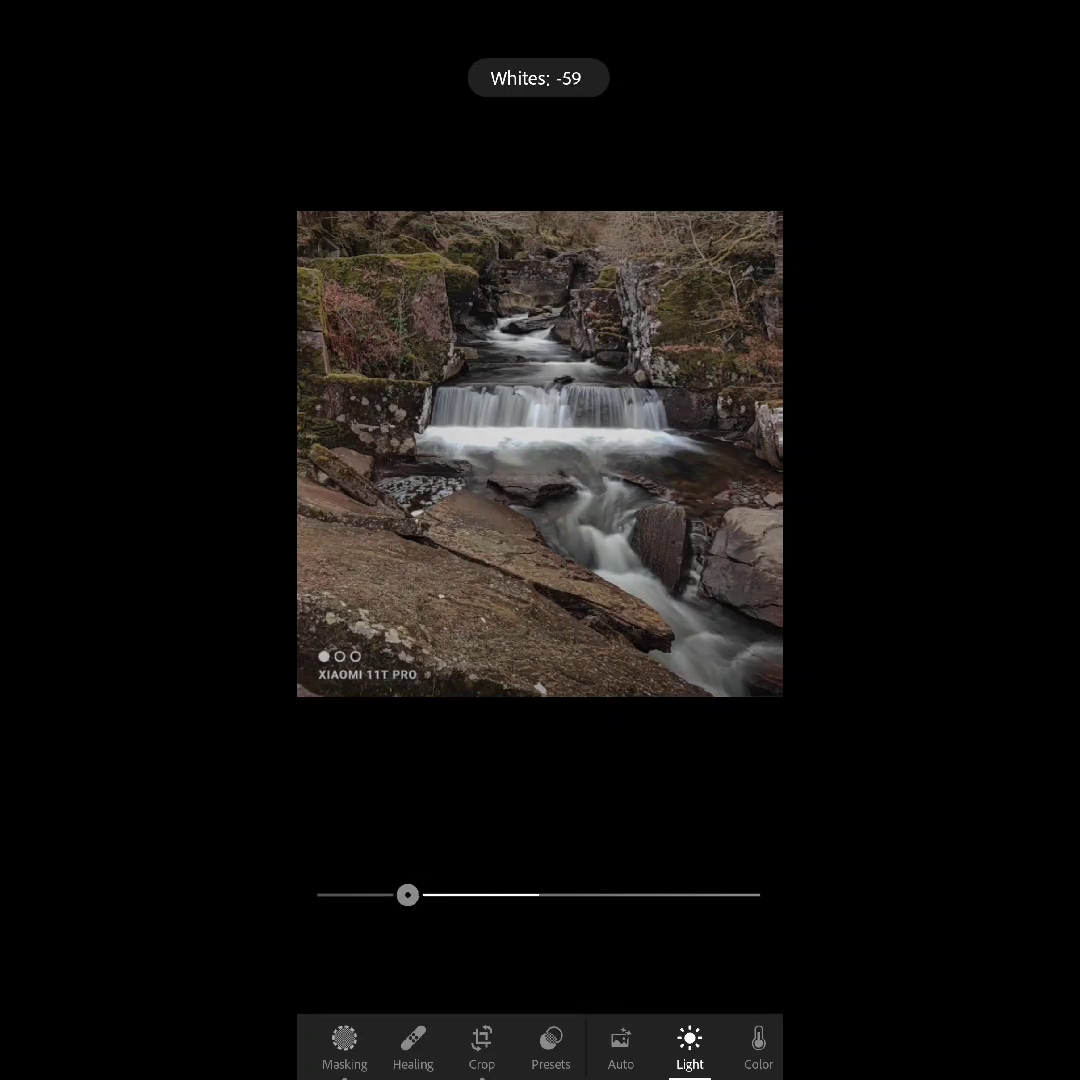
left_click_drag(408, 894, 460, 894)
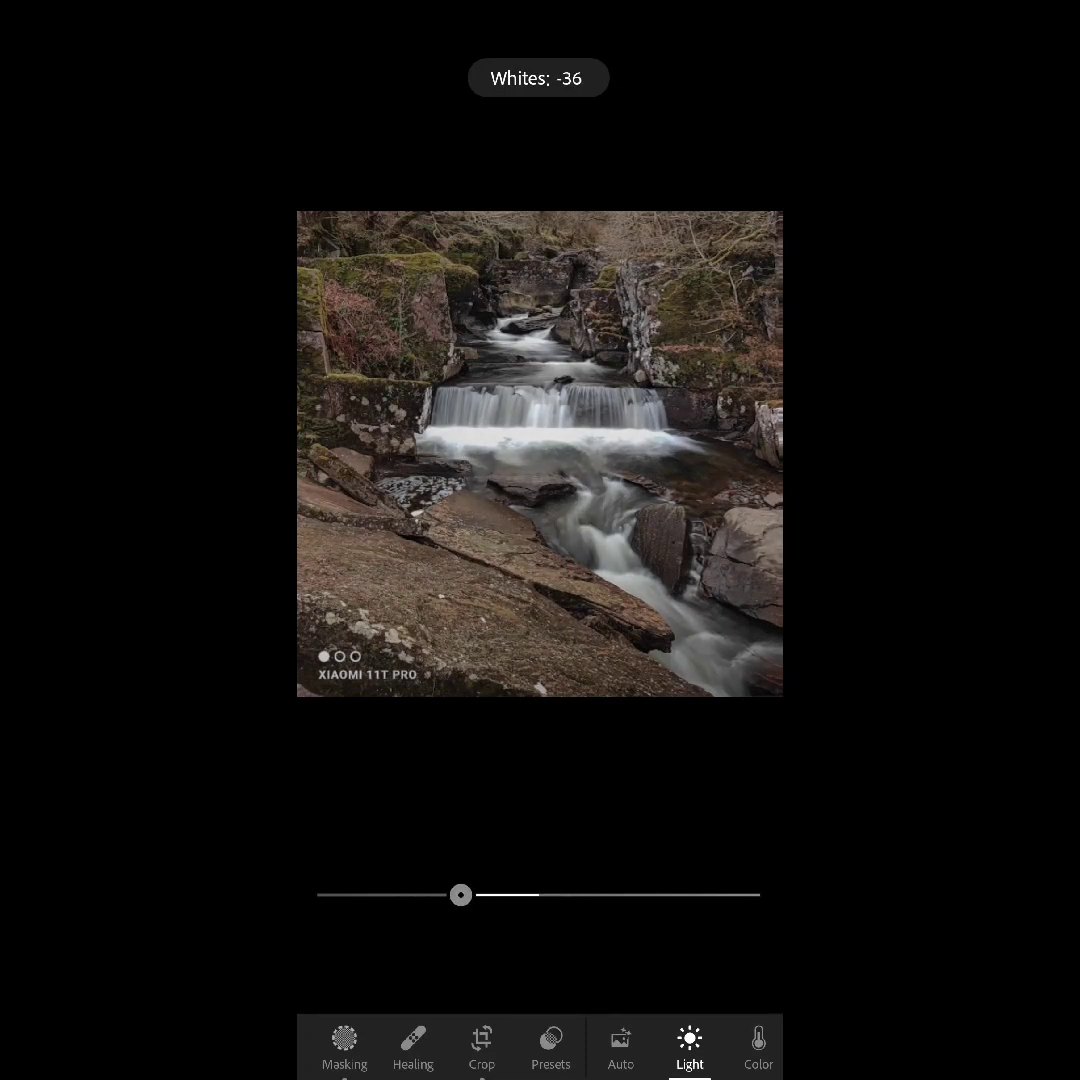
left_click_drag(460, 892, 500, 892)
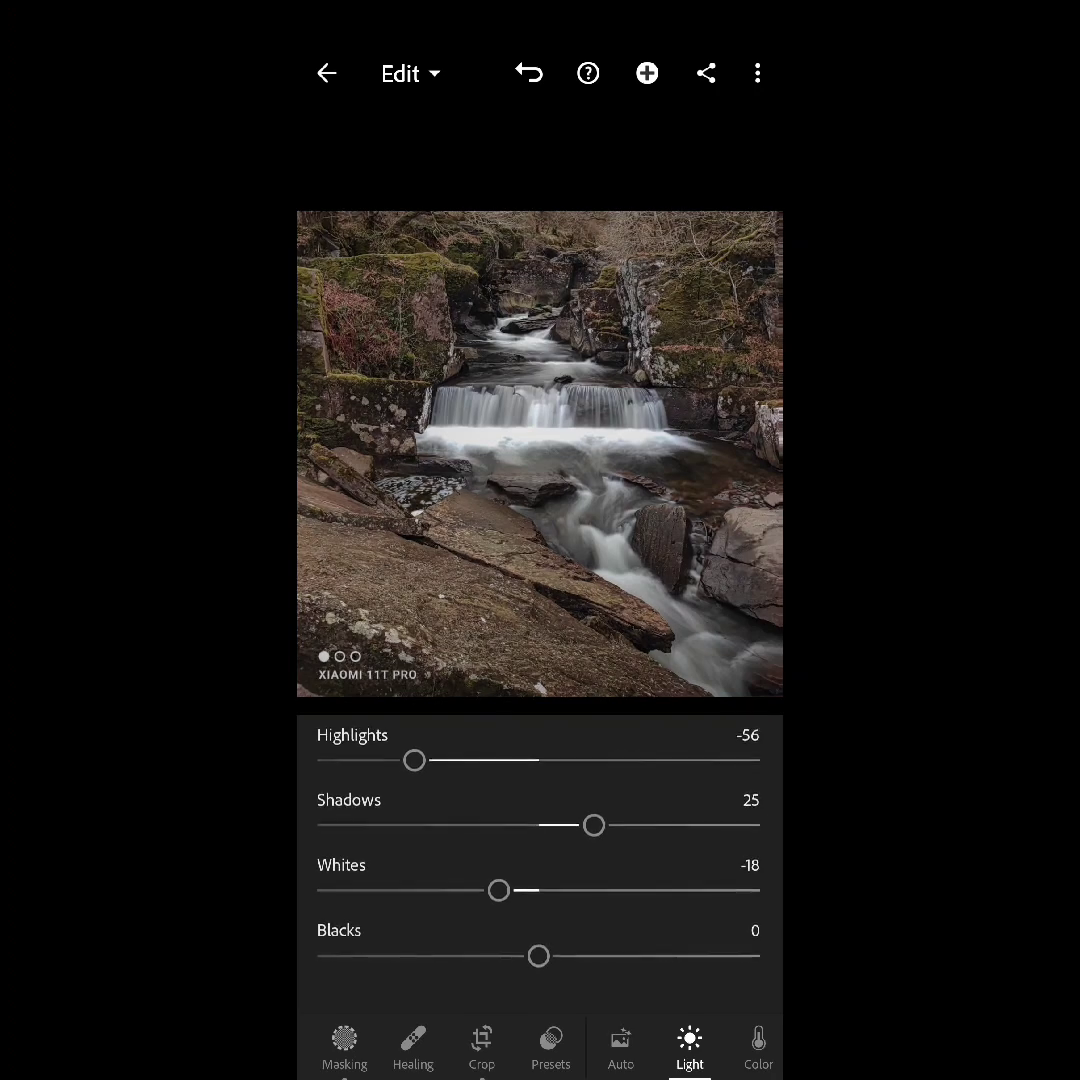
left_click_drag(538, 956, 600, 956)
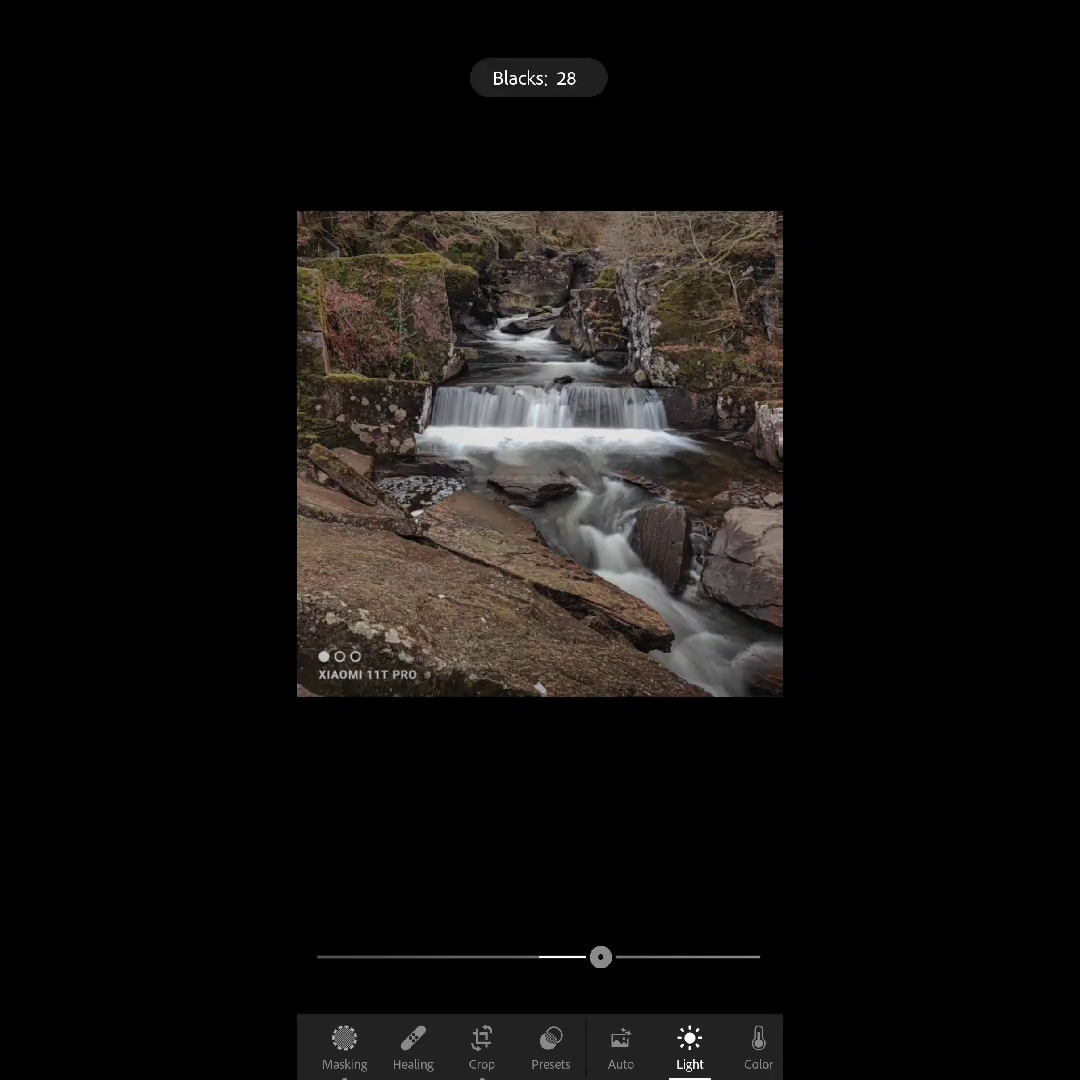
left_click(758, 1048)
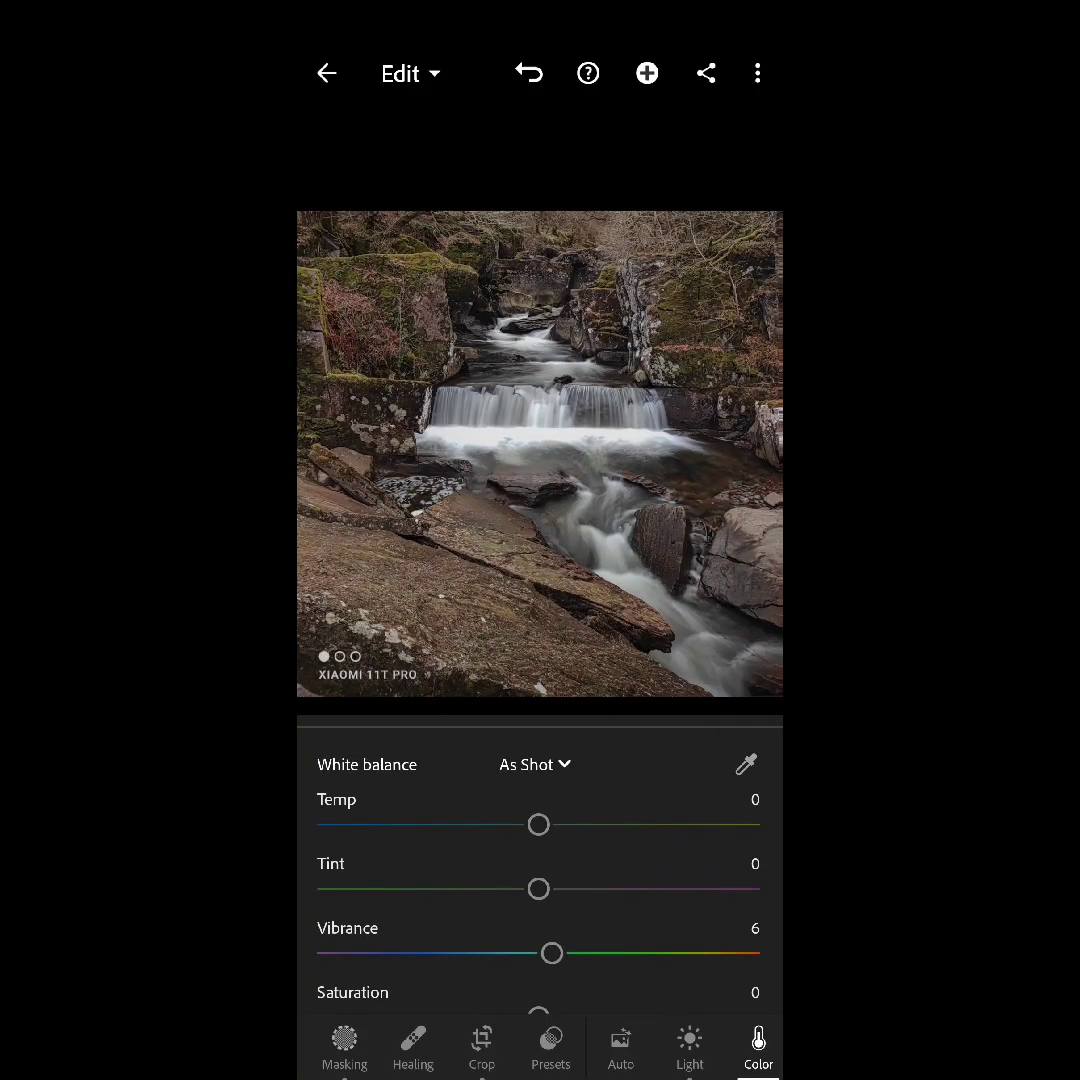
Step: Cool the white balance temperature to -6 in the Color panel
scroll("up", 3)
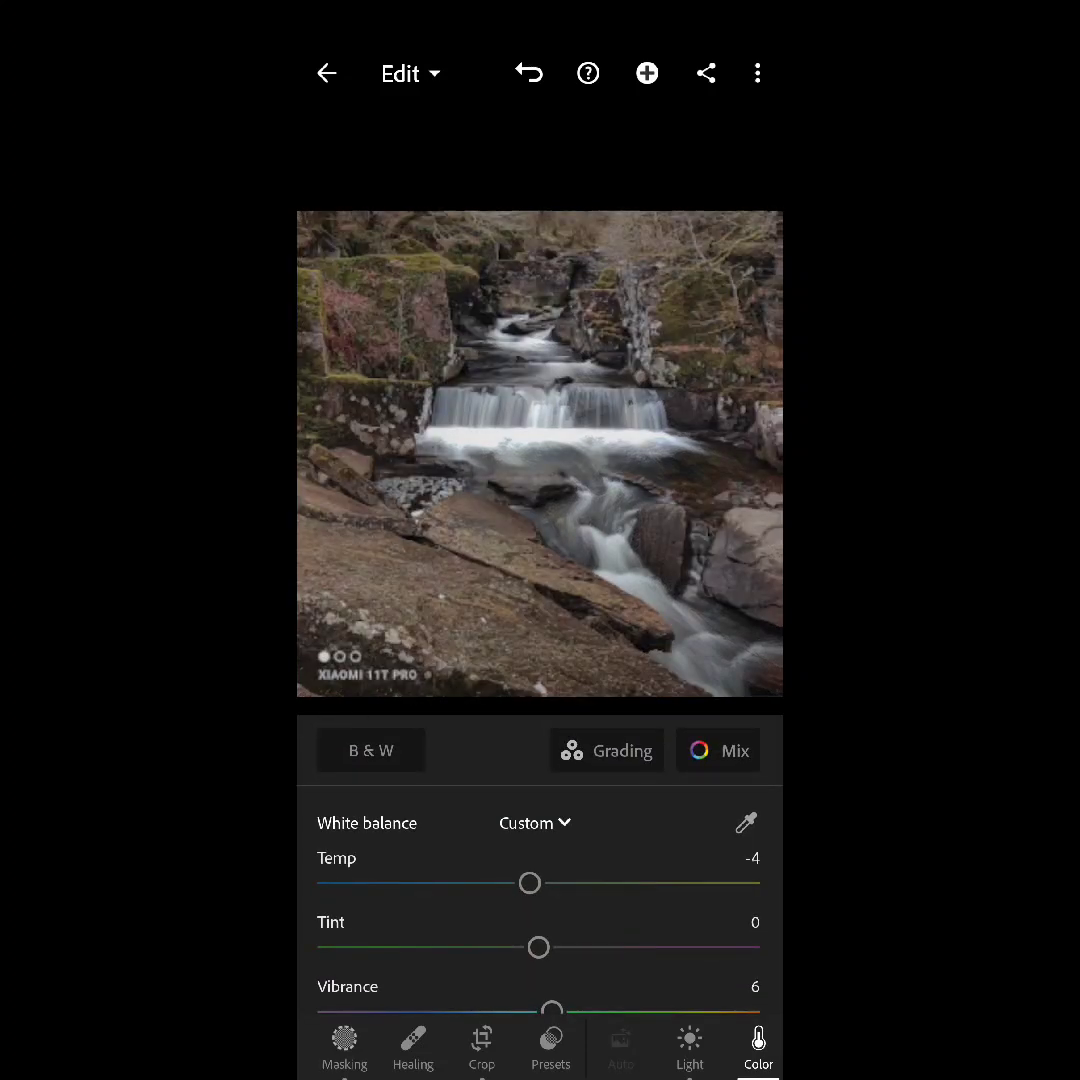
left_click_drag(530, 882, 524, 882)
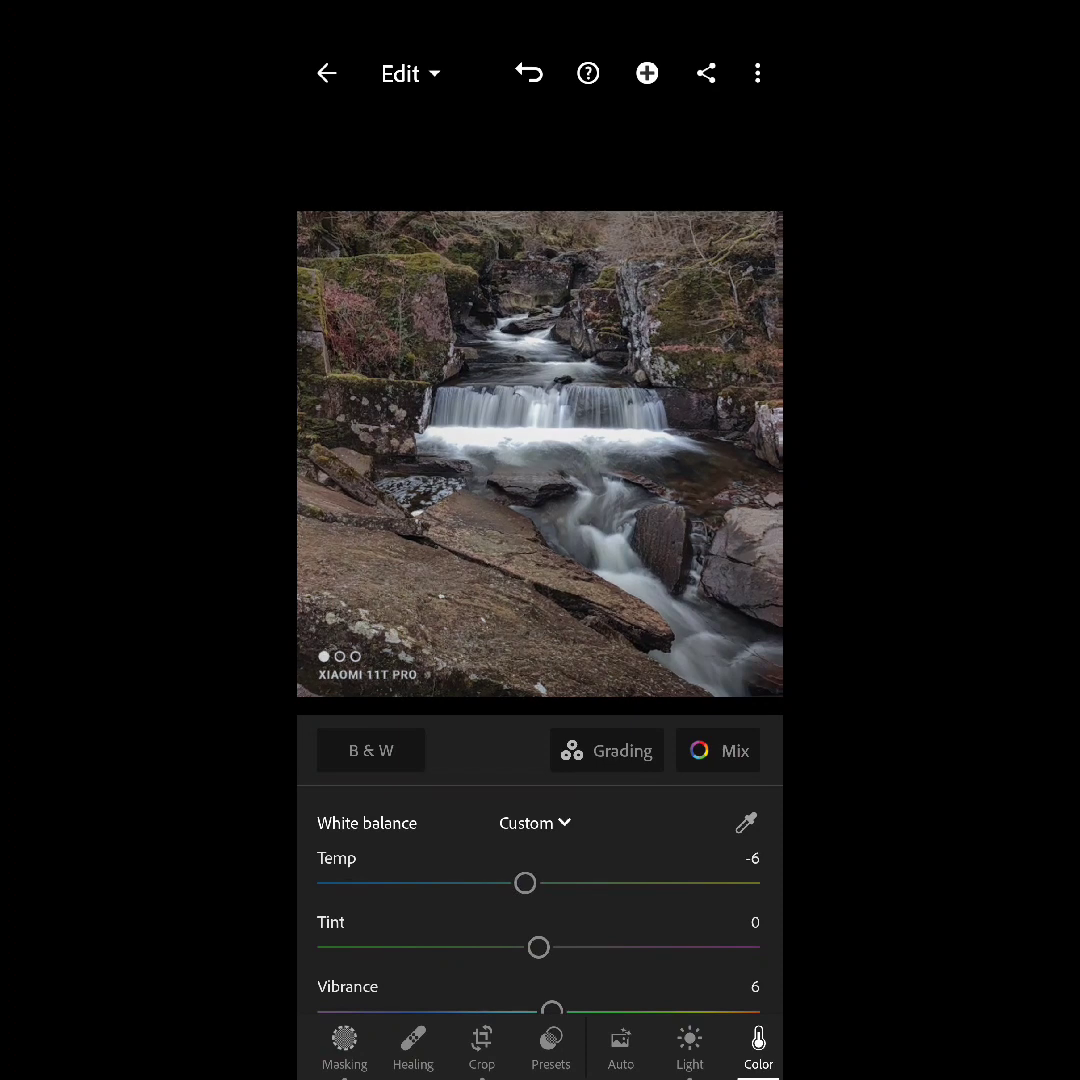
scroll("left", 3)
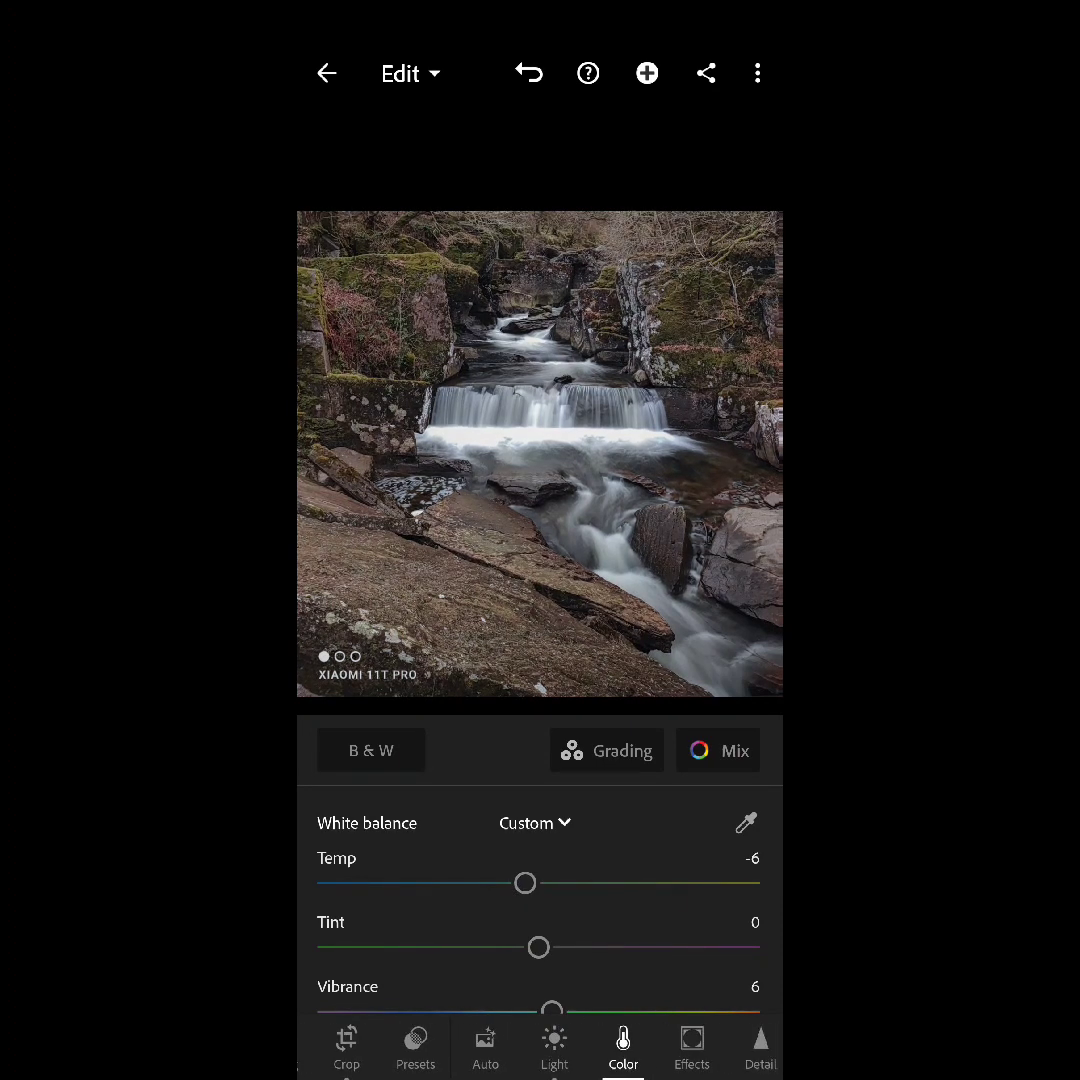
Step: Try orange and yellow hue, saturation and luminance shifts in Color Mix without keeping them
left_click(718, 750)
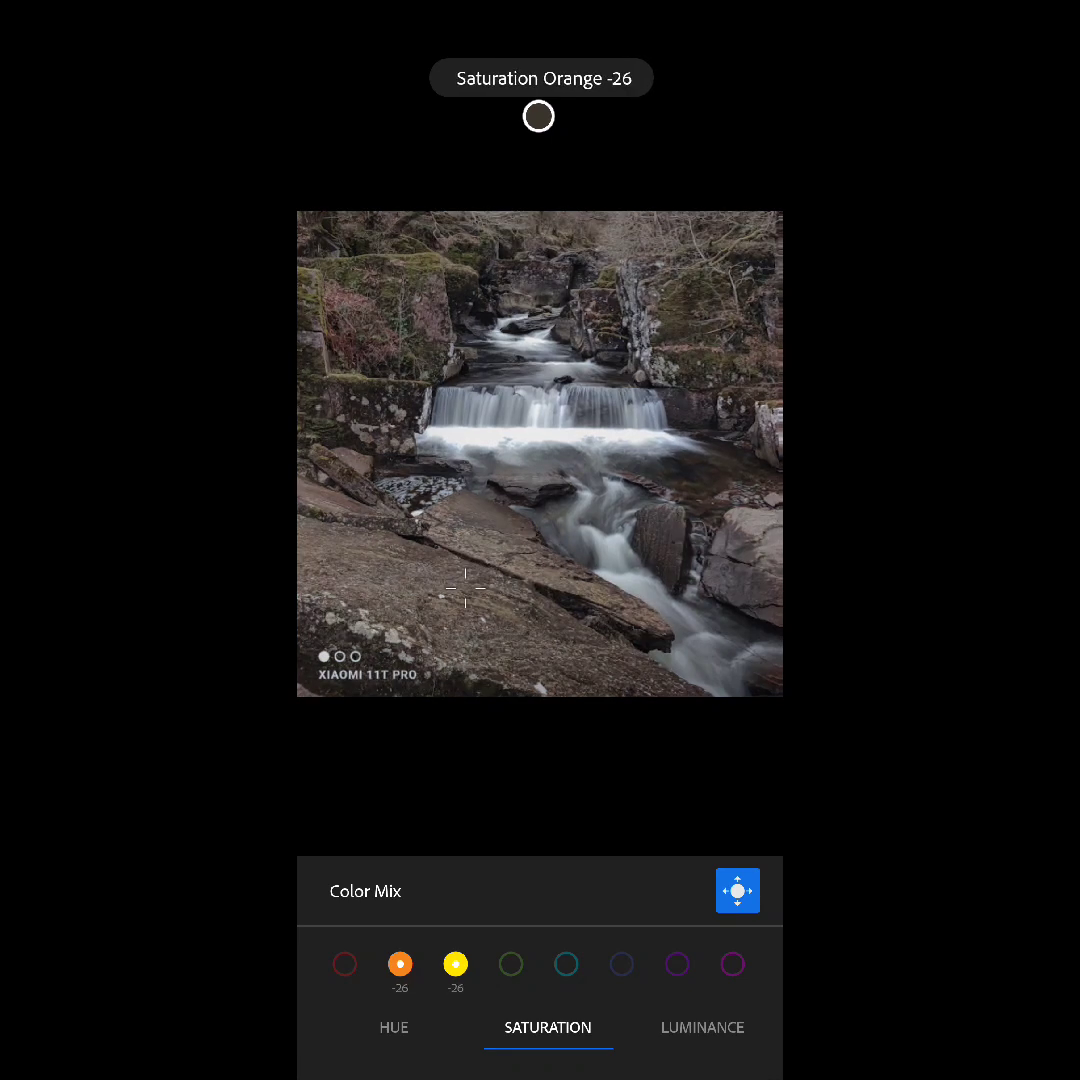
left_click(702, 1028)
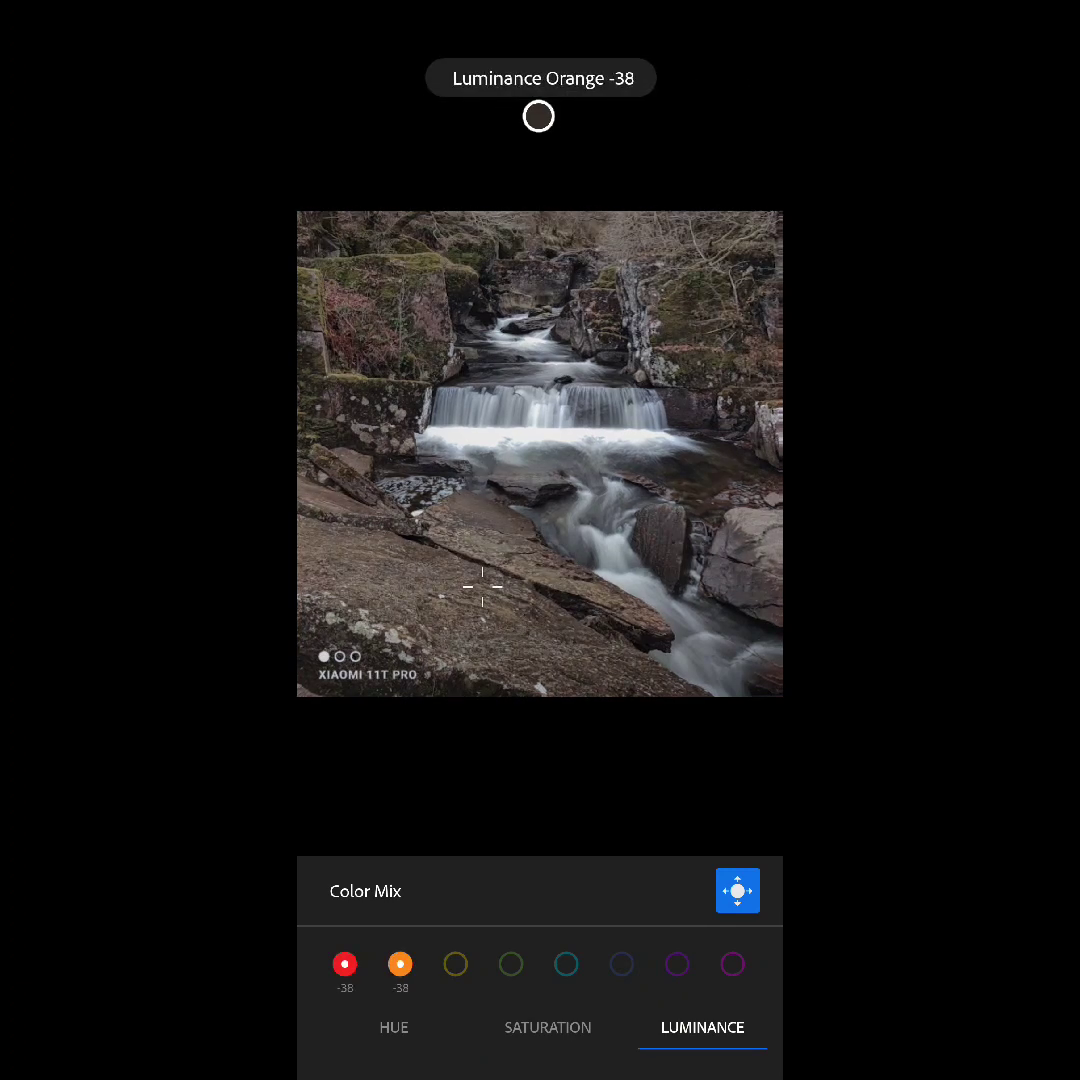
left_click(394, 1028)
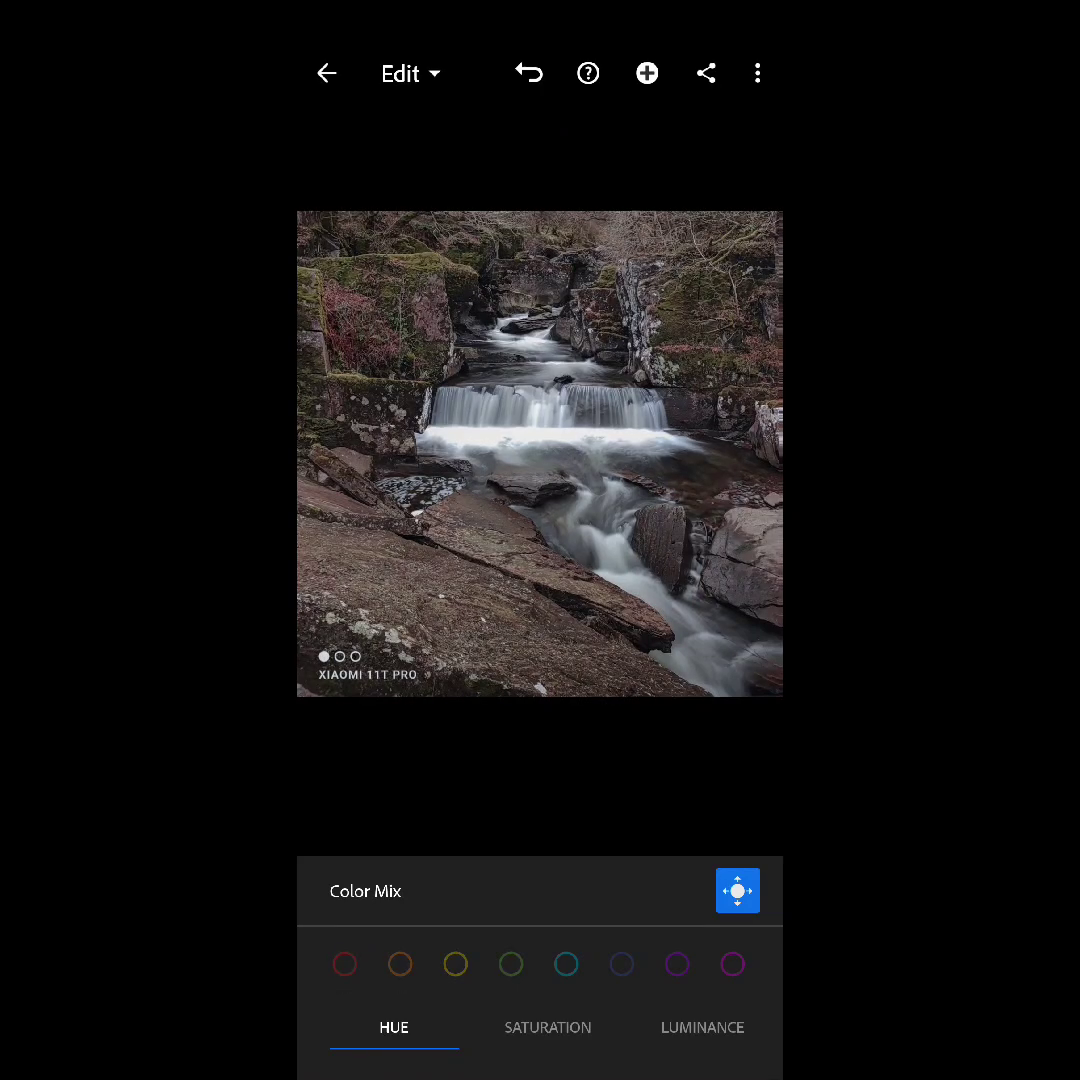
left_click(548, 1028)
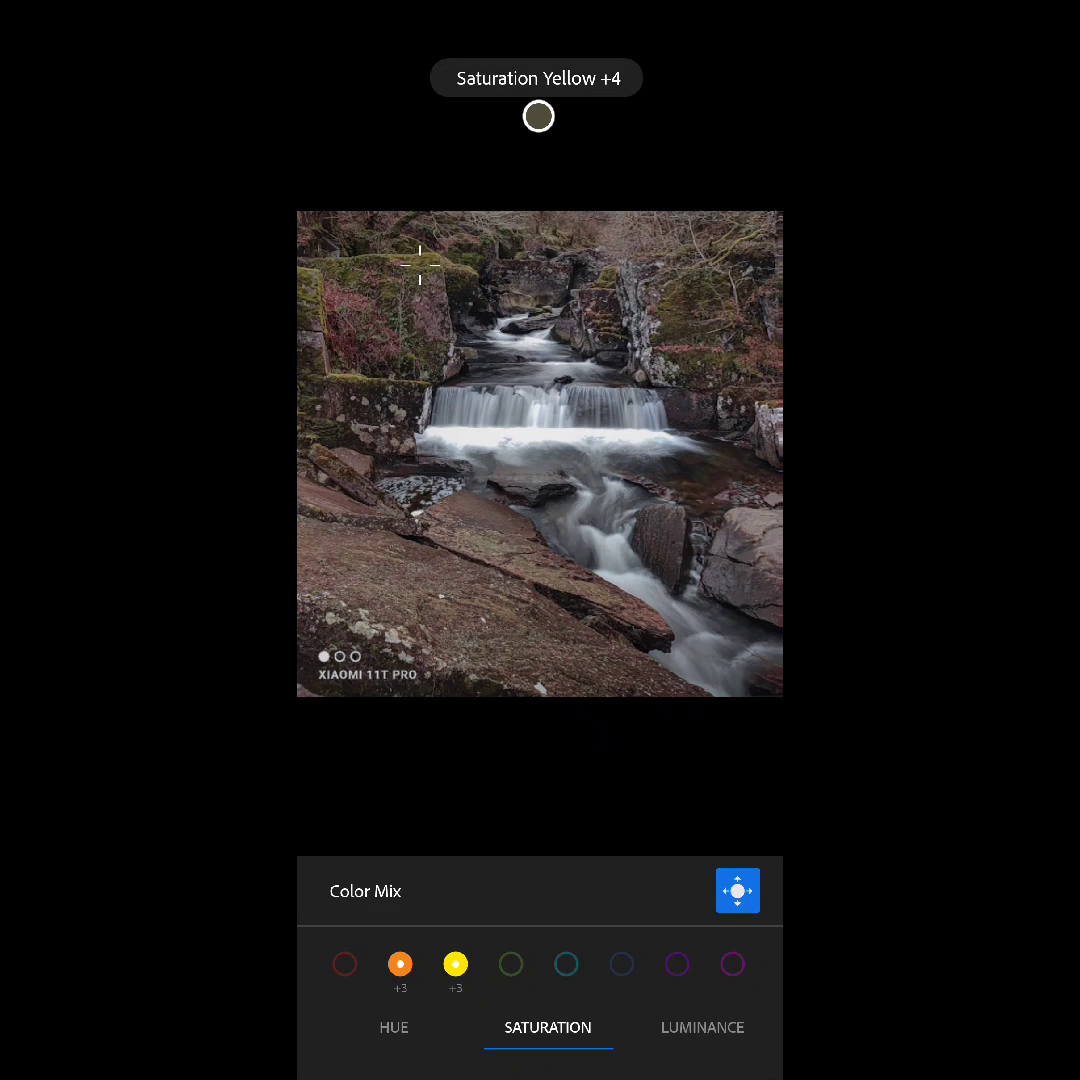
left_click(394, 1028)
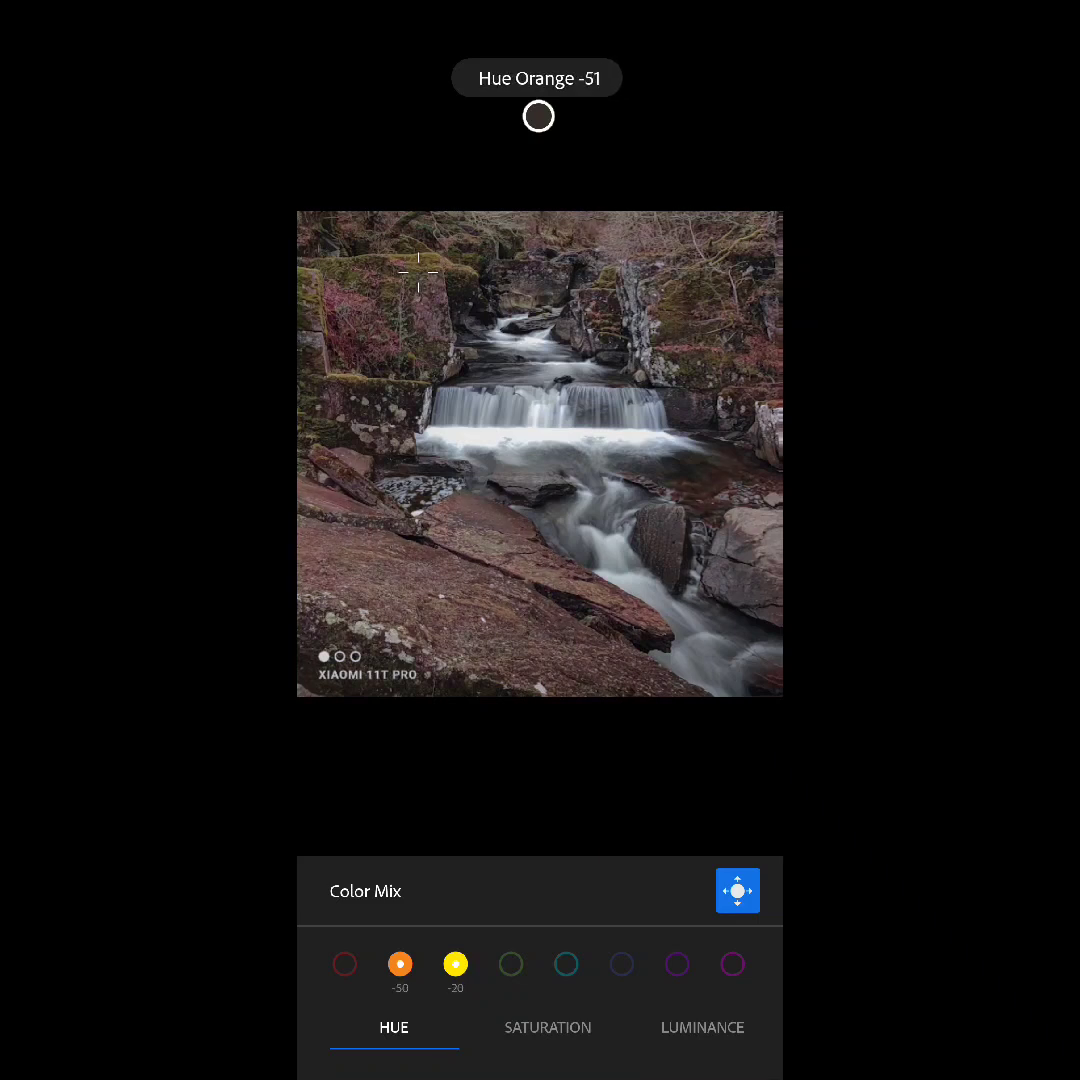
left_click(532, 72)
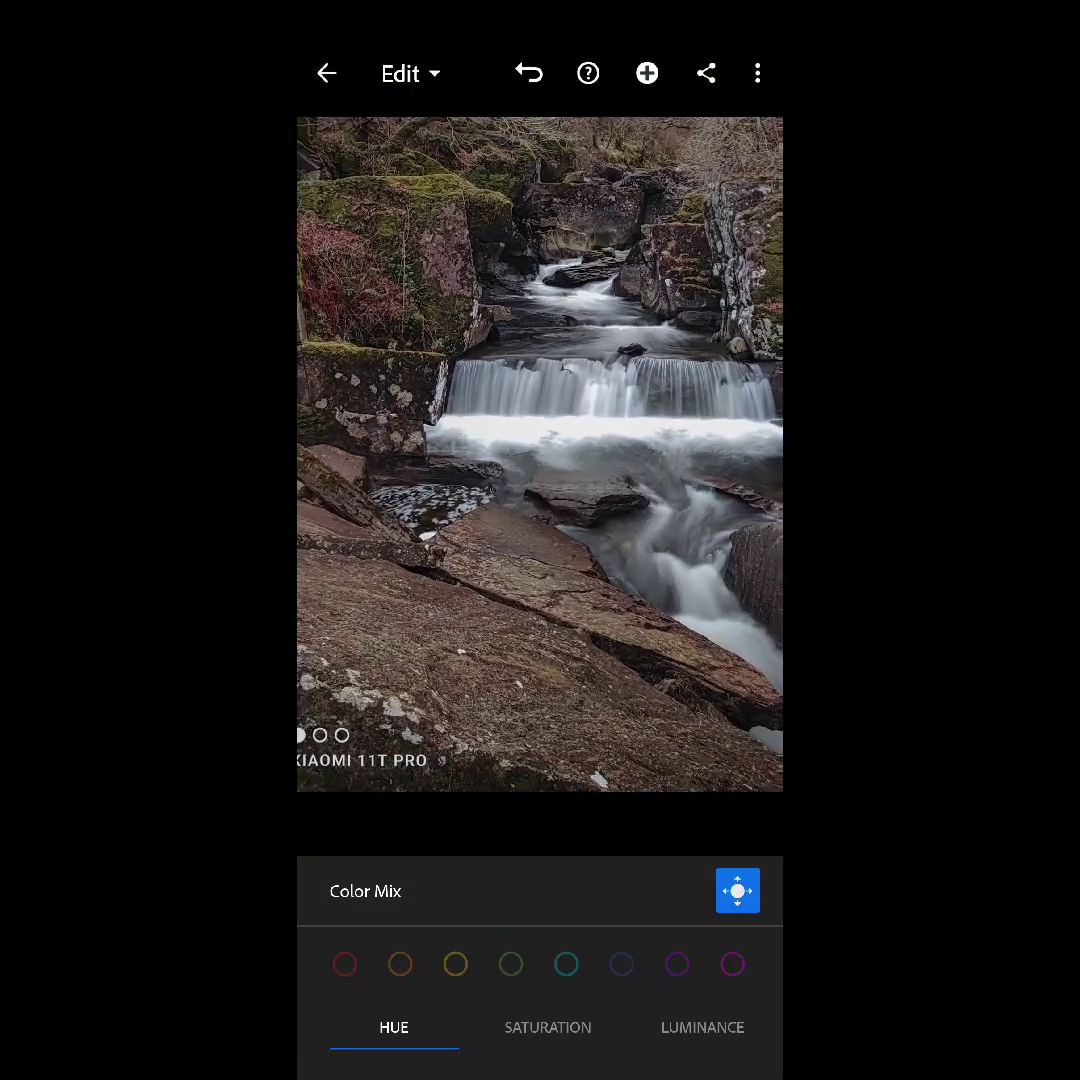
Step: In Effects set dehaze to about 20 and fine-tune clarity
left_click(702, 1028)
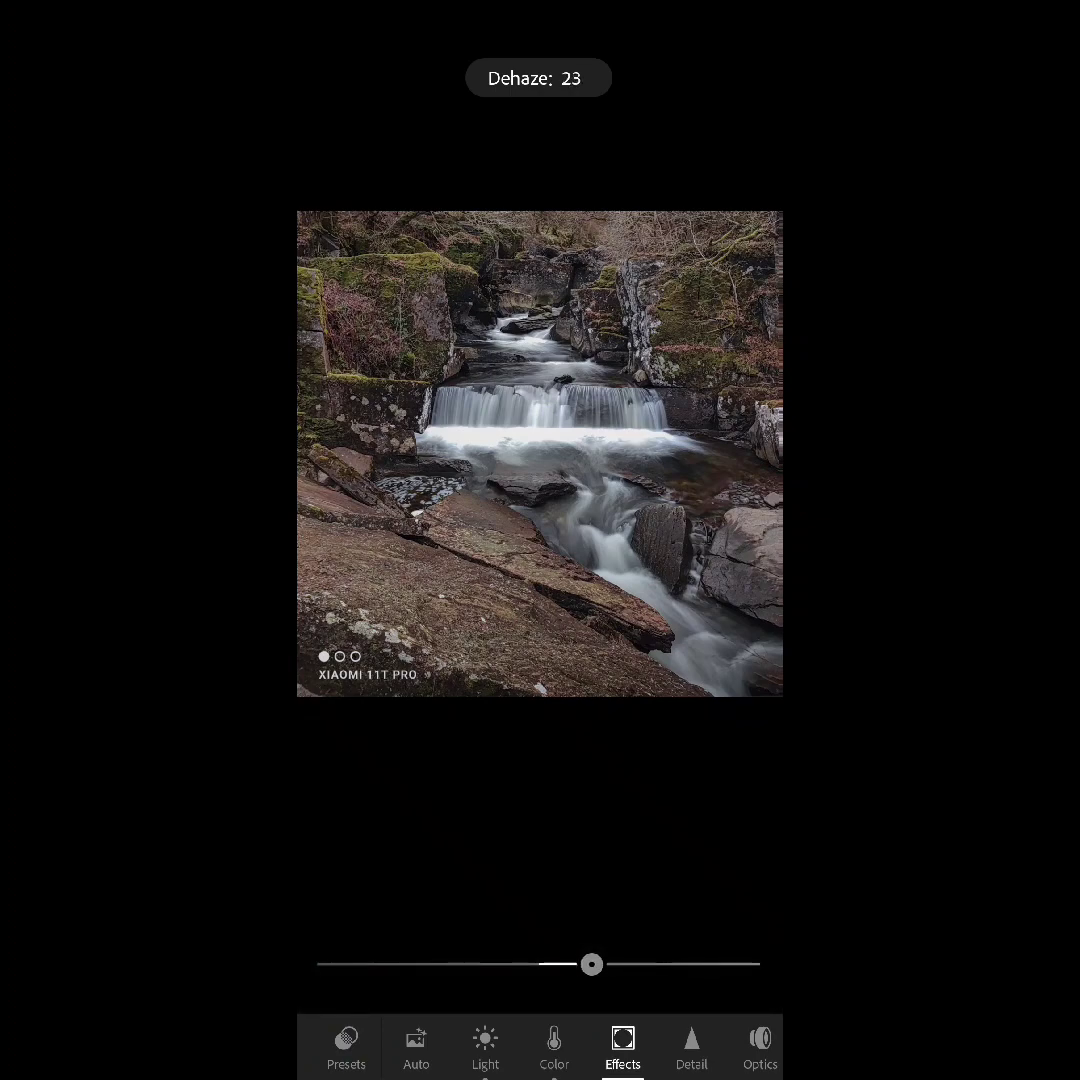
left_click_drag(592, 964, 556, 964)
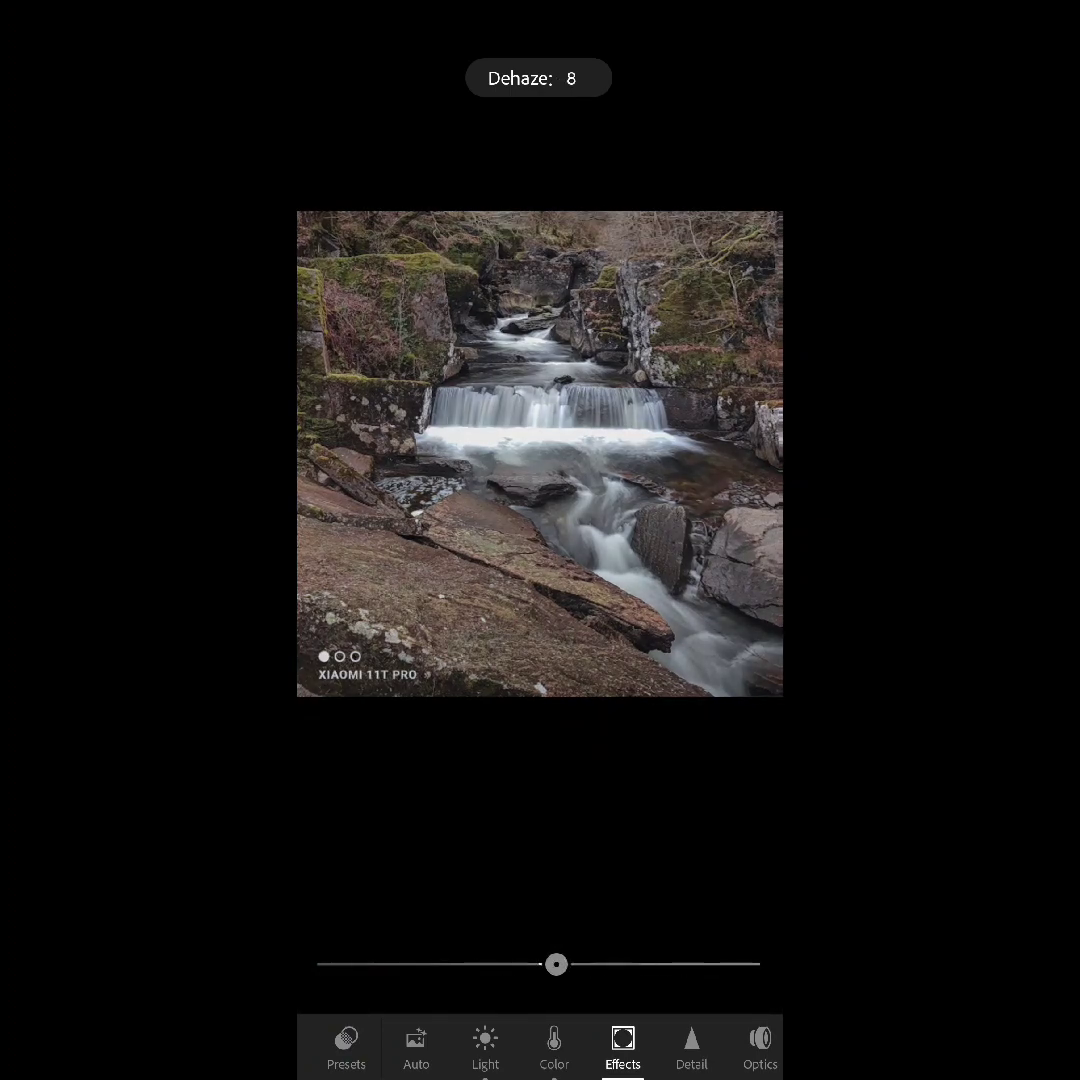
left_click_drag(556, 964, 602, 964)
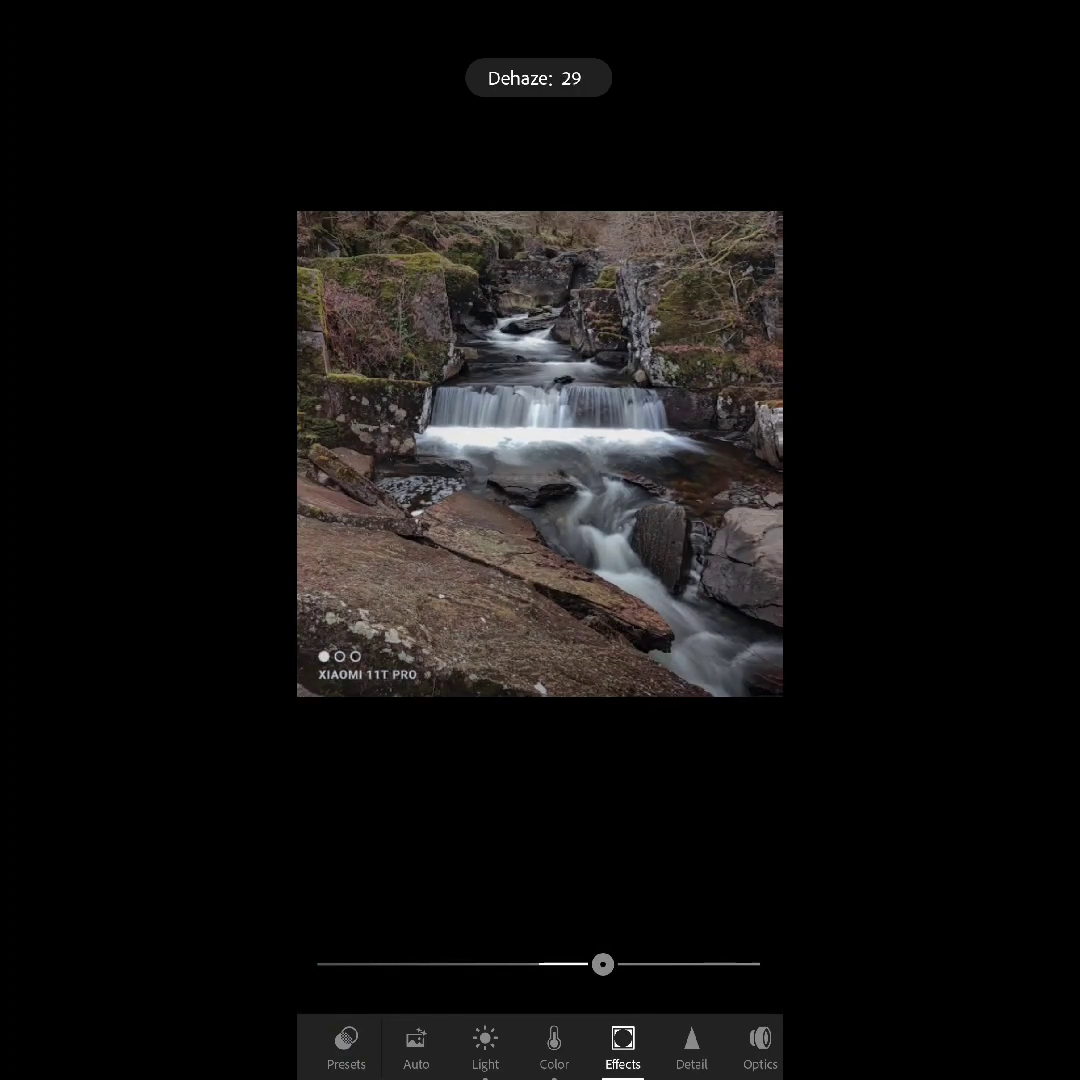
left_click_drag(602, 964, 584, 964)
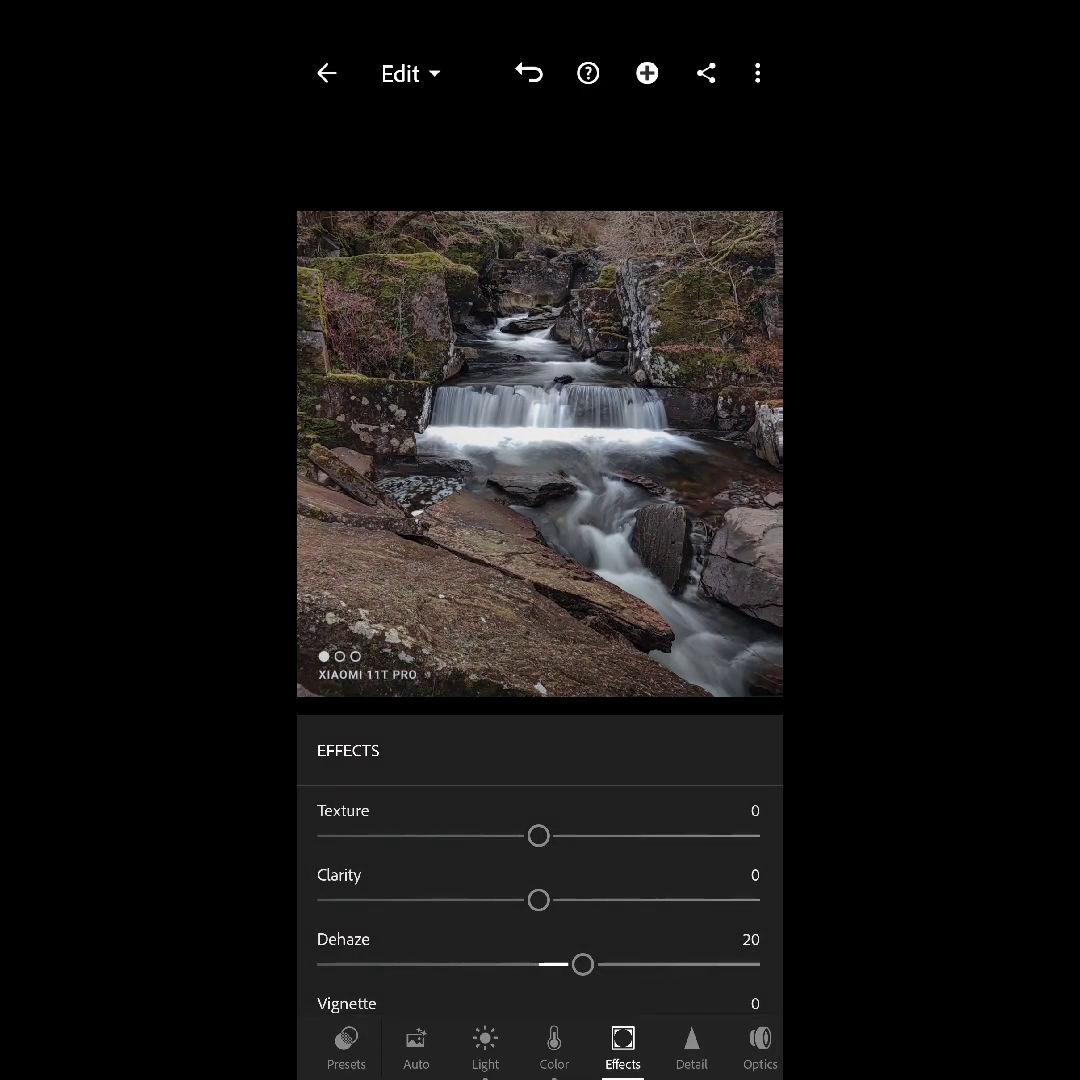
left_click_drag(538, 900, 428, 900)
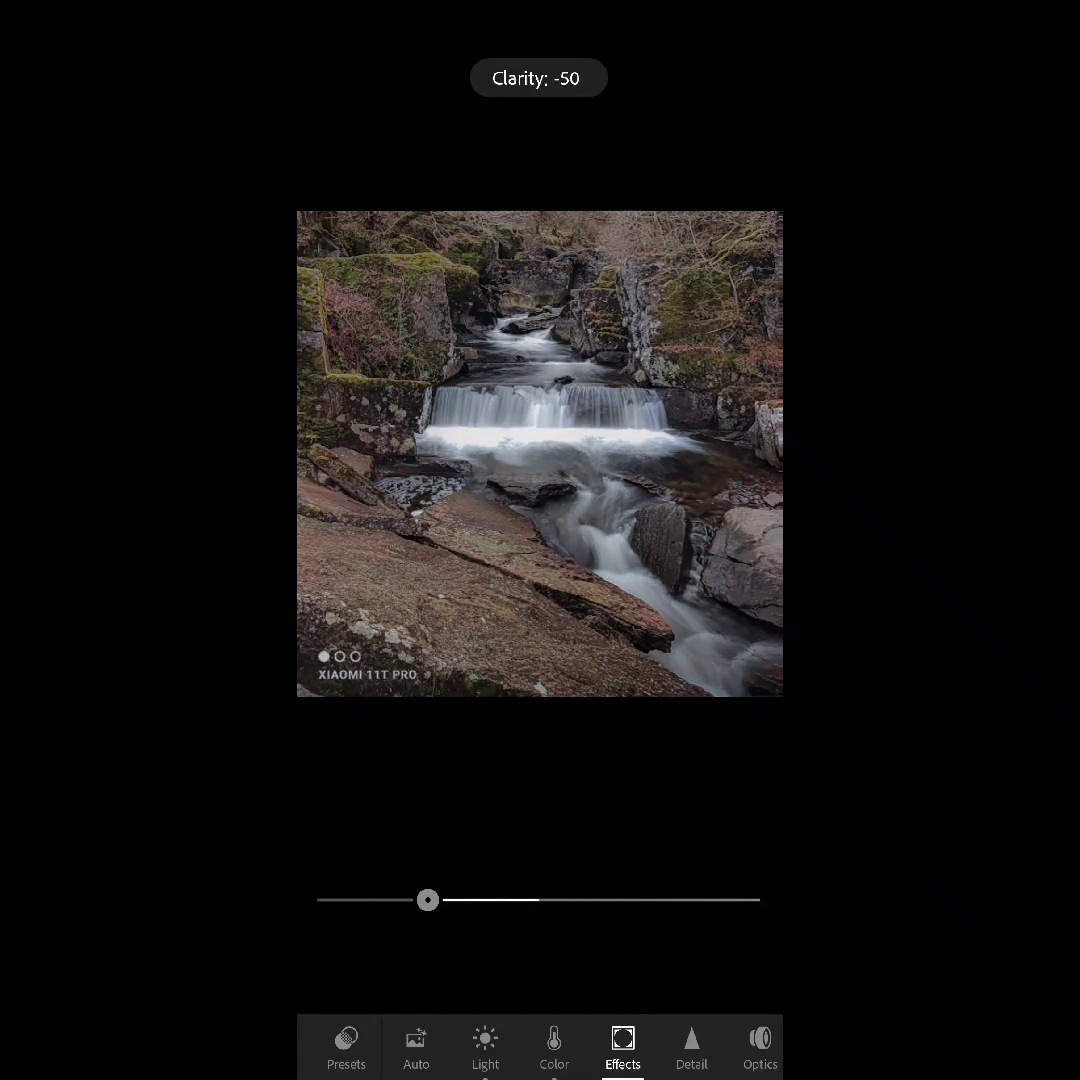
left_click_drag(428, 900, 598, 900)
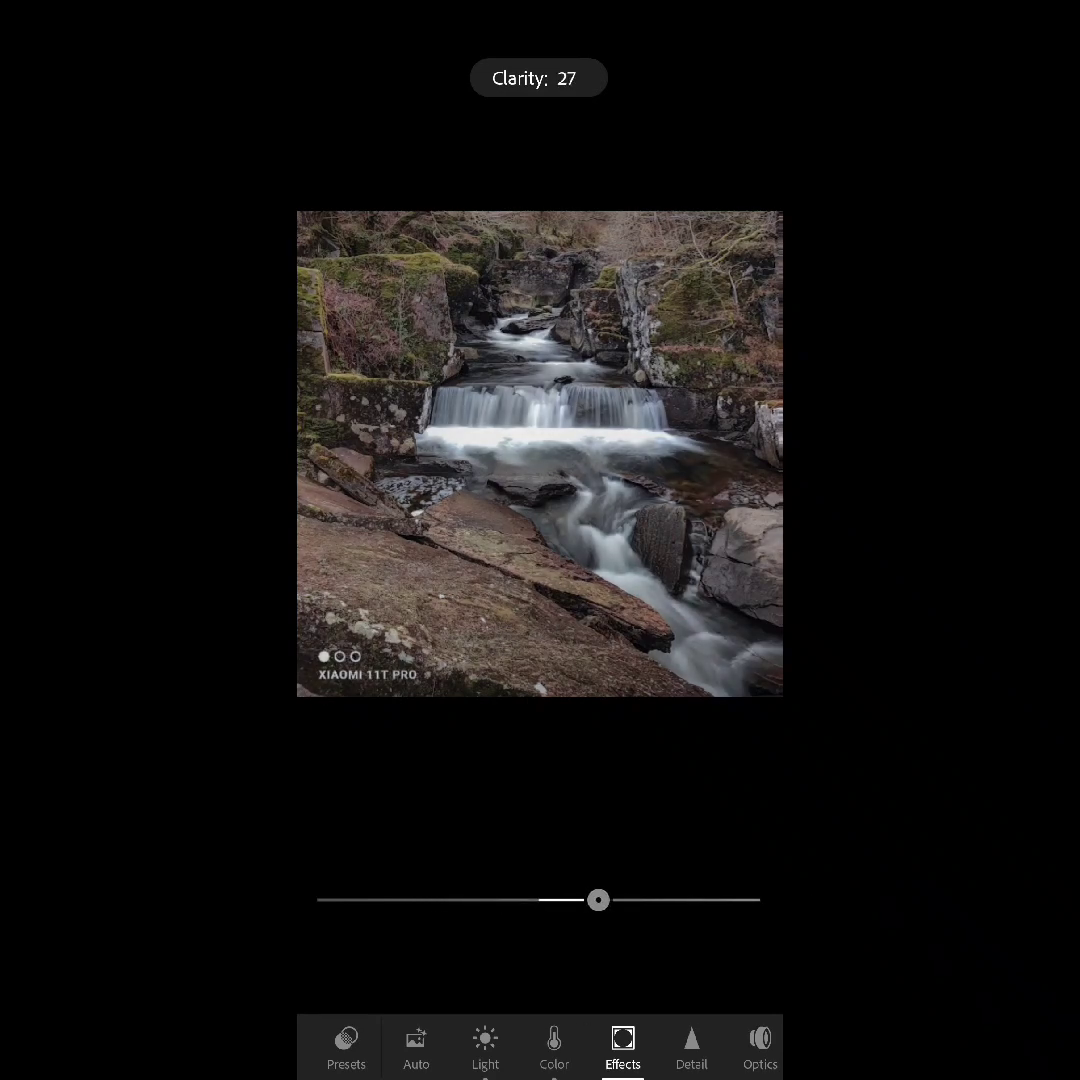
left_click_drag(600, 900, 538, 900)
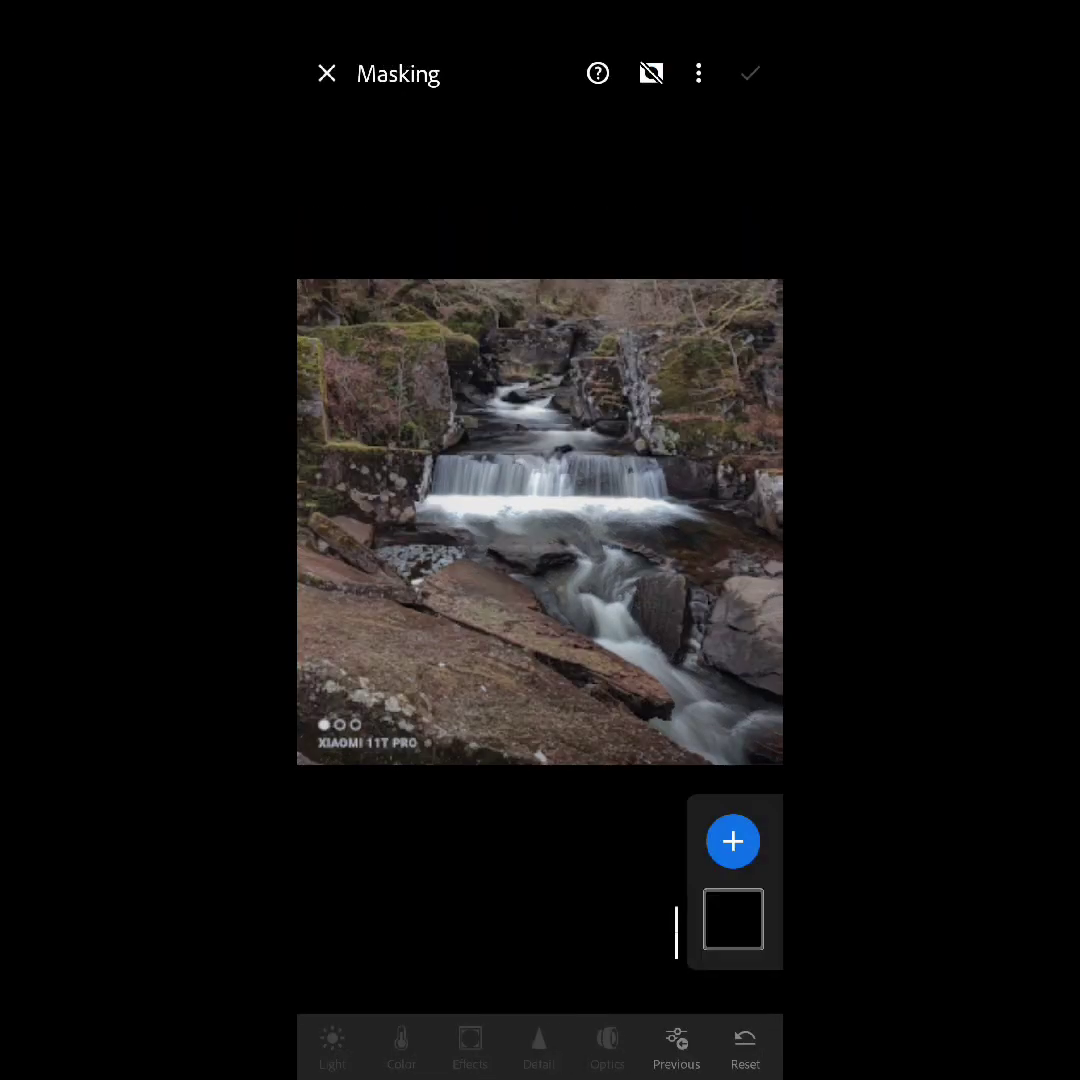
Step: Add a brush mask over the waterfall and lower its exposure to -1.21 EV
left_click(732, 840)
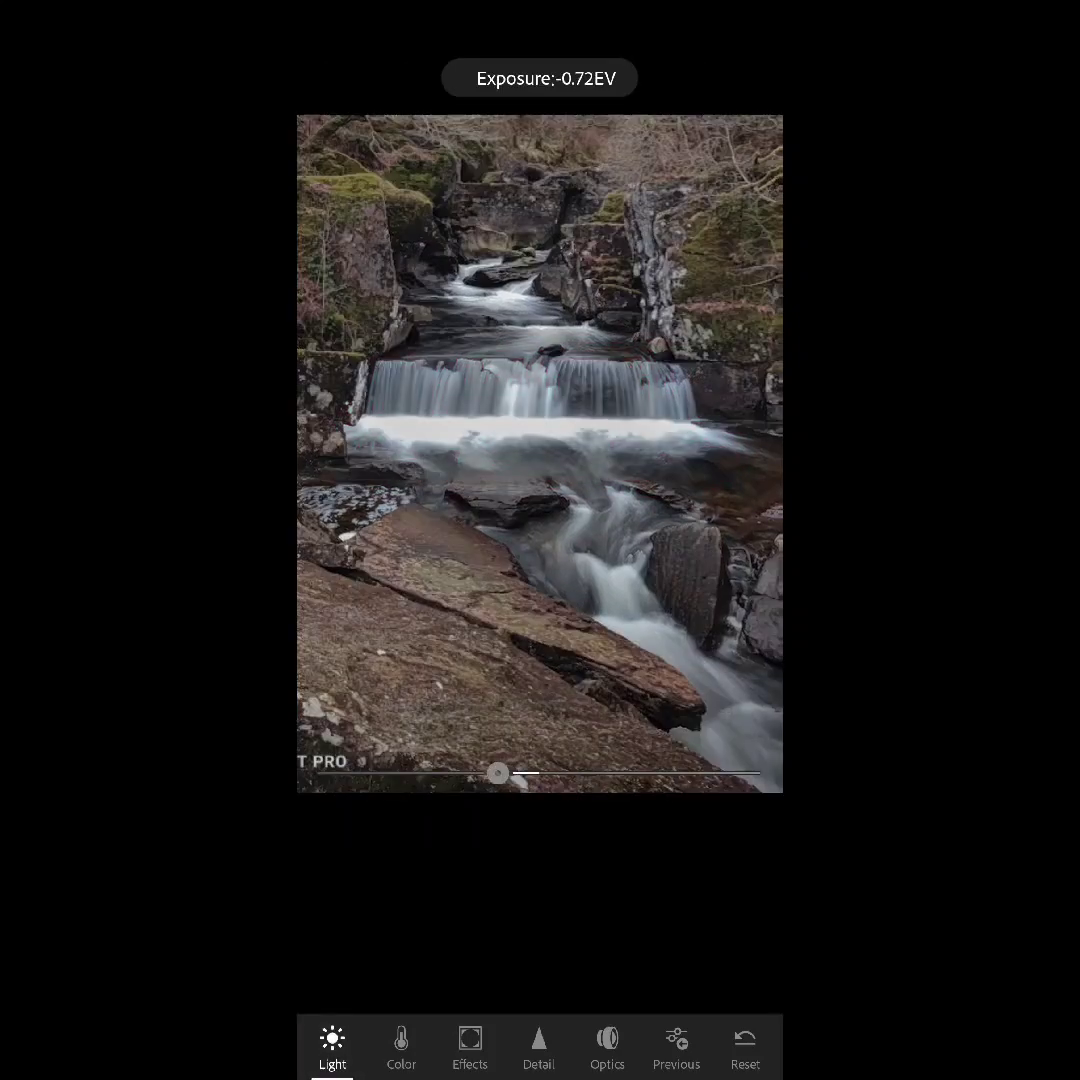
left_click_drag(500, 772, 448, 772)
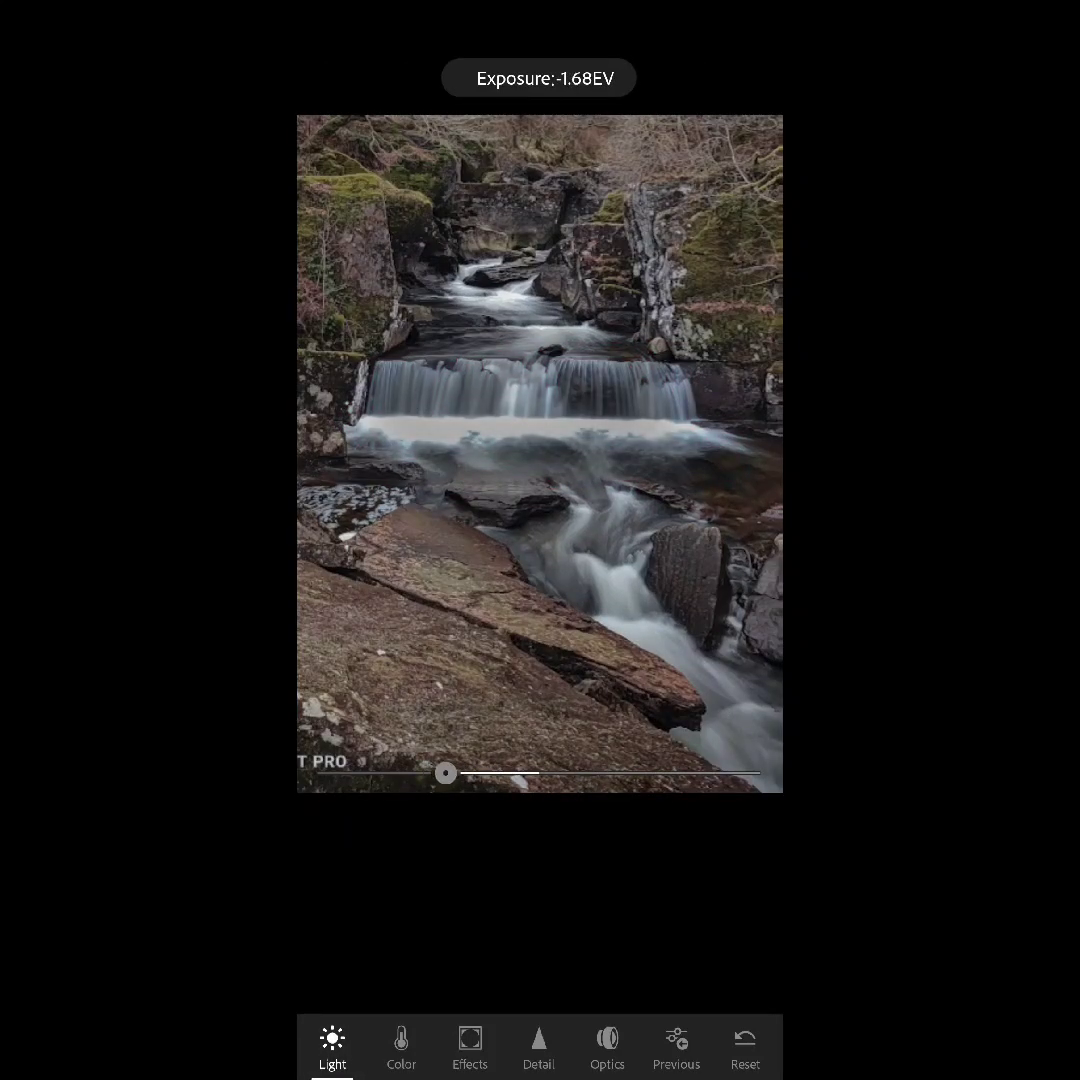
left_click_drag(446, 772, 472, 772)
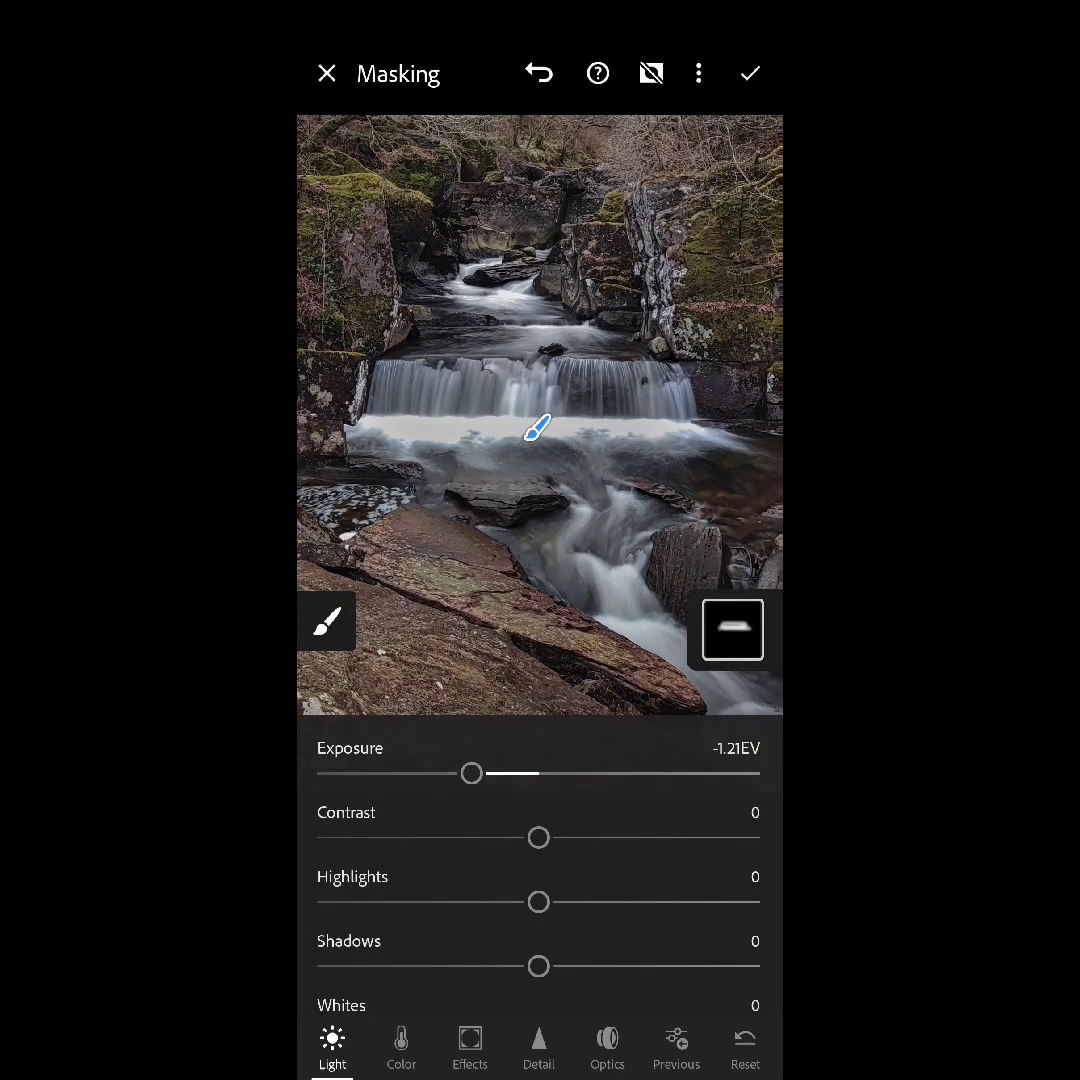
Step: Raise the mask's clarity to 100 and settle its saturation at -1
left_click(468, 1044)
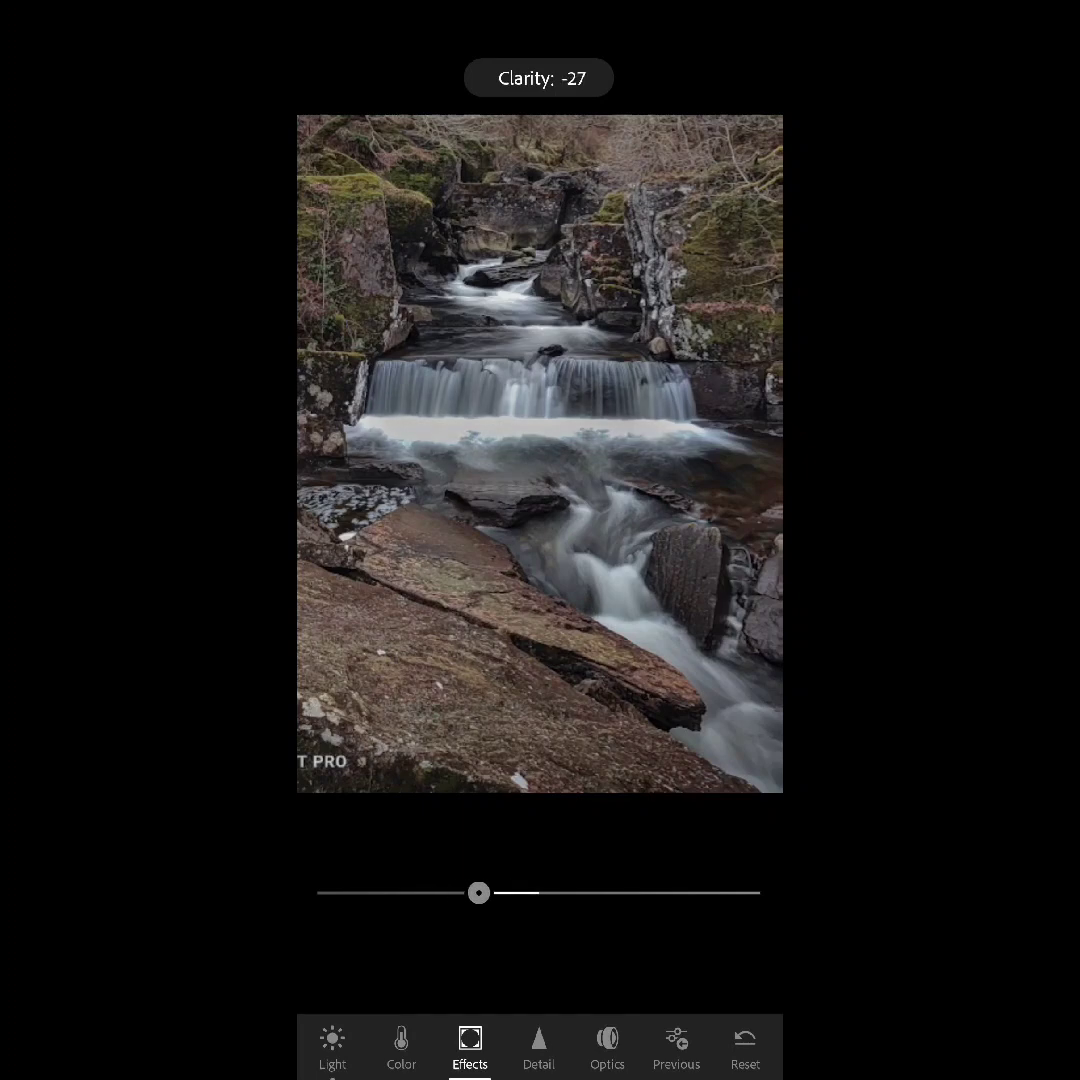
left_click_drag(478, 892, 744, 892)
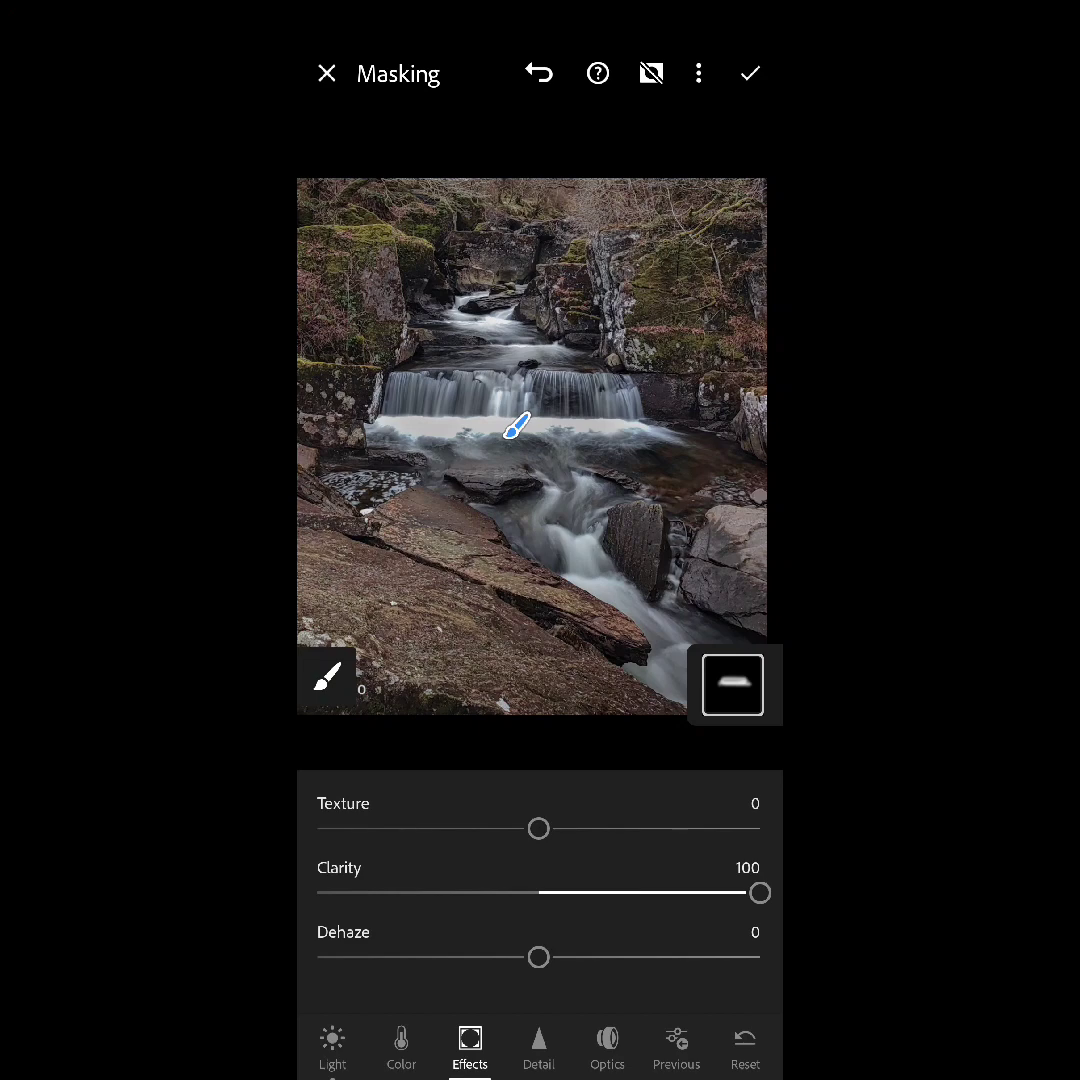
left_click(400, 1048)
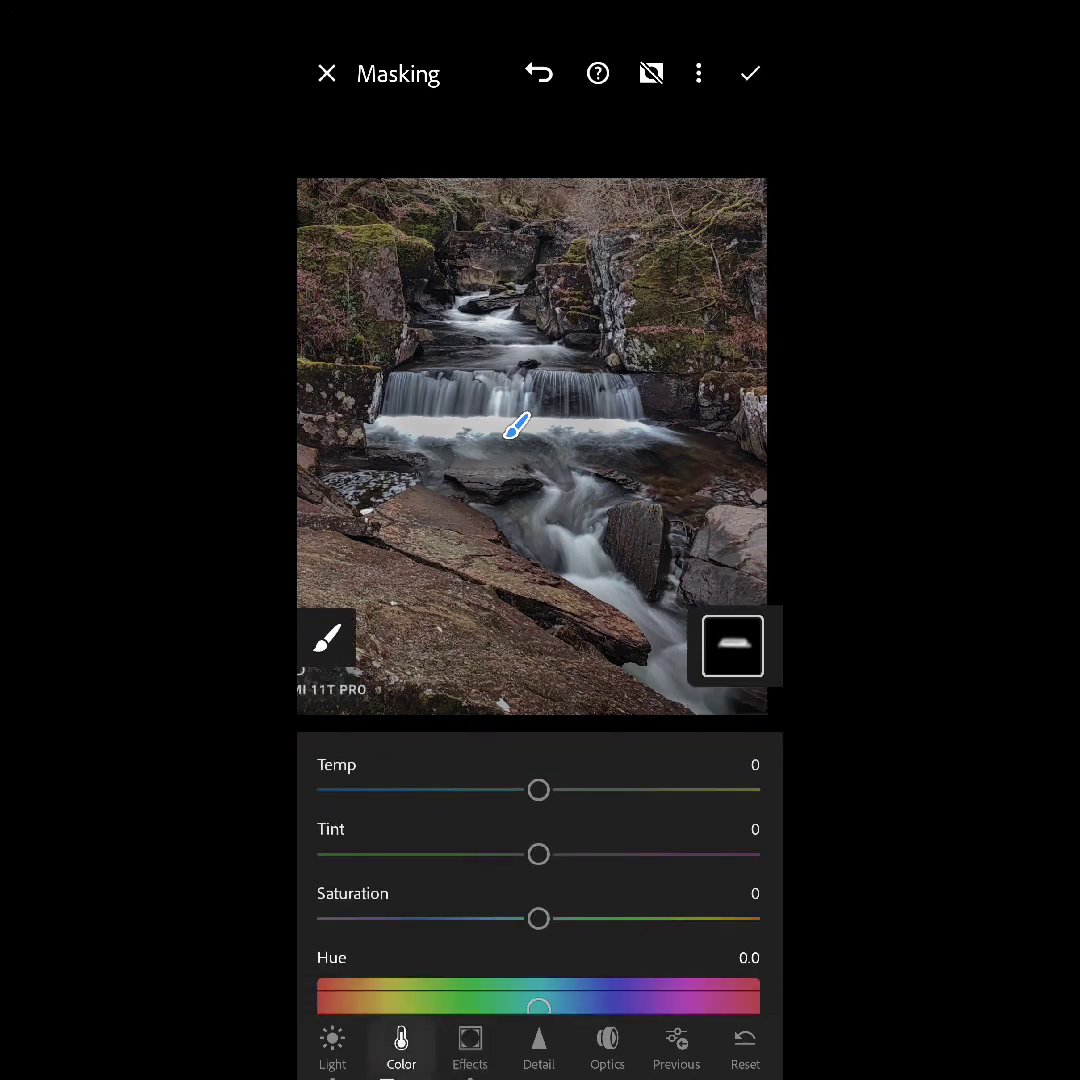
left_click_drag(538, 918, 432, 900)
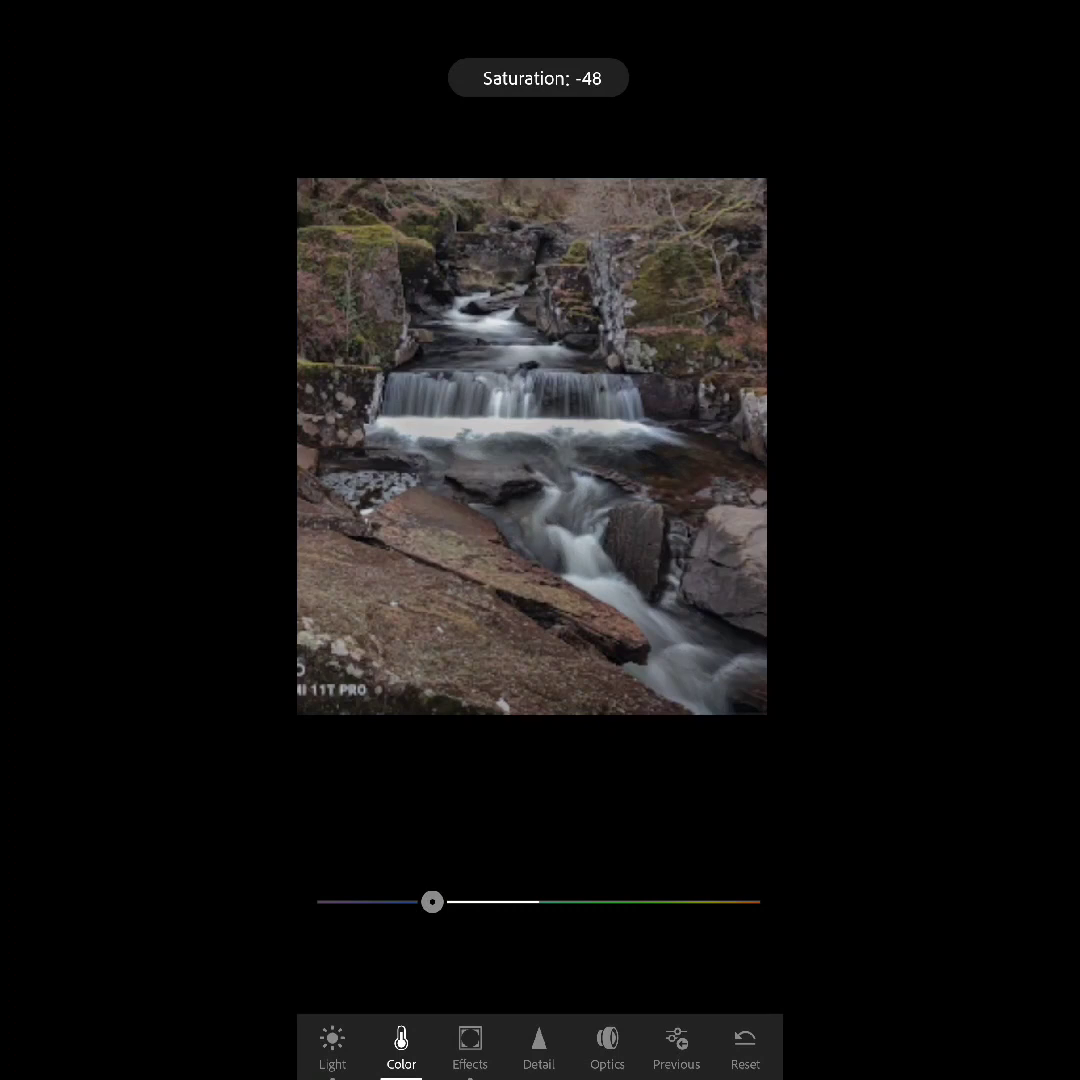
left_click_drag(432, 900, 536, 900)
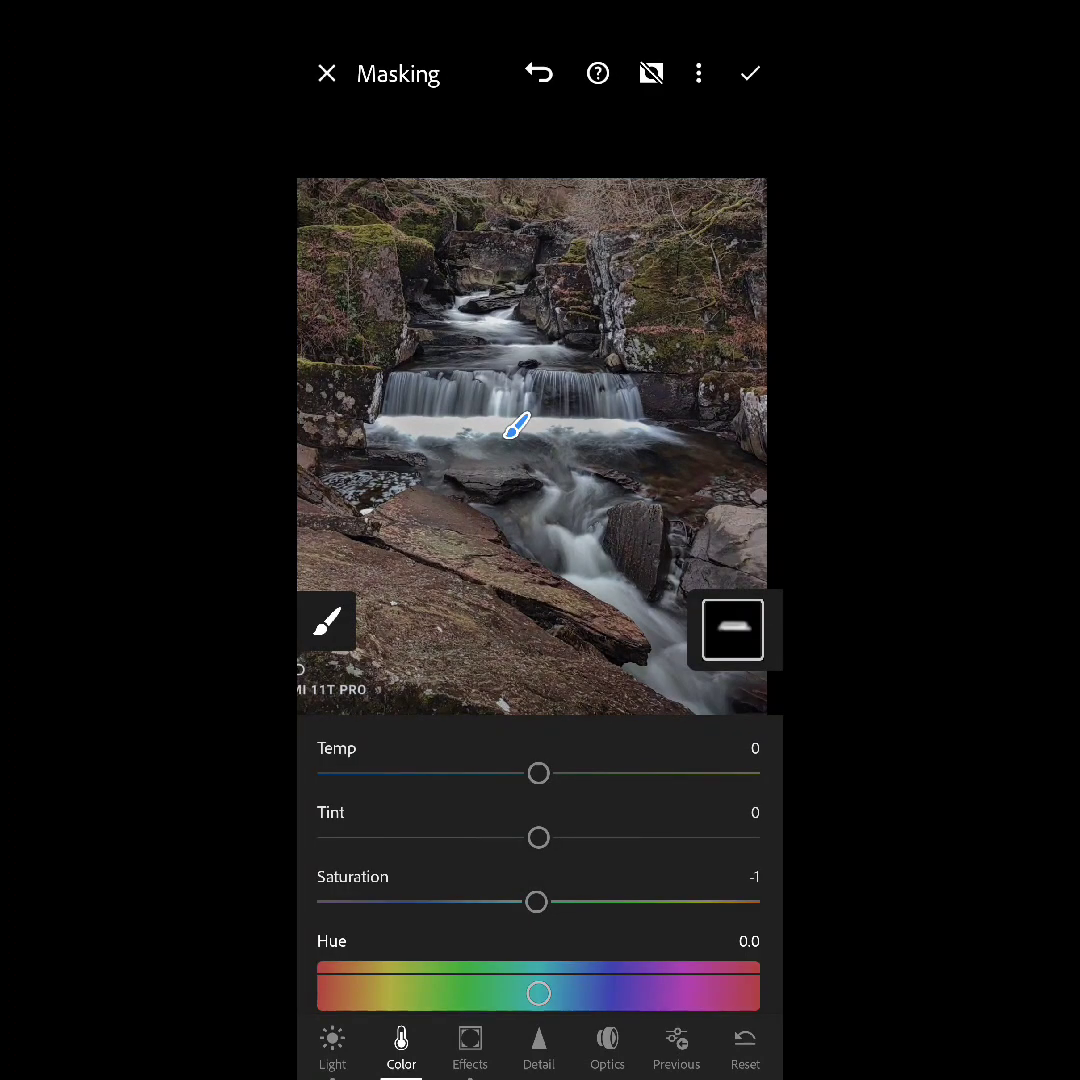
left_click(332, 1048)
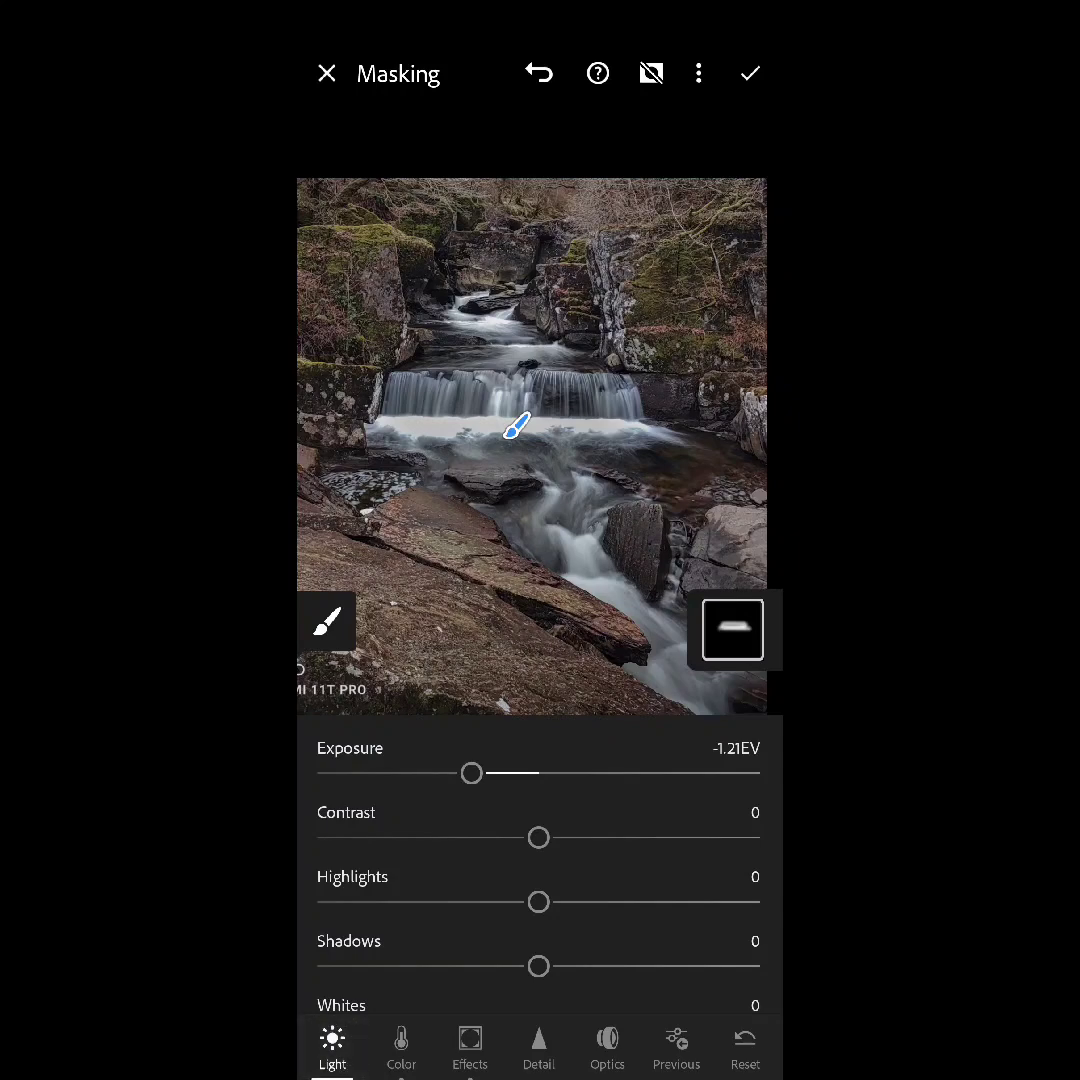